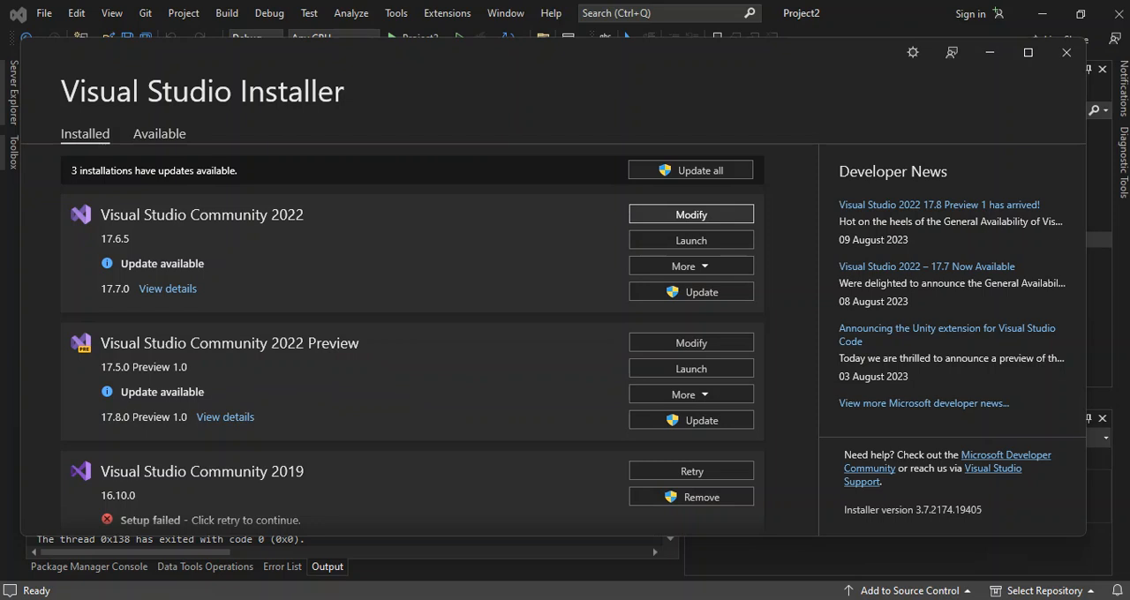
mouse_move(603, 127)
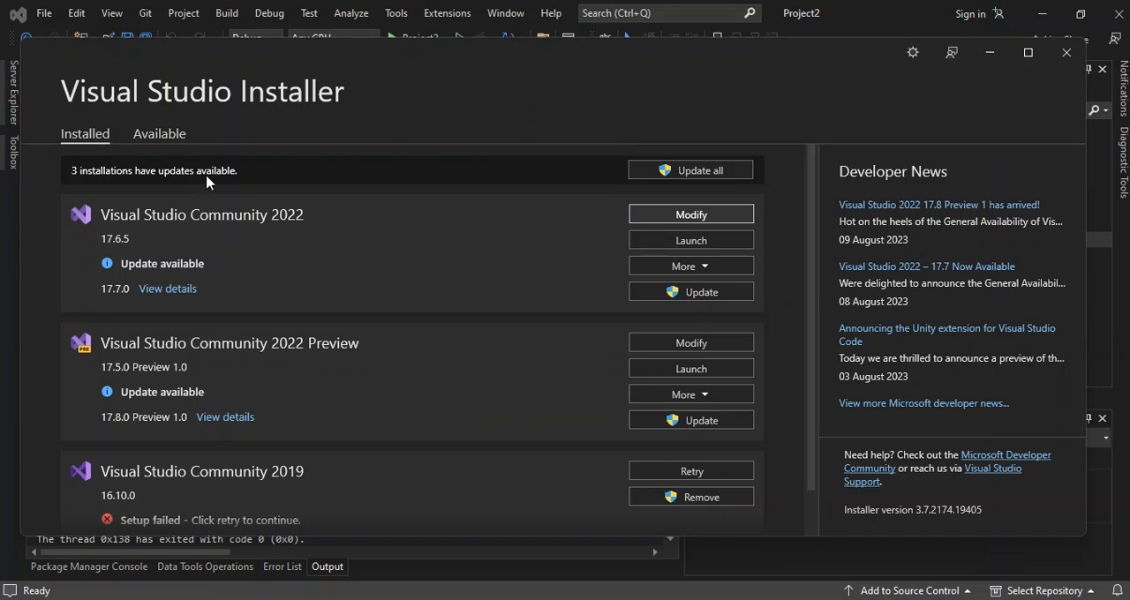
mouse_move(286, 221)
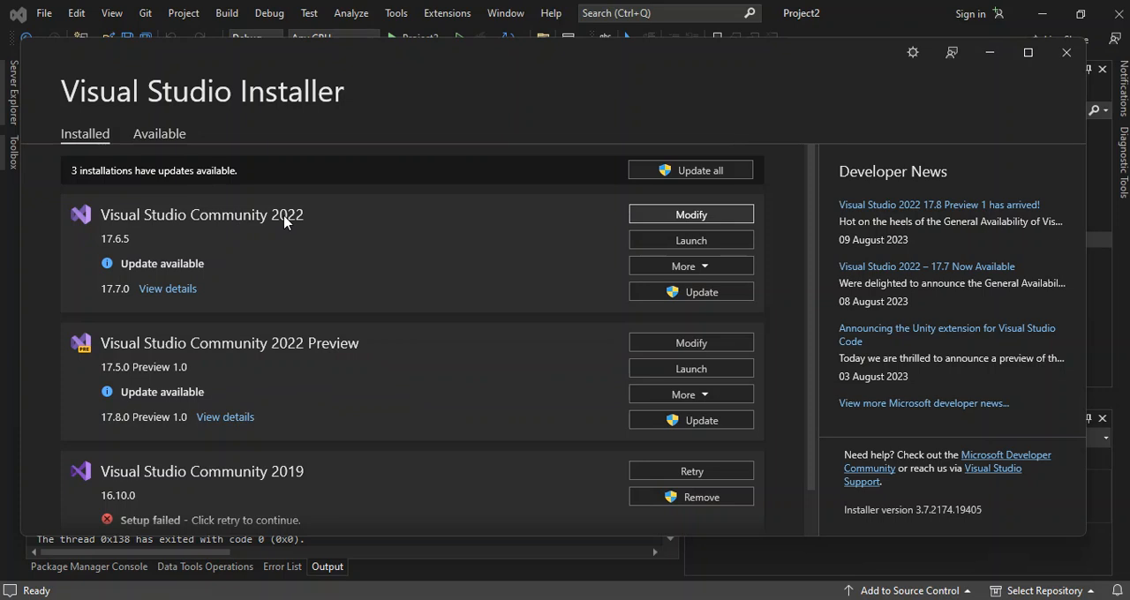
mouse_move(692, 215)
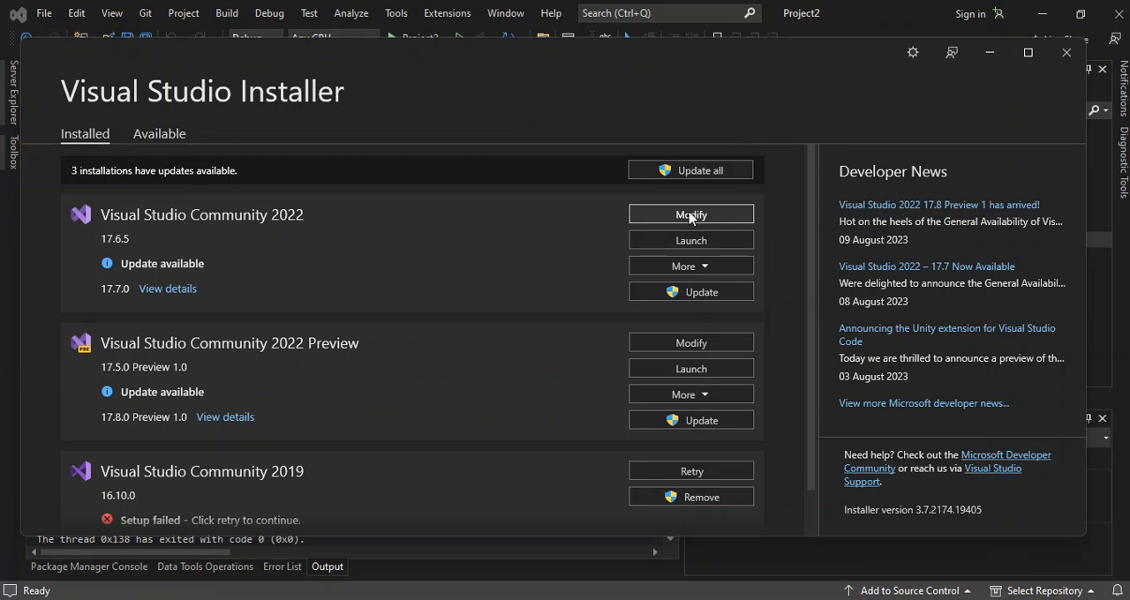
- Close the Visual Studio Installer and bring up Google search results for node.js in Chrome
left_click(690, 215)
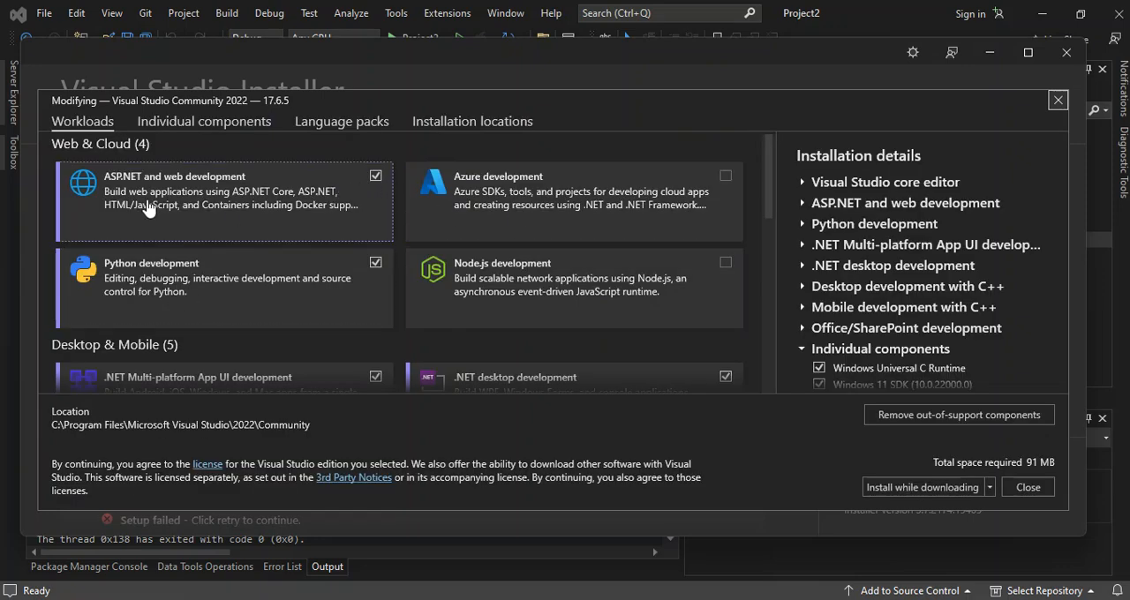
mouse_move(134, 191)
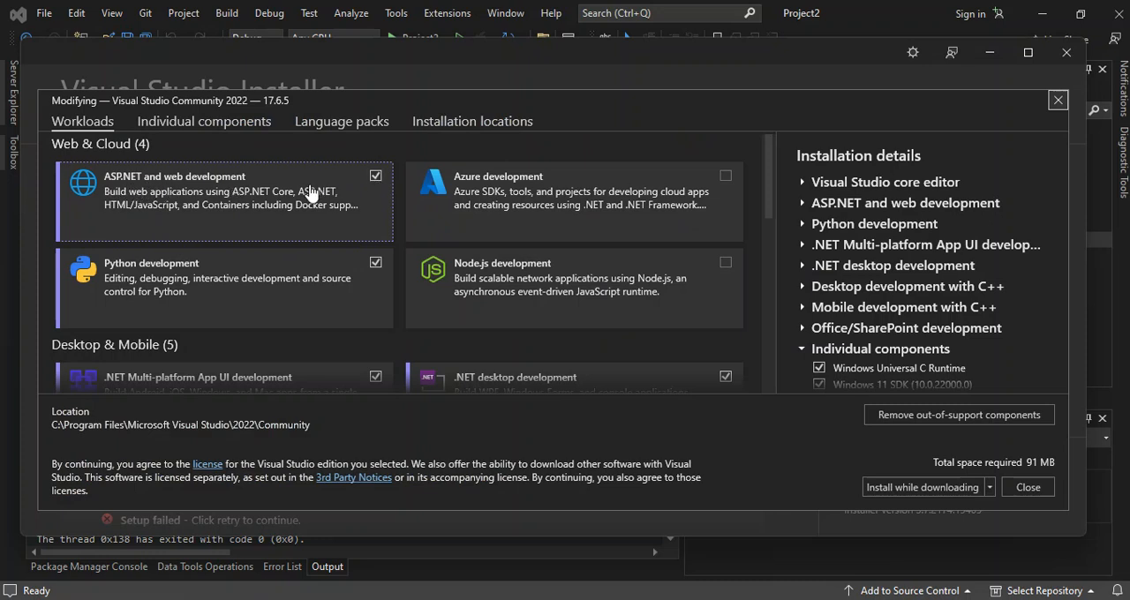
mouse_move(283, 213)
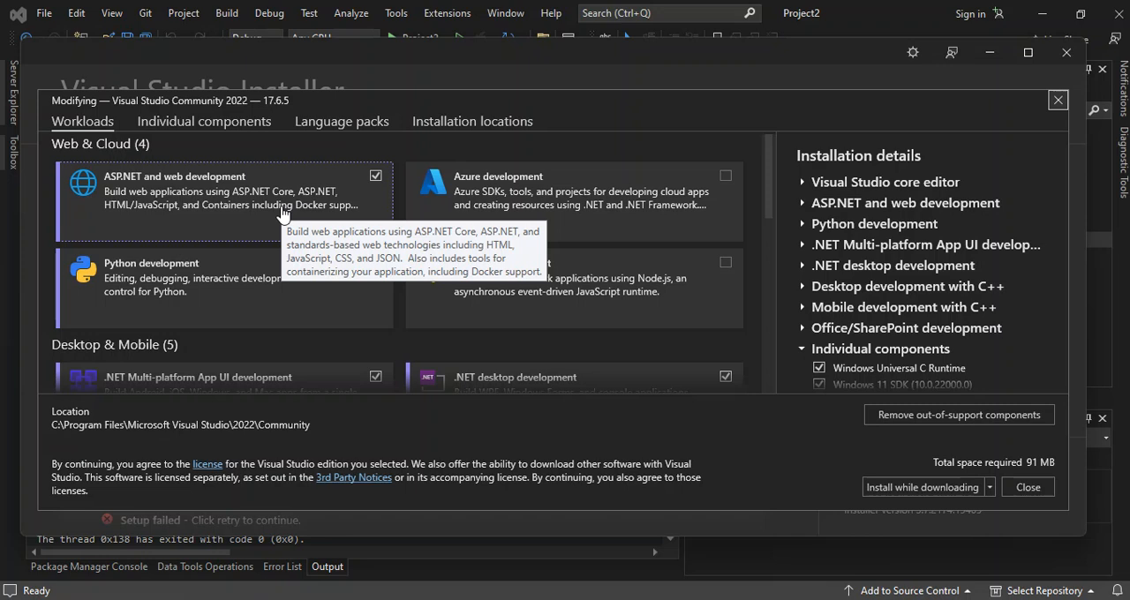
mouse_move(512, 318)
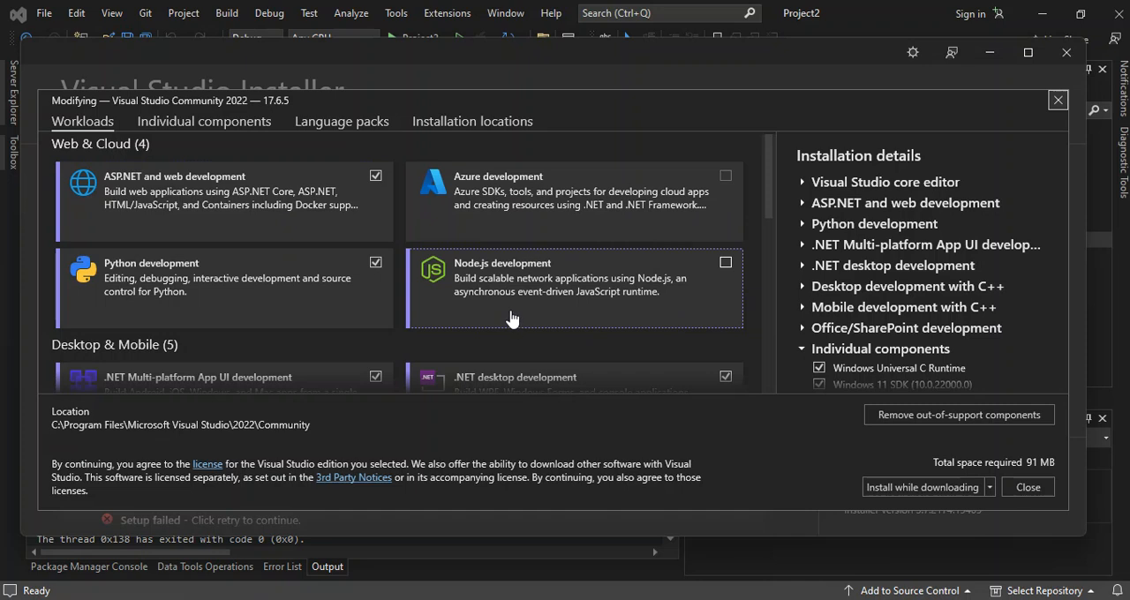
mouse_move(480, 278)
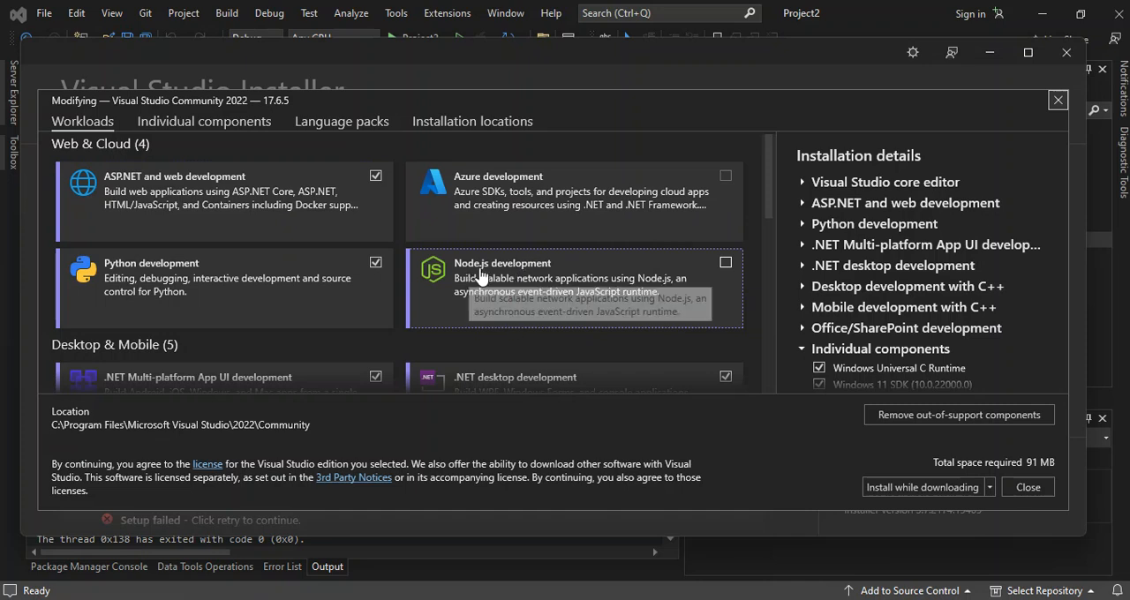
mouse_move(521, 284)
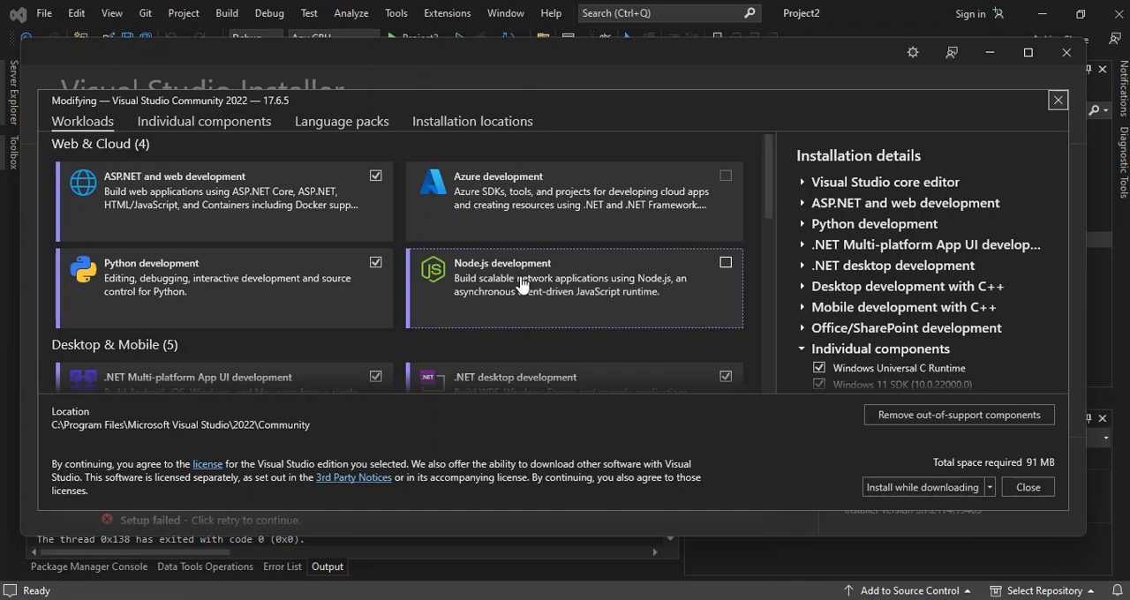
mouse_move(724, 271)
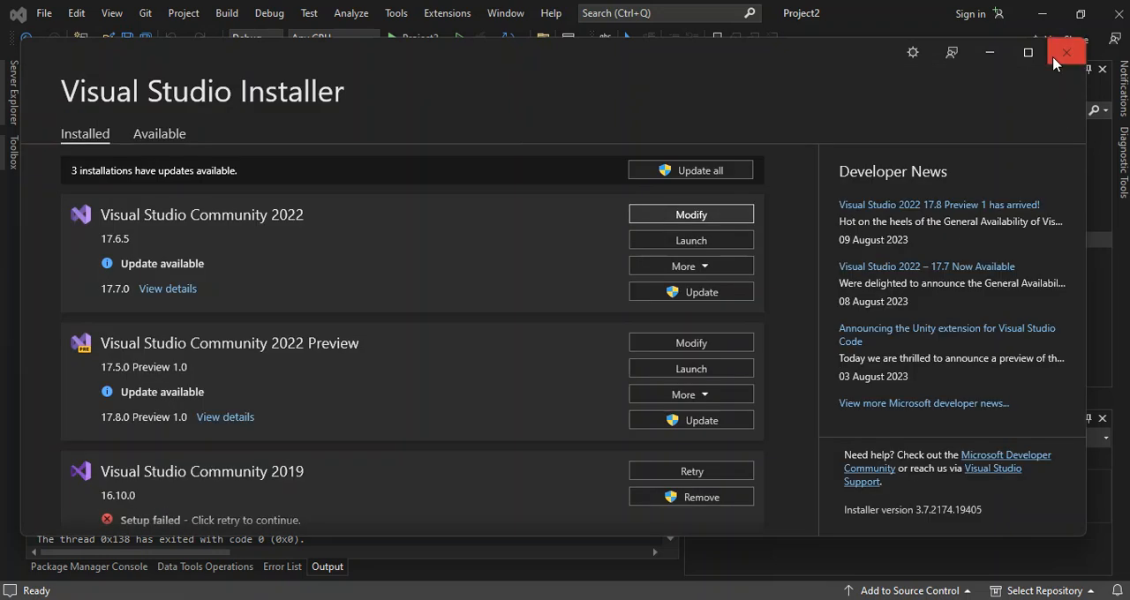
left_click(1064, 53)
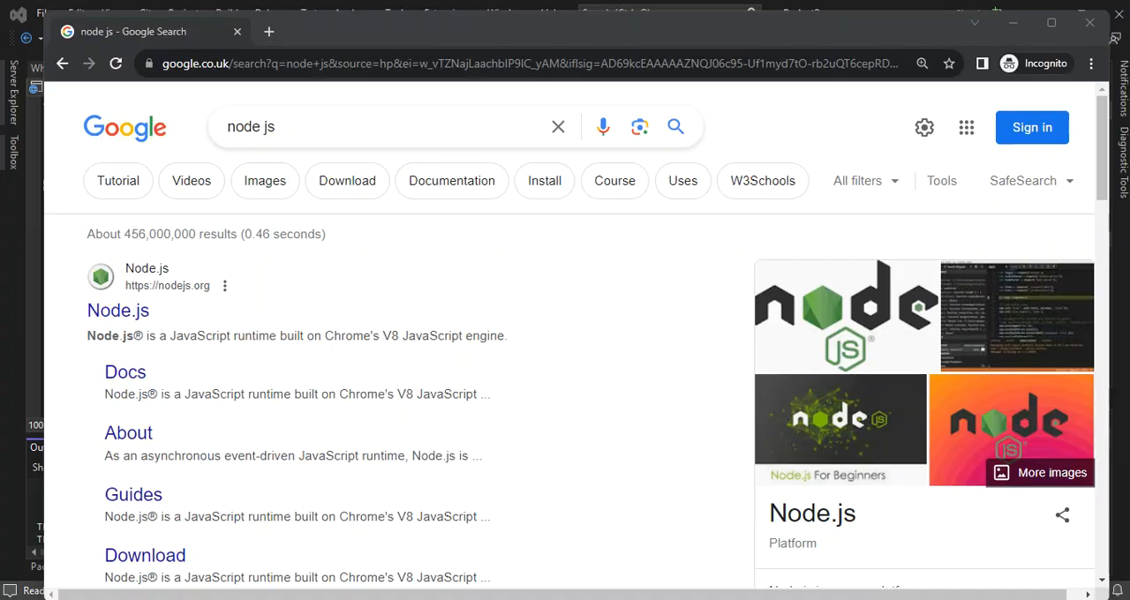
mouse_move(251, 299)
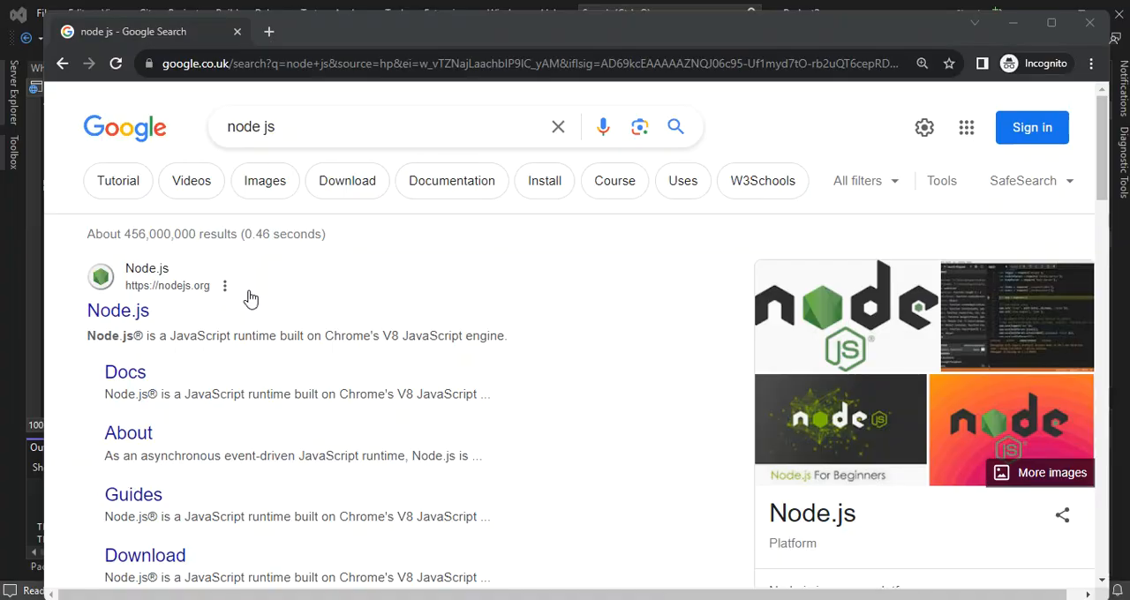
left_click(278, 127)
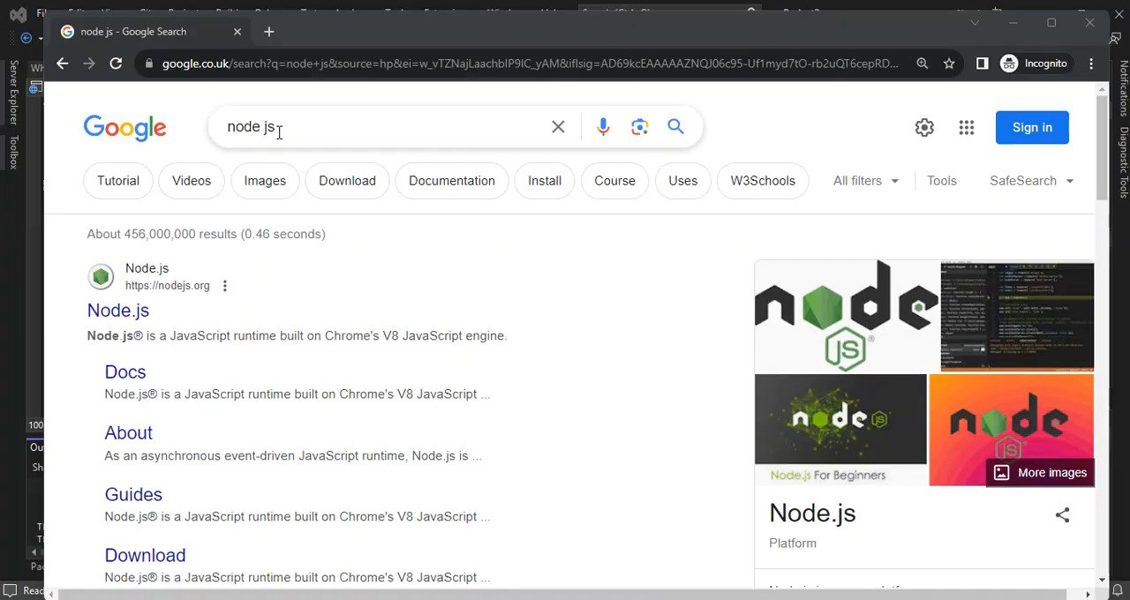
mouse_move(118, 311)
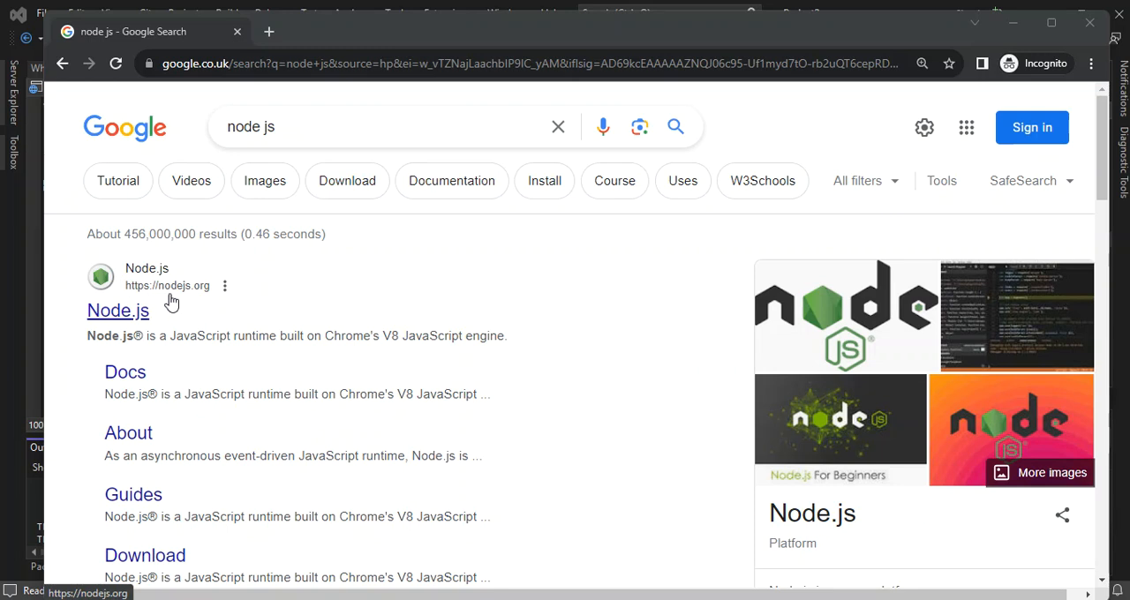
mouse_move(201, 297)
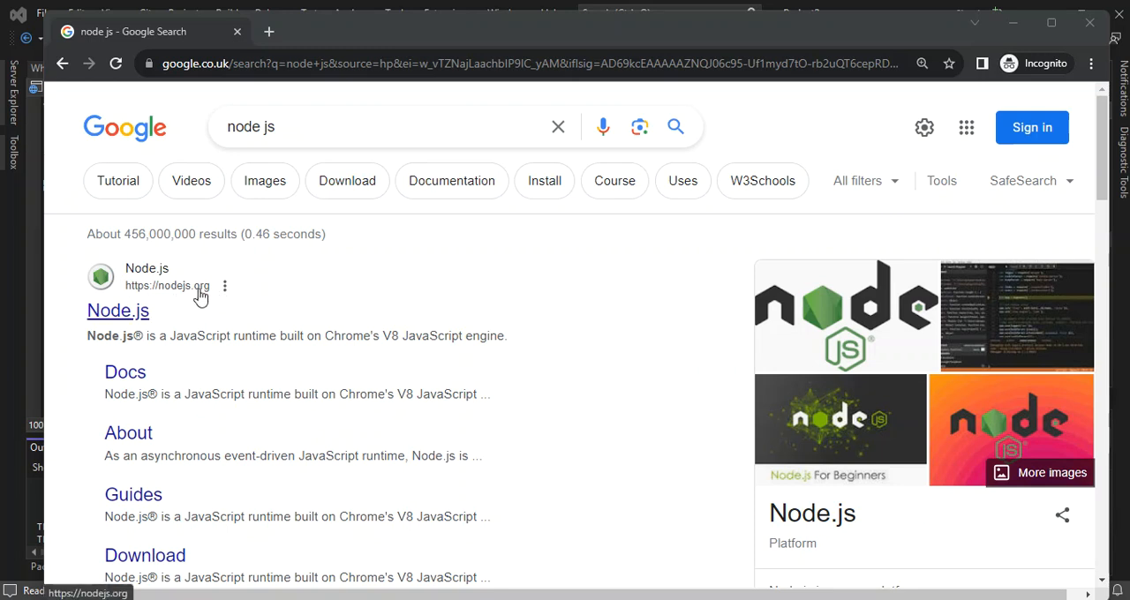
- Open nodejs.org from the search results to view the 18.17.1 LTS and 20.5.1 Current downloads
left_click(116, 311)
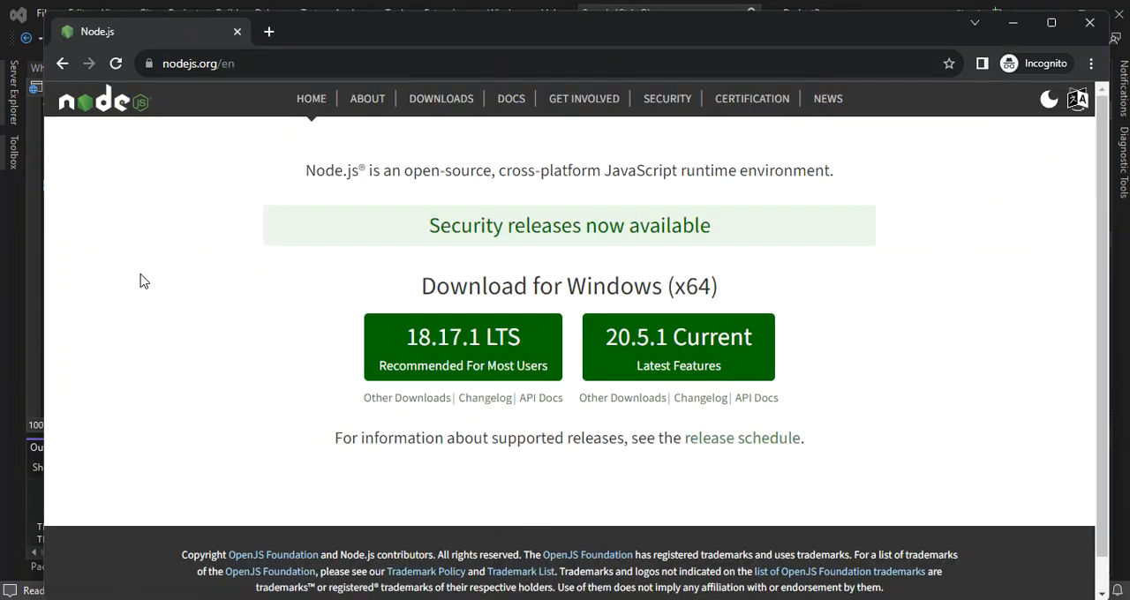
mouse_move(295, 175)
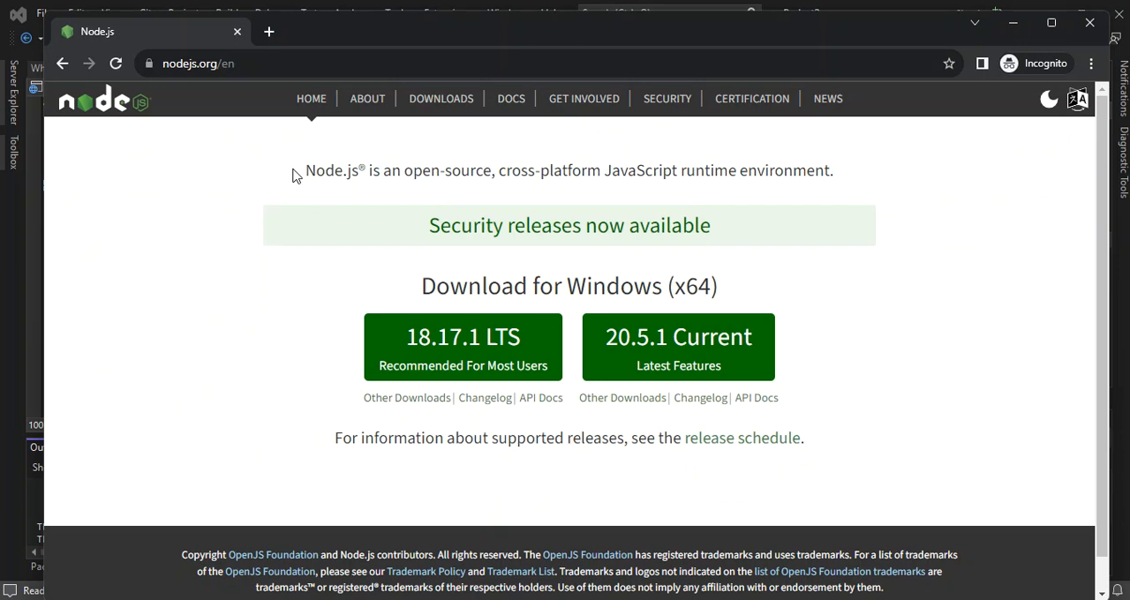
mouse_move(331, 247)
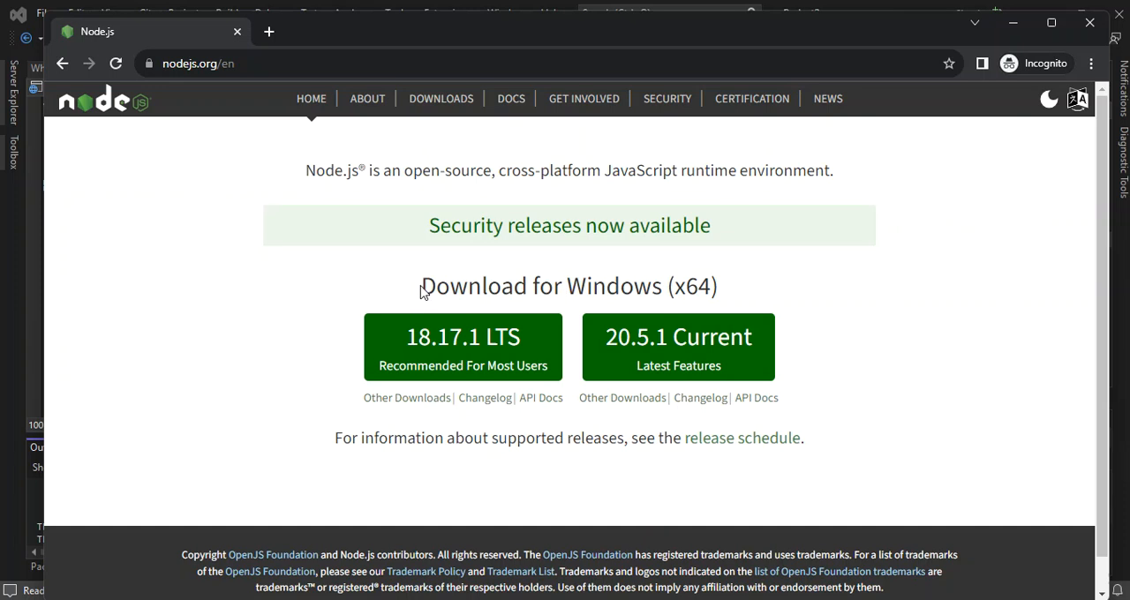
mouse_move(558, 289)
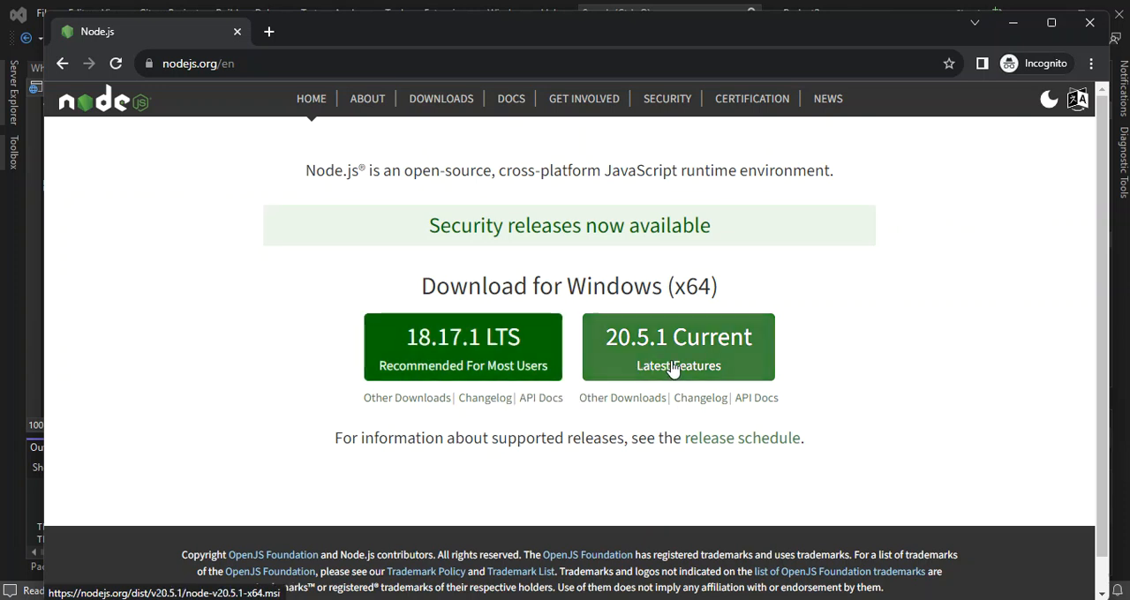
mouse_move(678, 365)
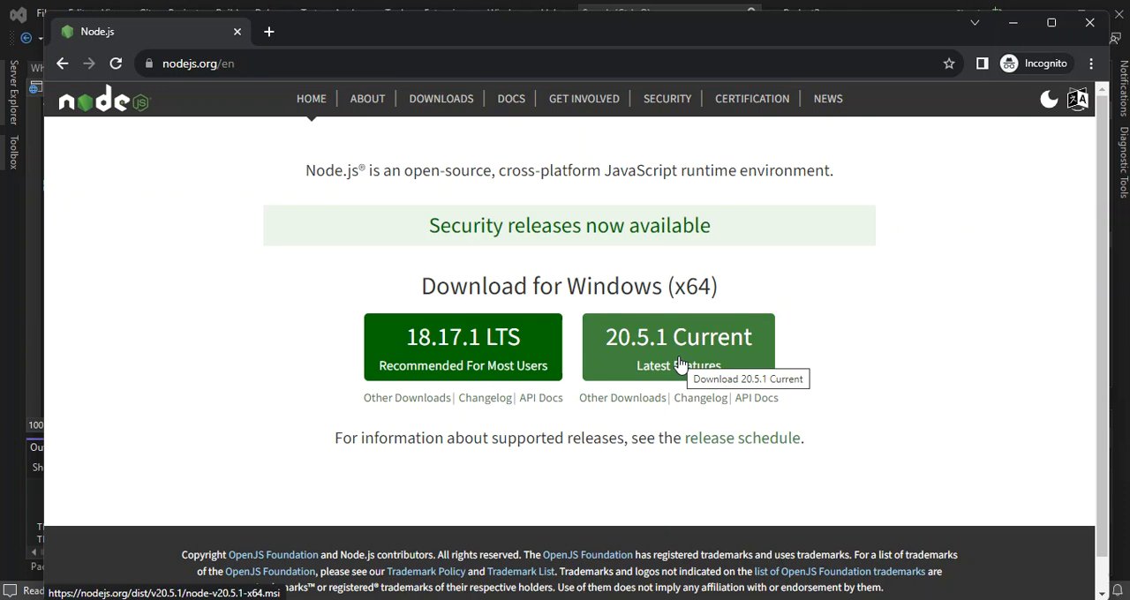
mouse_move(427, 379)
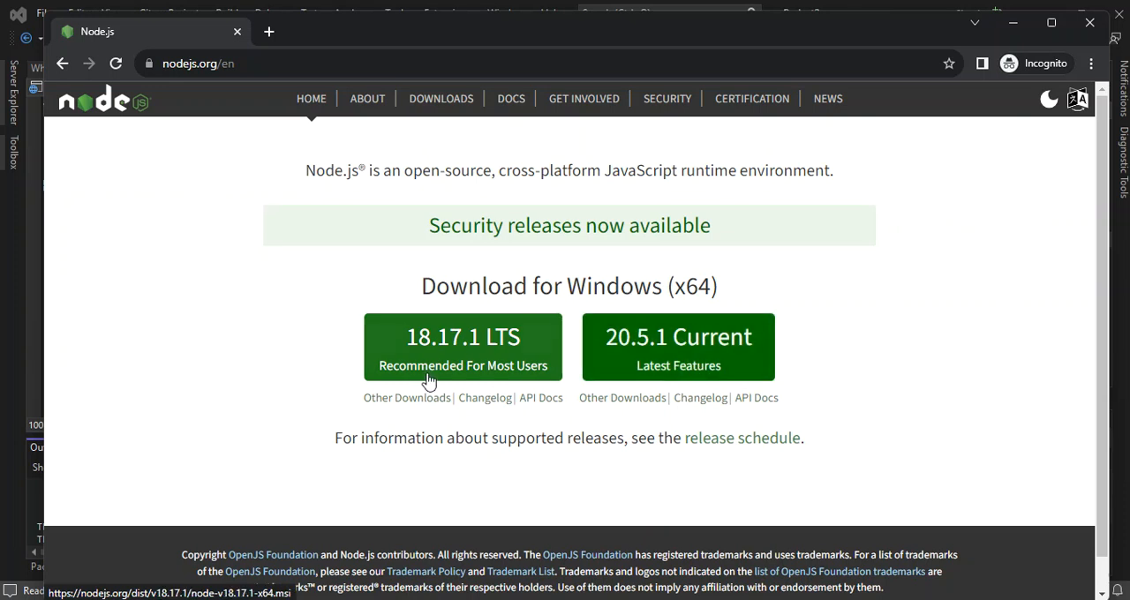
mouse_move(427, 357)
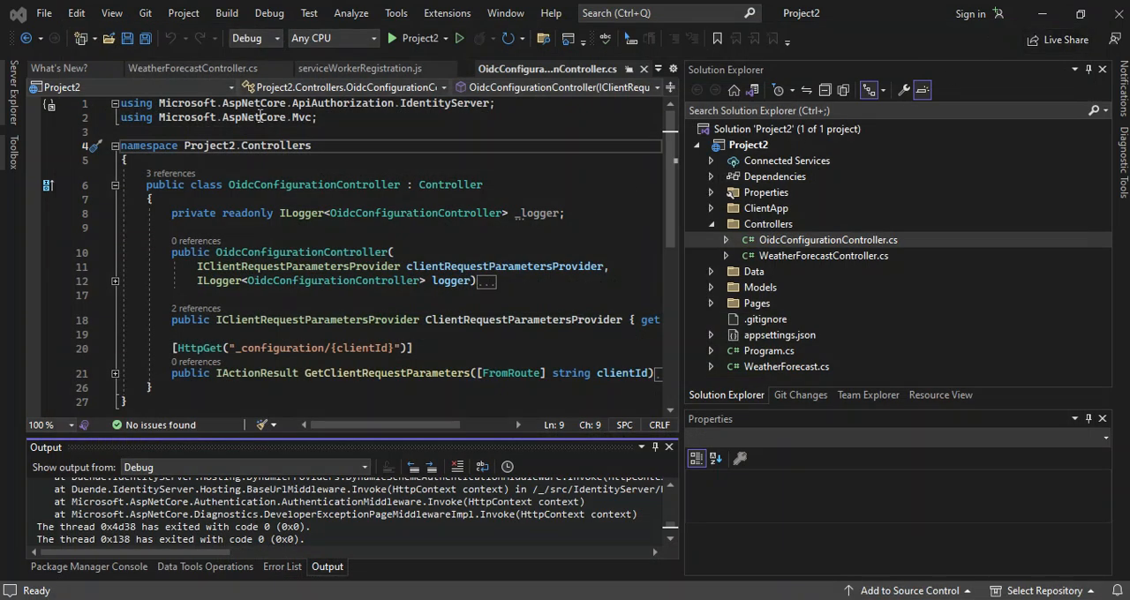
- Start a new project and scroll the template list to ASP.NET Core with React.js
left_click(43, 12)
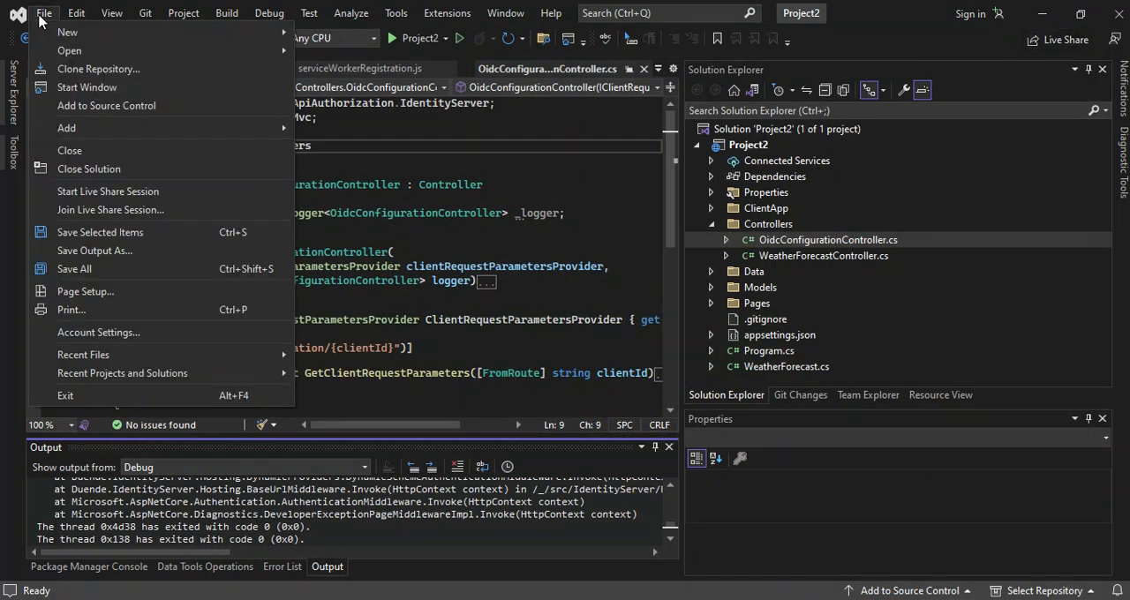
mouse_move(67, 32)
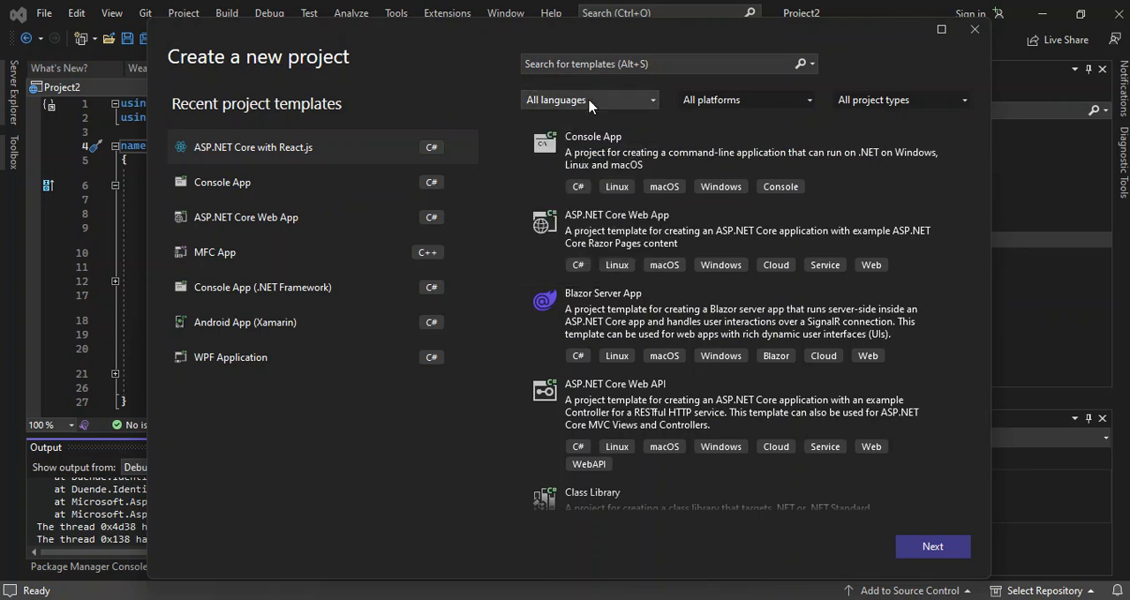
scroll("down", 3)
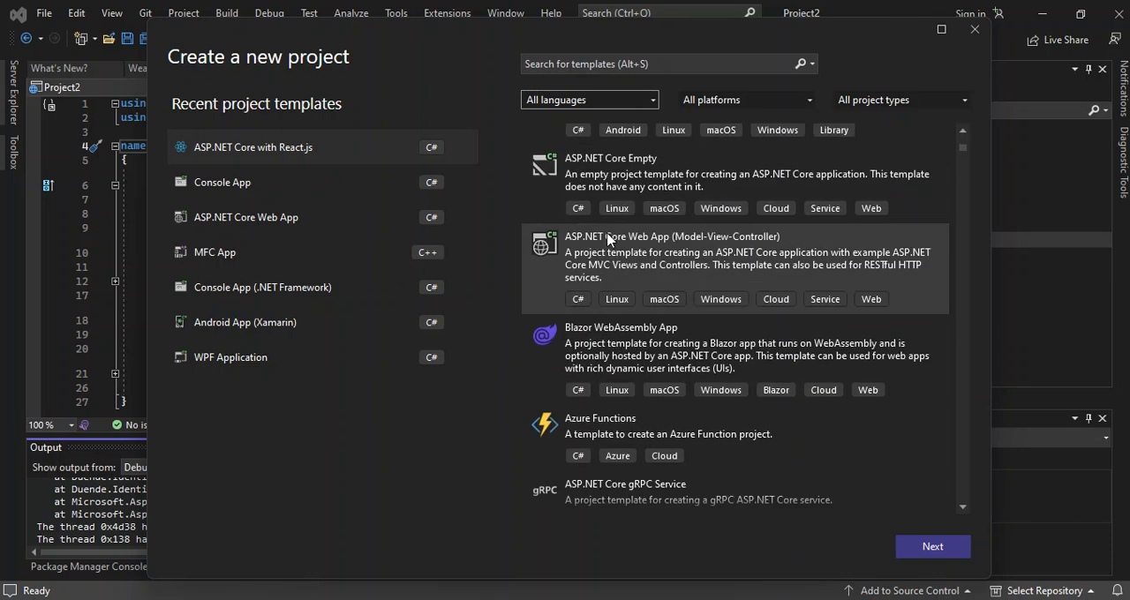
scroll("down", 3)
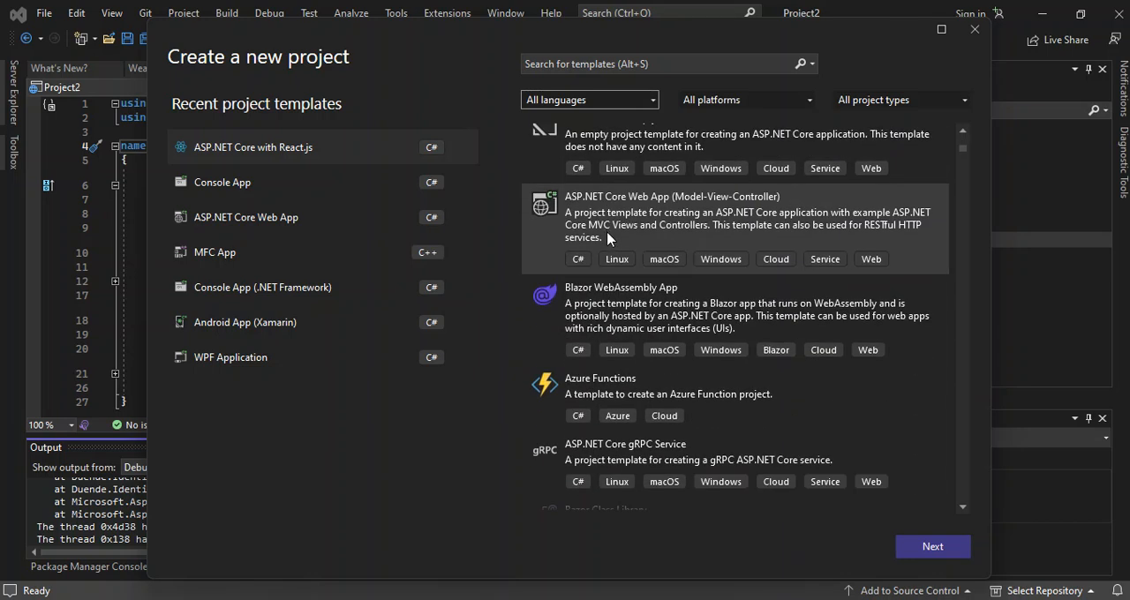
scroll("down", 3)
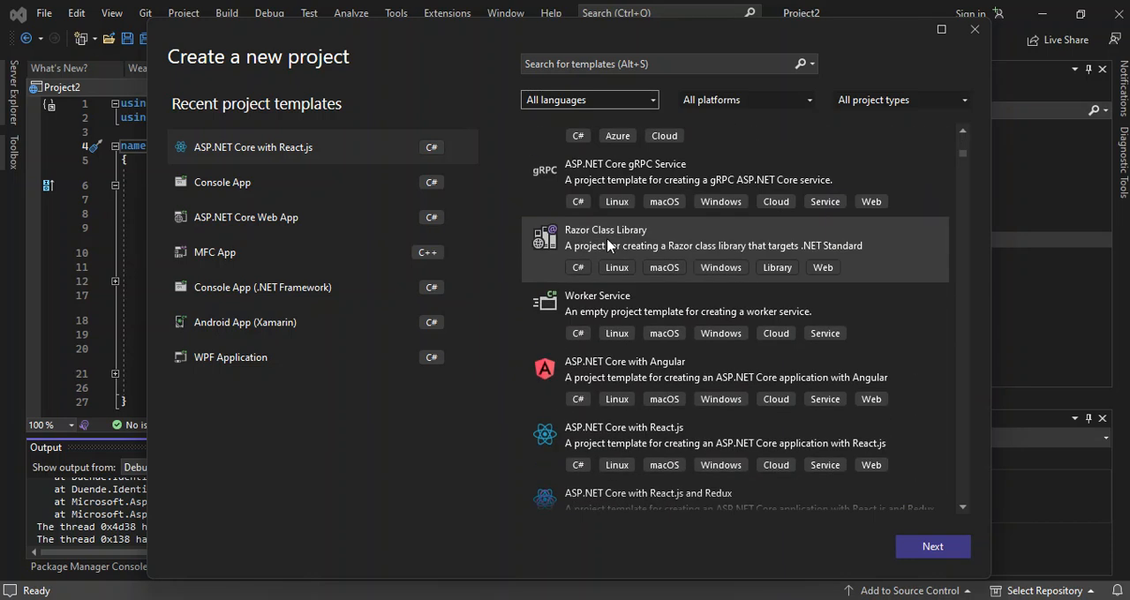
scroll("down", 3)
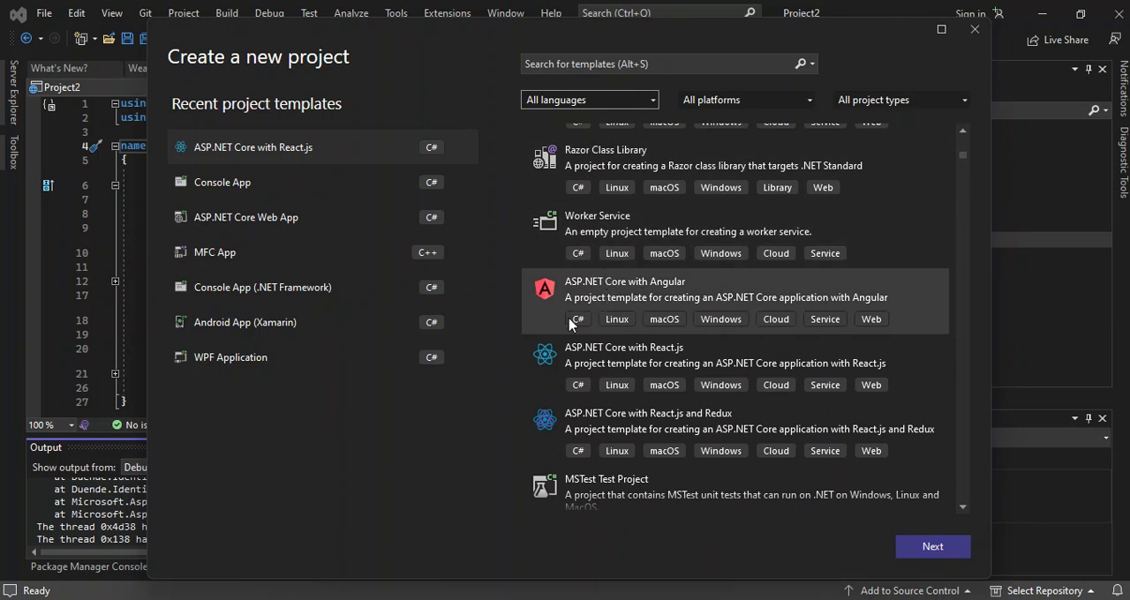
mouse_move(629, 356)
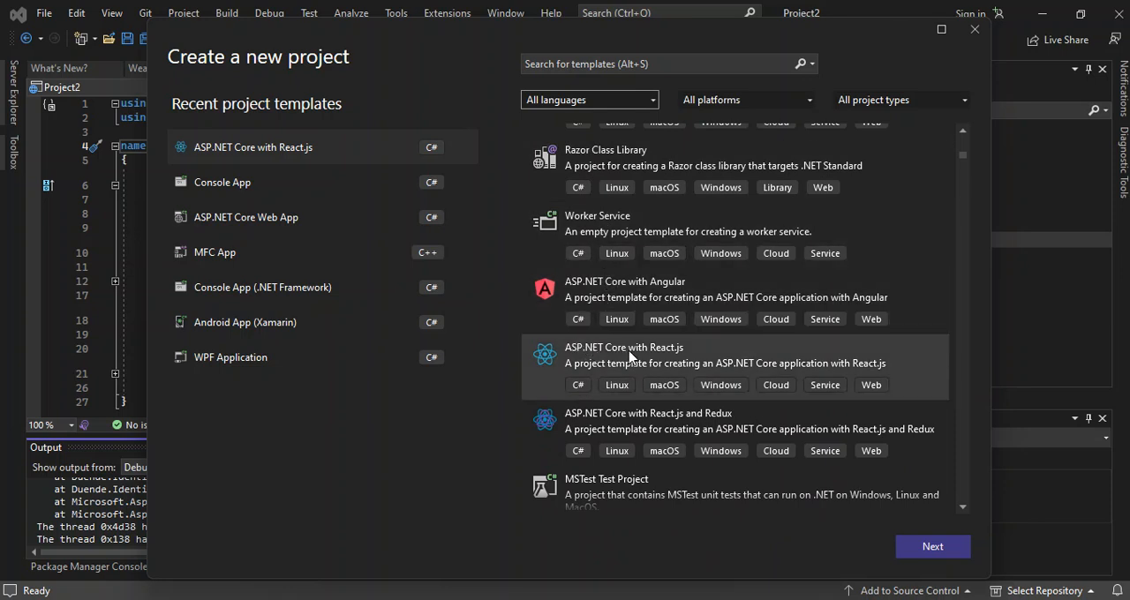
mouse_move(679, 353)
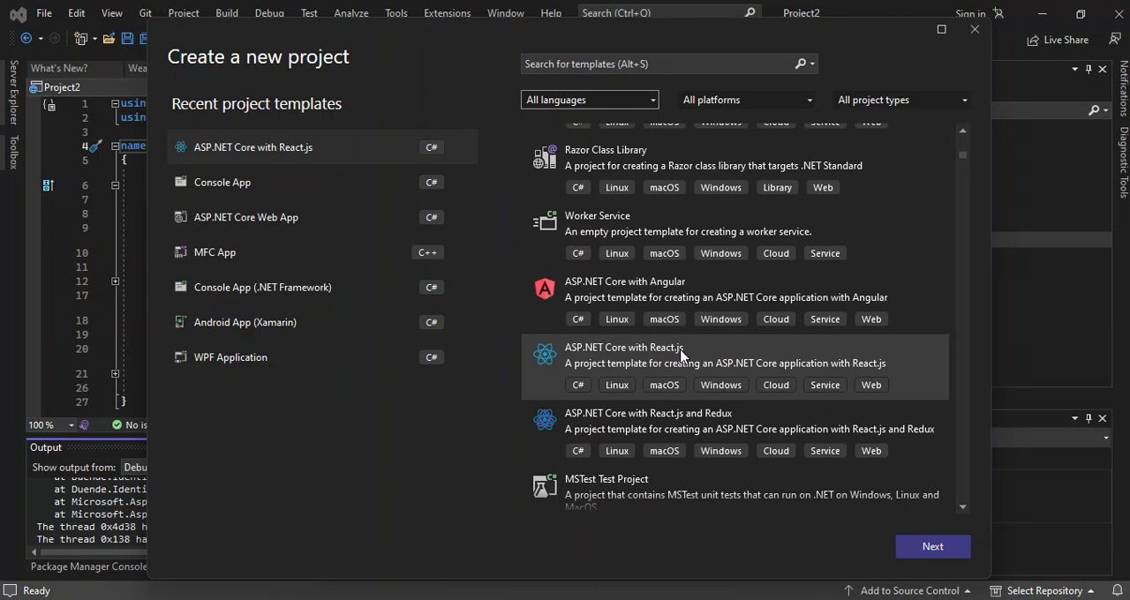
mouse_move(574, 374)
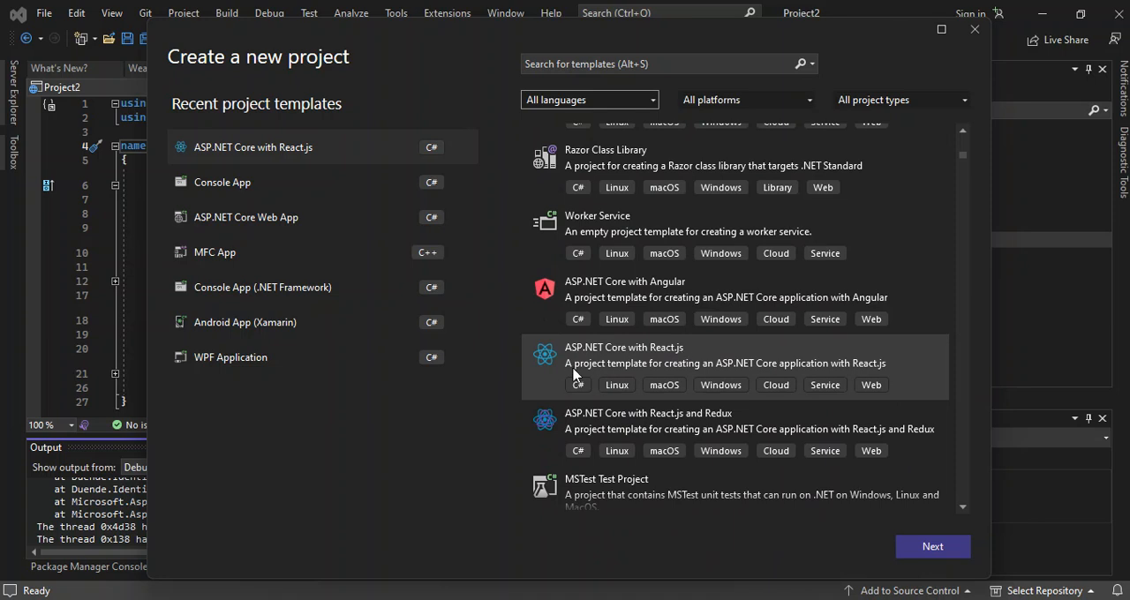
mouse_move(697, 373)
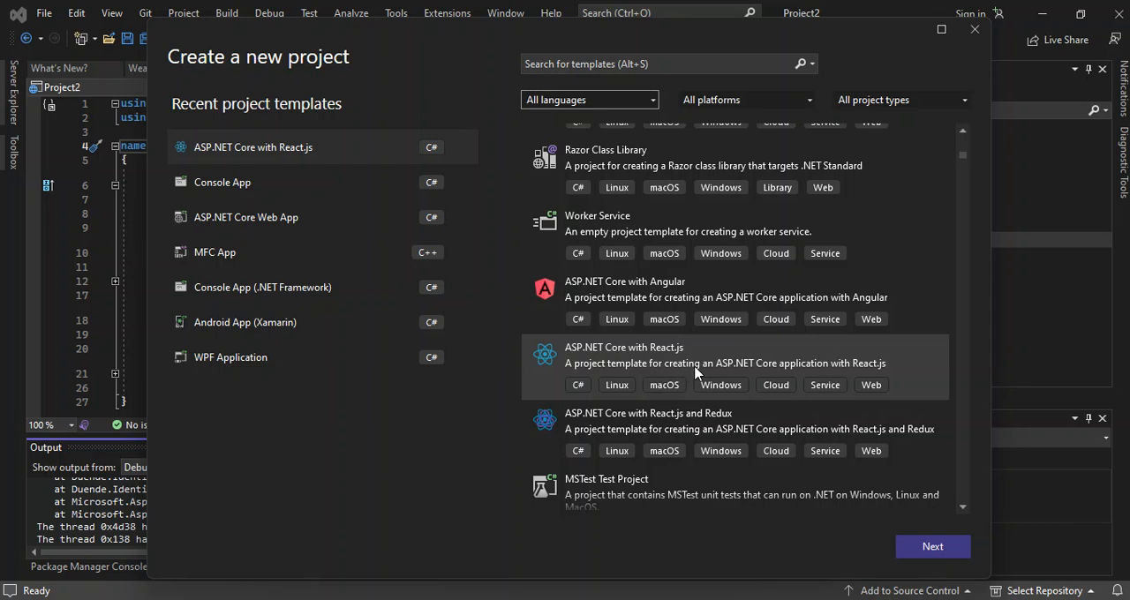
mouse_move(798, 371)
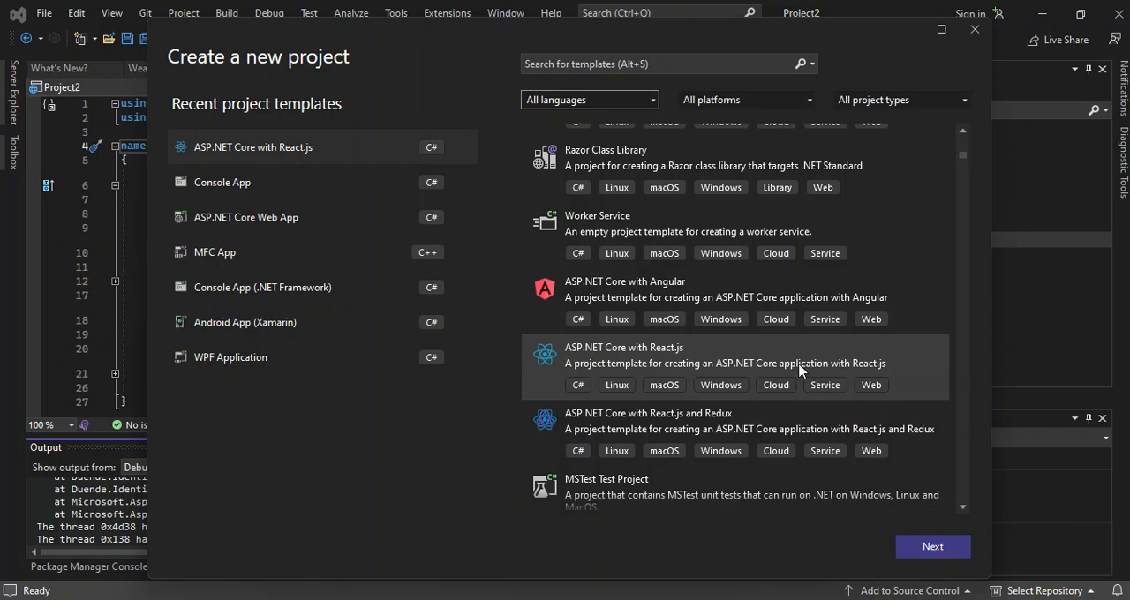
mouse_move(695, 369)
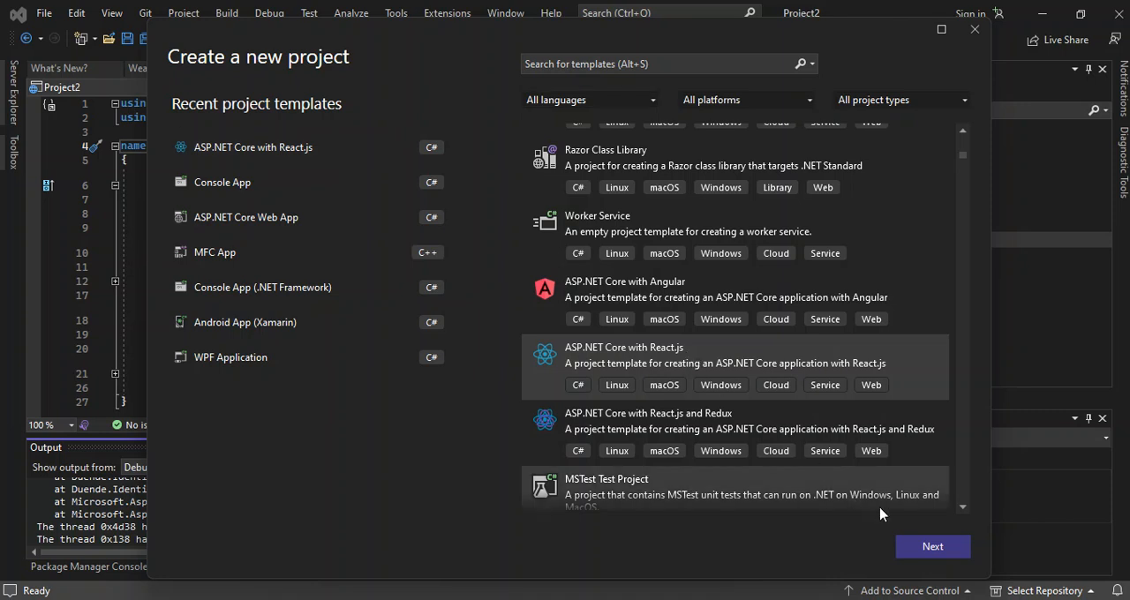
- Proceed to project setup, keeping the name Project4 and Create new solution
left_click(932, 547)
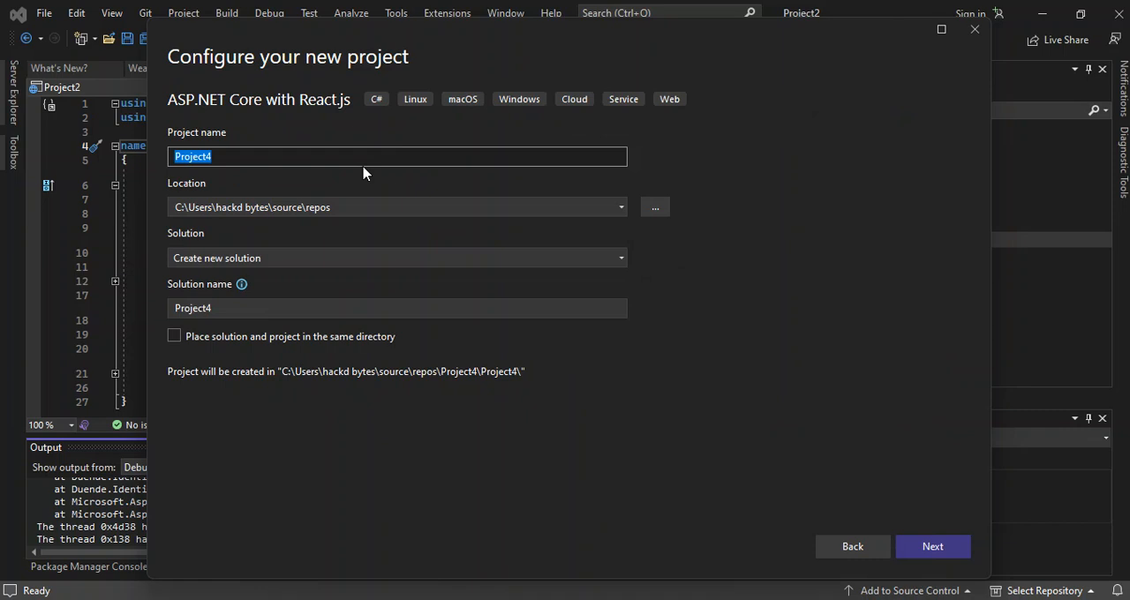
mouse_move(219, 98)
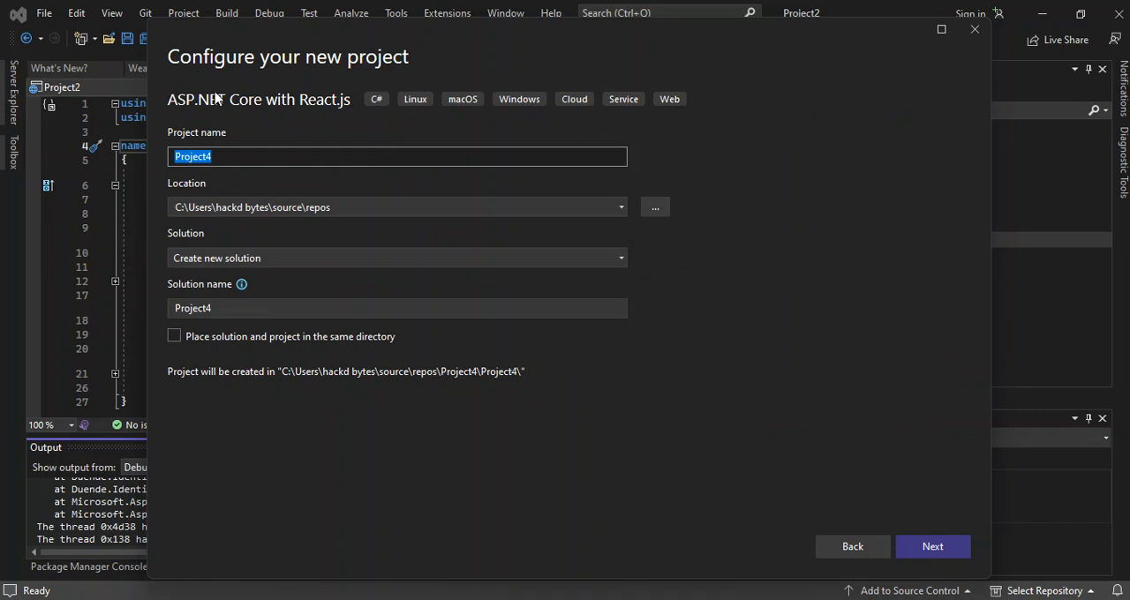
mouse_move(258, 175)
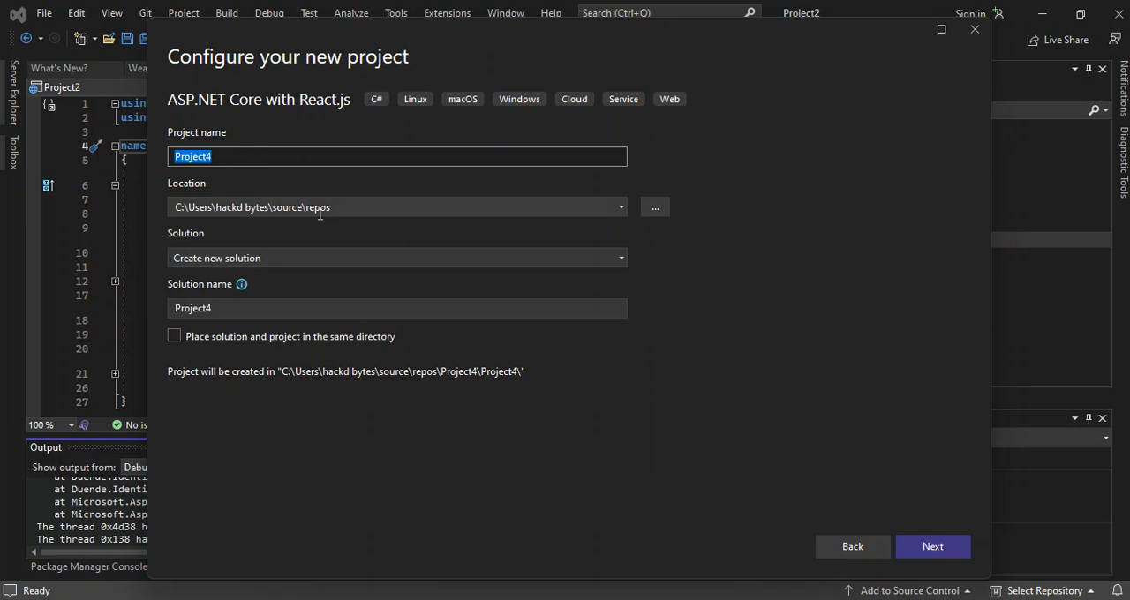
mouse_move(296, 247)
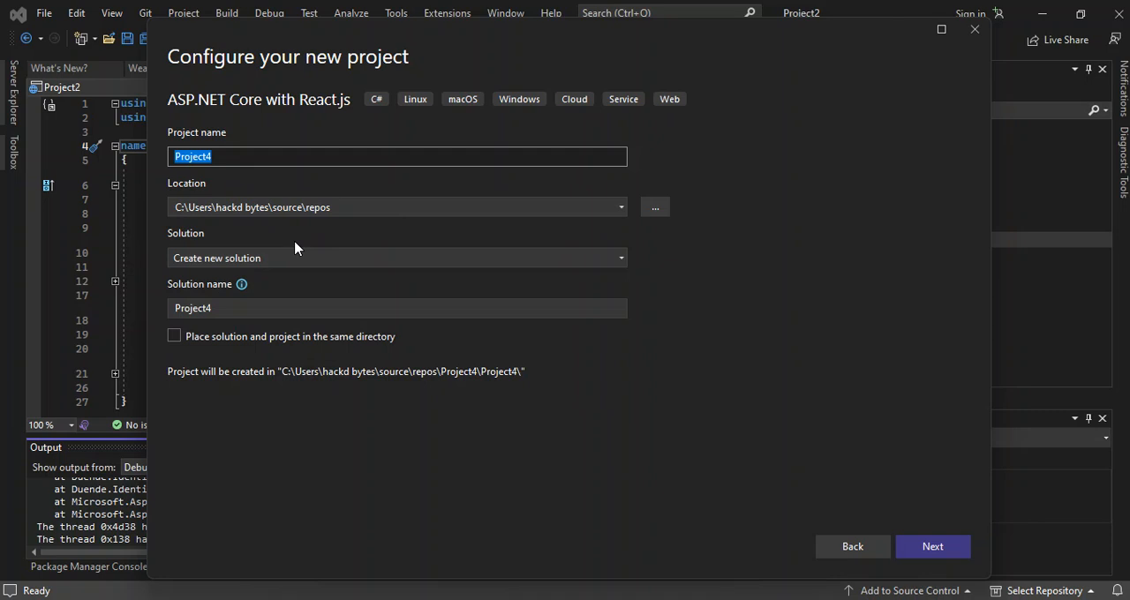
mouse_move(194, 248)
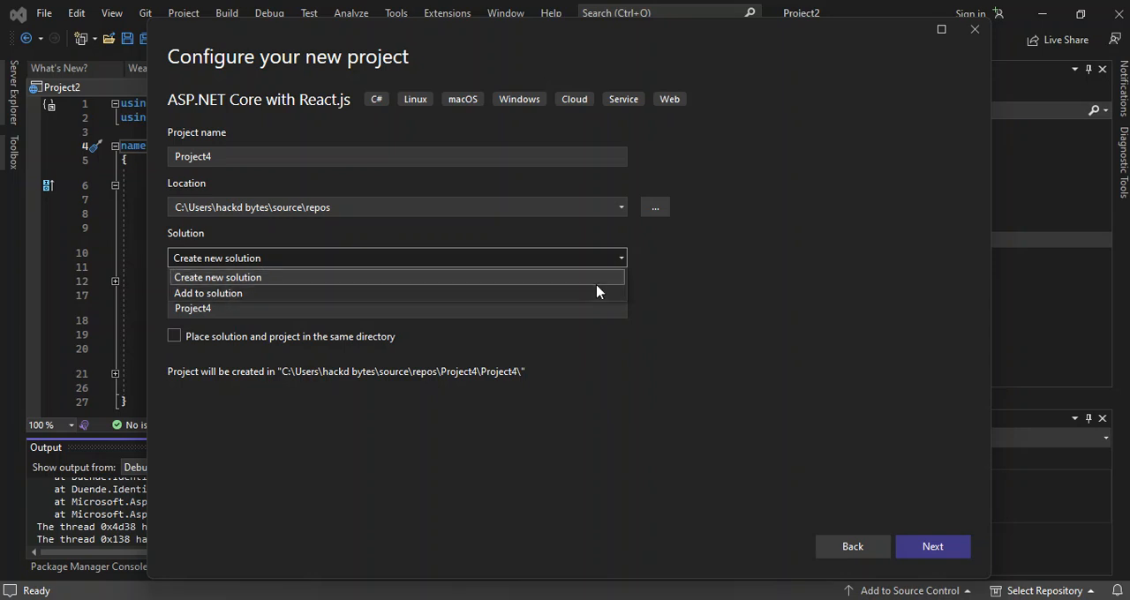
left_click(217, 277)
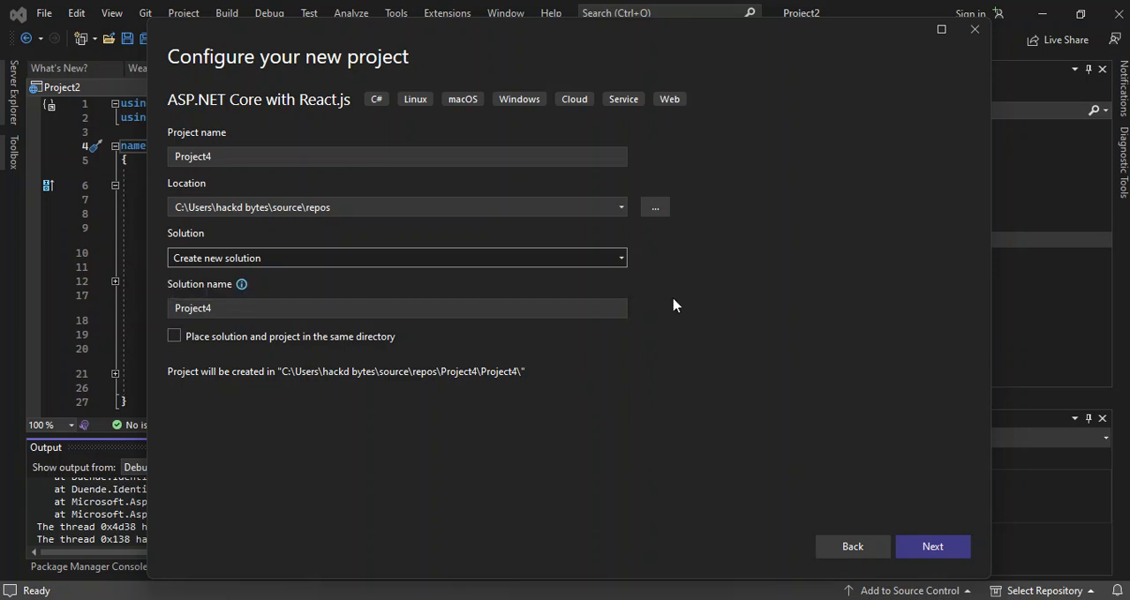
mouse_move(219, 257)
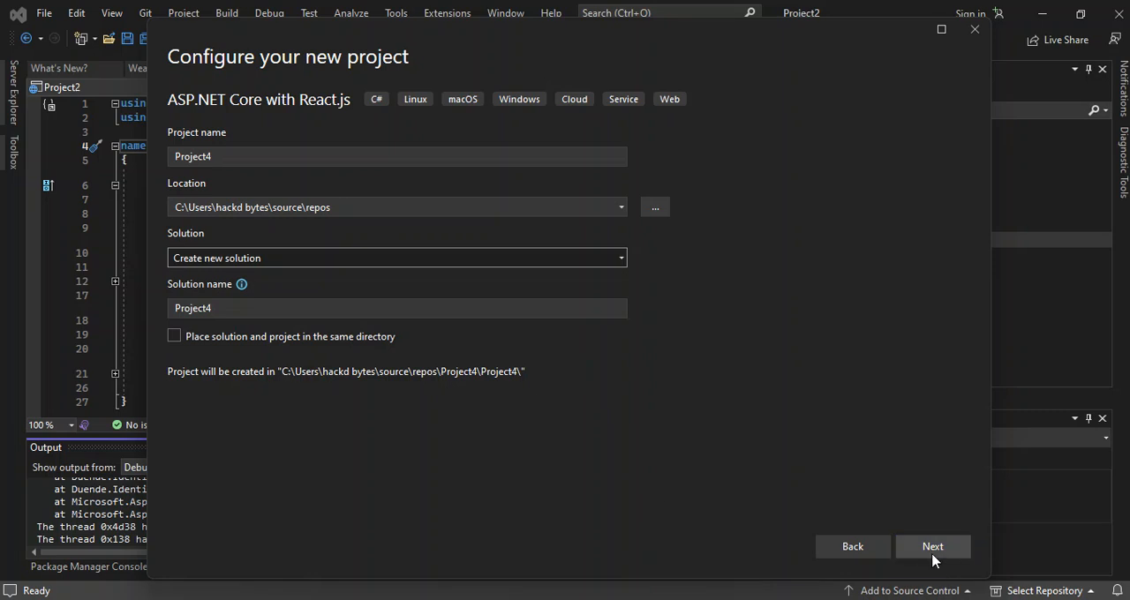
- Keep Framework .NET 7.0 and set Authentication type to Individual Accounts
left_click(932, 548)
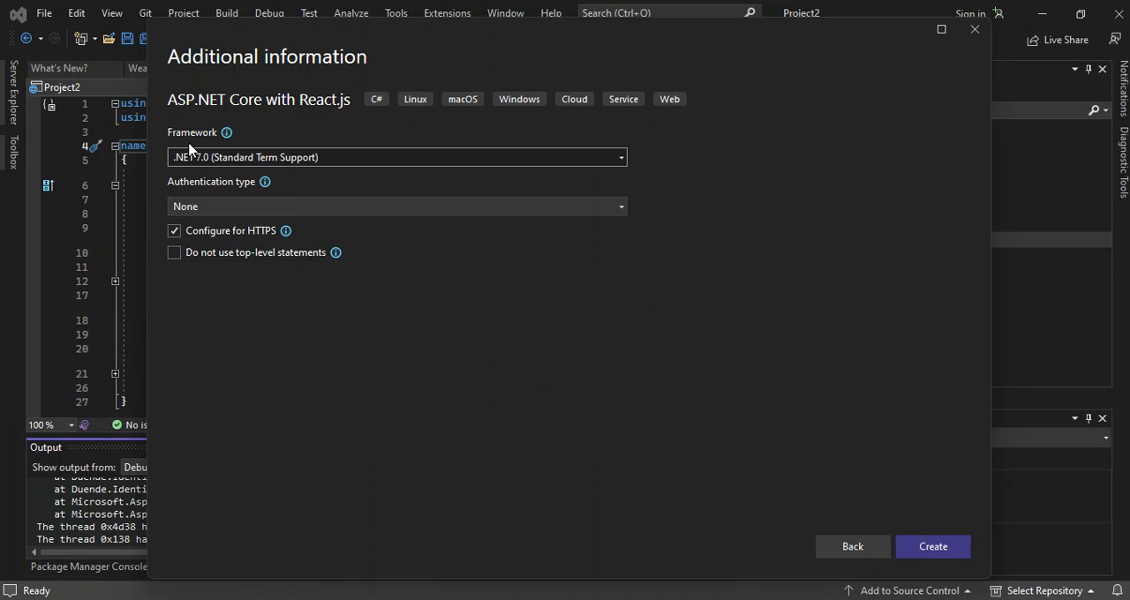
mouse_move(209, 142)
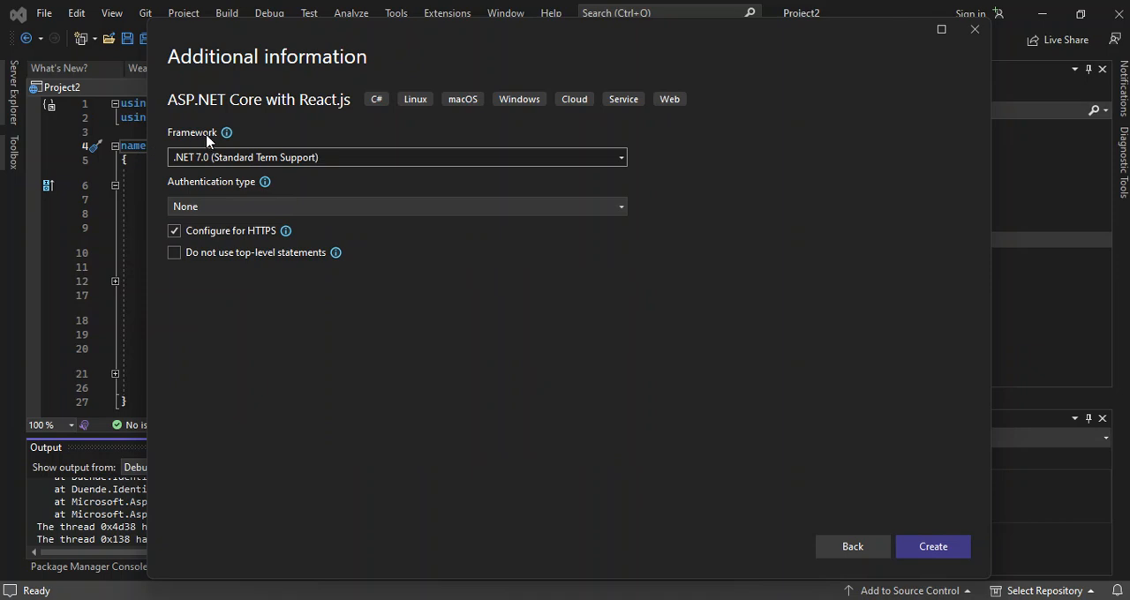
mouse_move(194, 172)
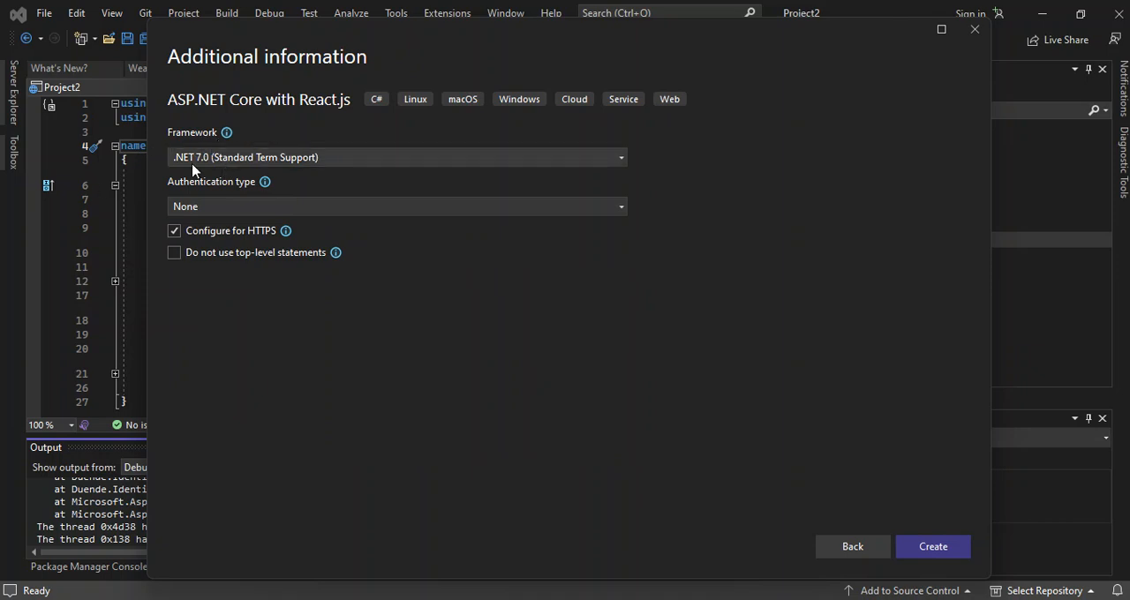
mouse_move(208, 164)
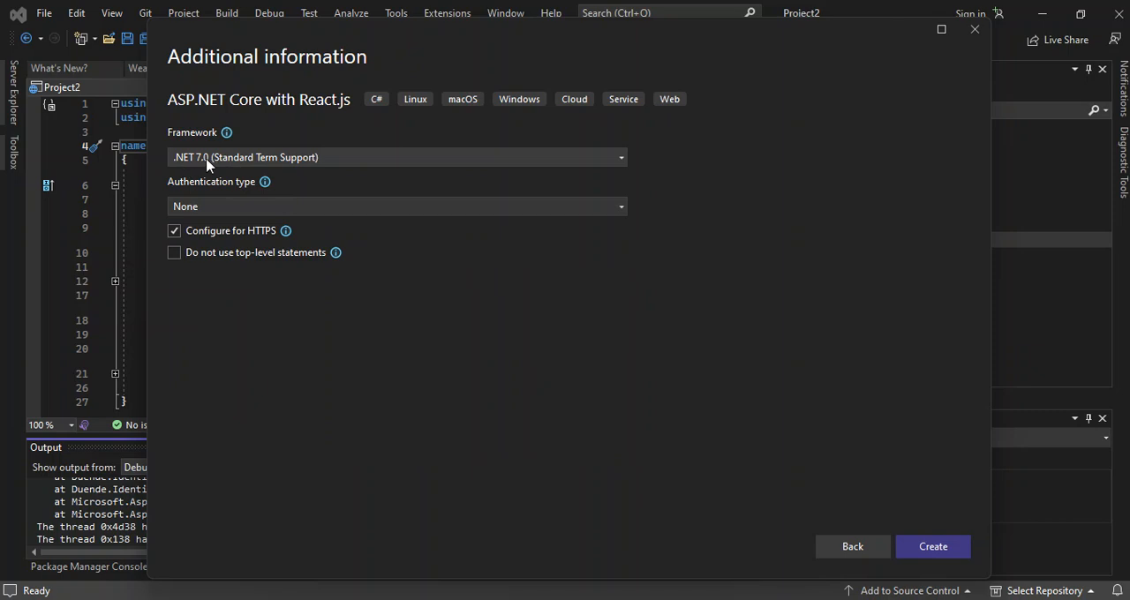
mouse_move(383, 173)
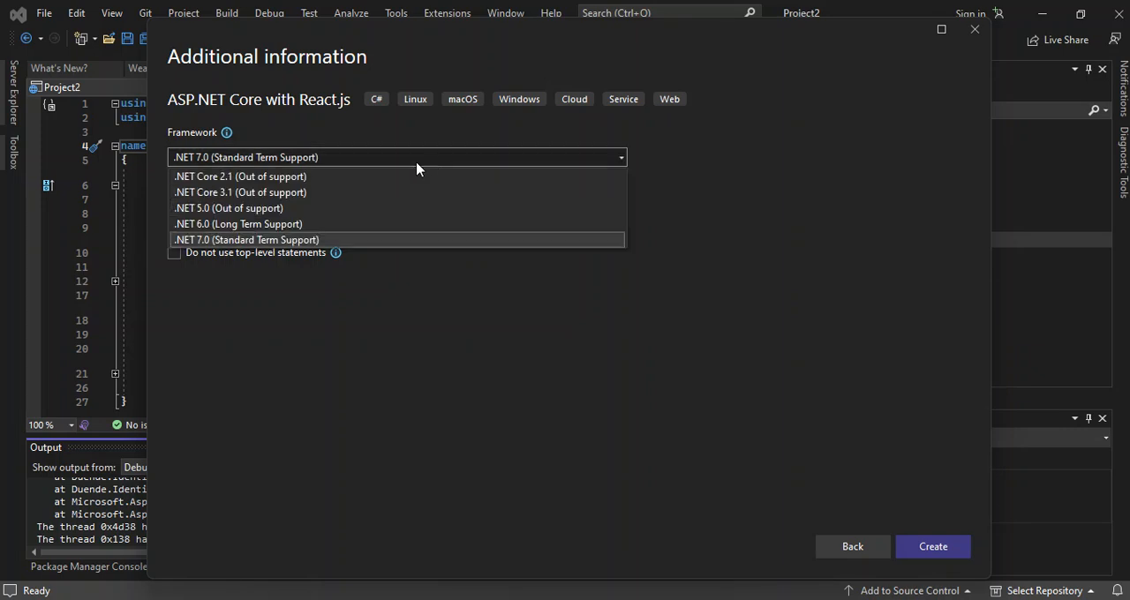
mouse_move(251, 209)
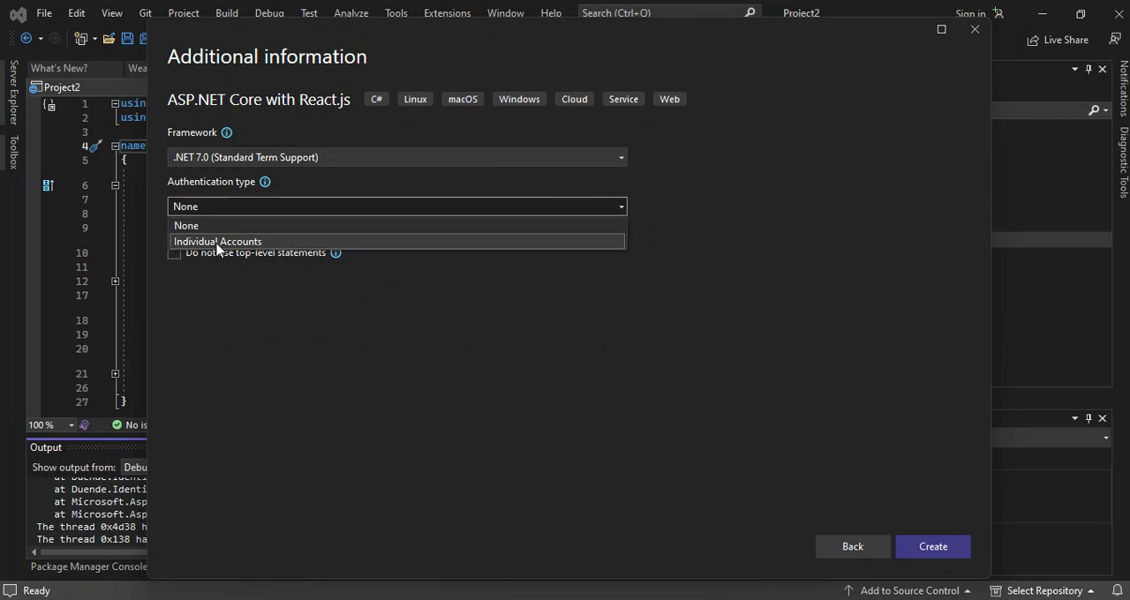
left_click(217, 240)
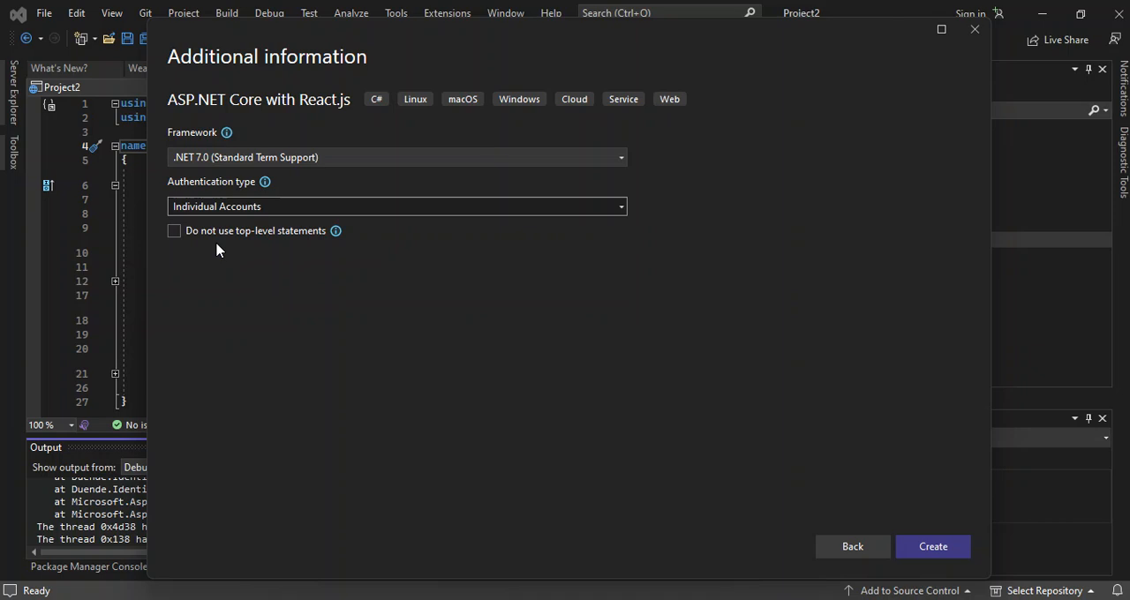
mouse_move(281, 244)
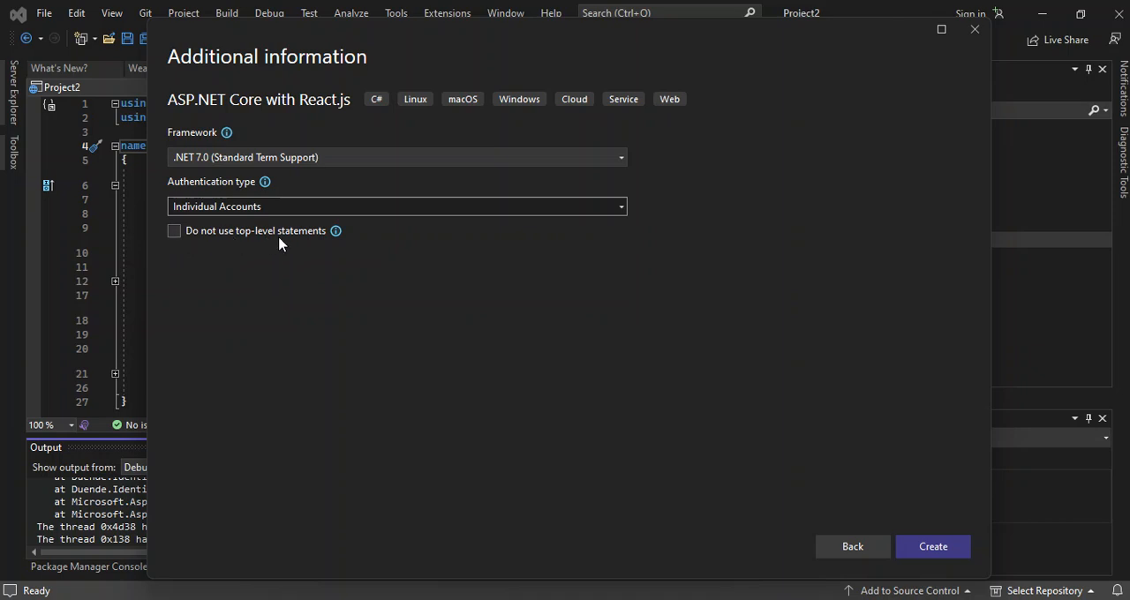
mouse_move(335, 229)
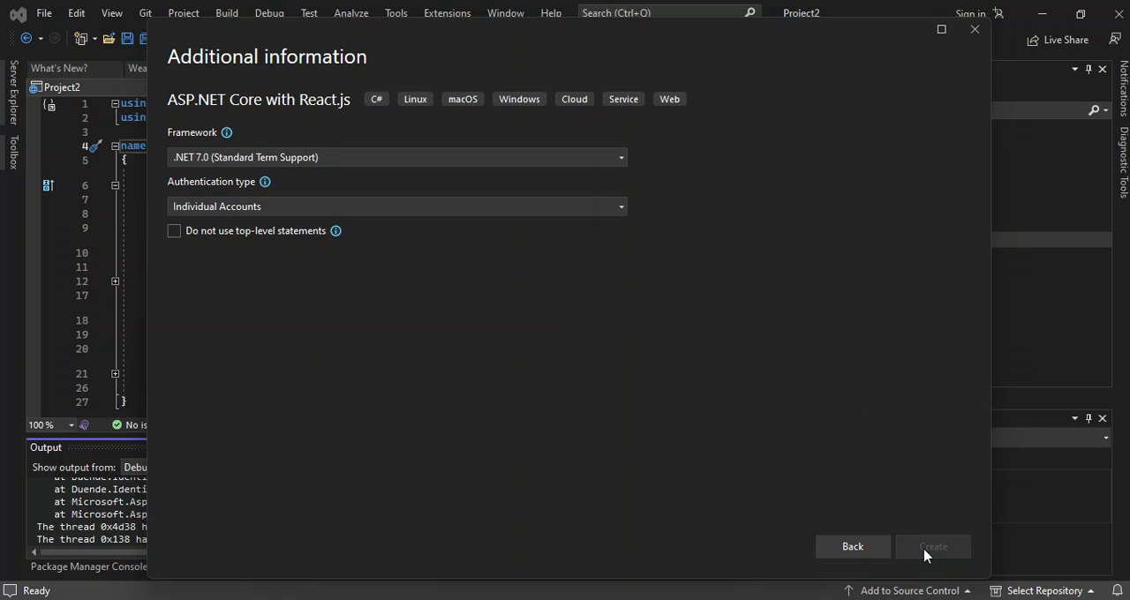
left_click(932, 547)
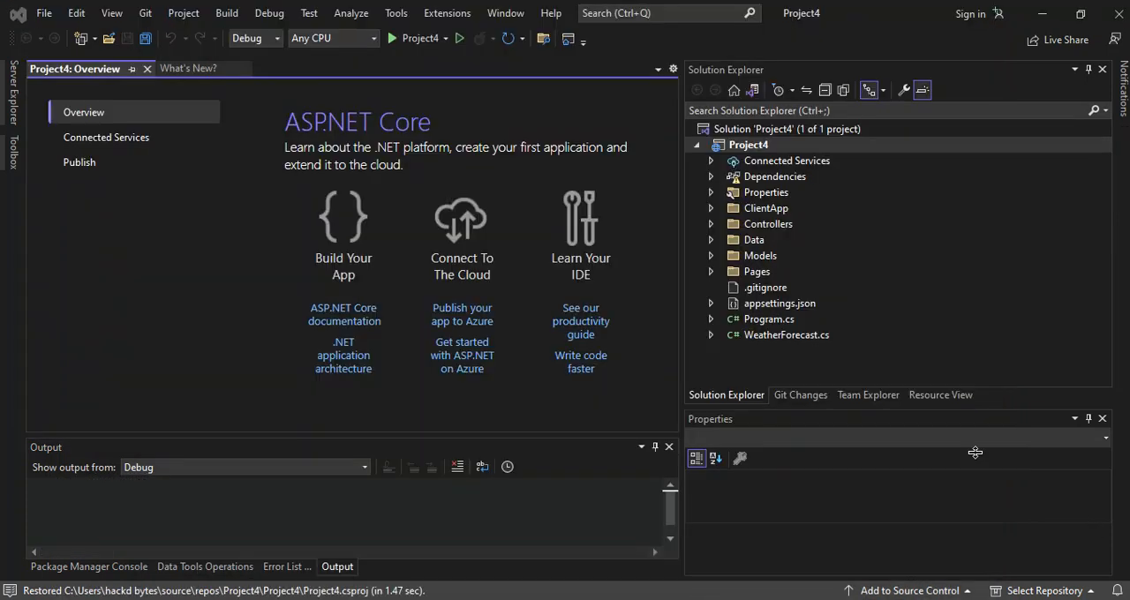
mouse_move(503, 183)
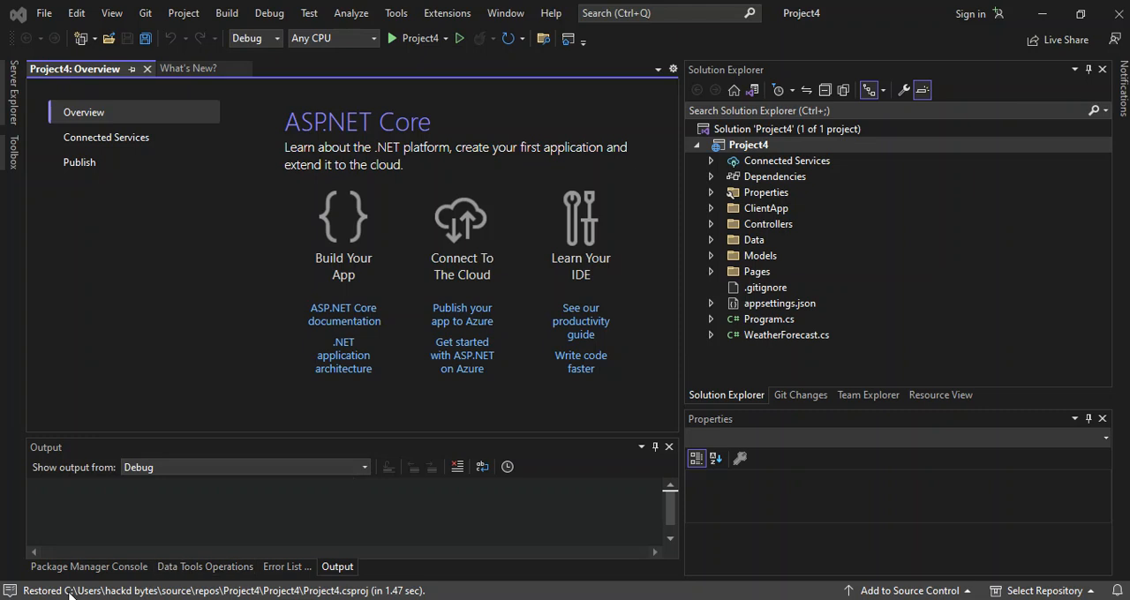
mouse_move(375, 579)
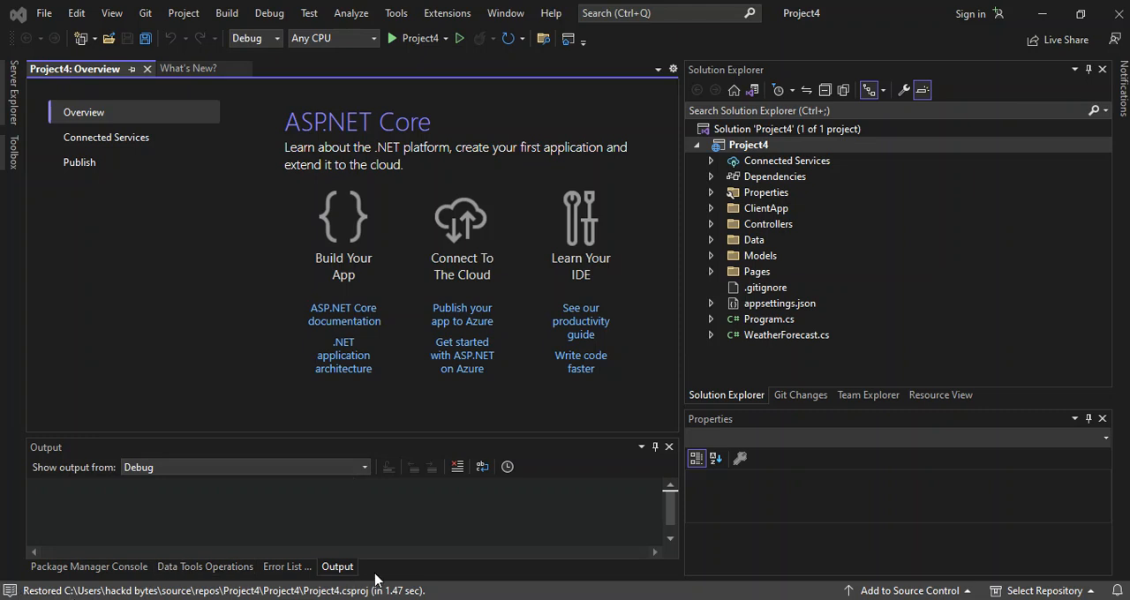
mouse_move(511, 353)
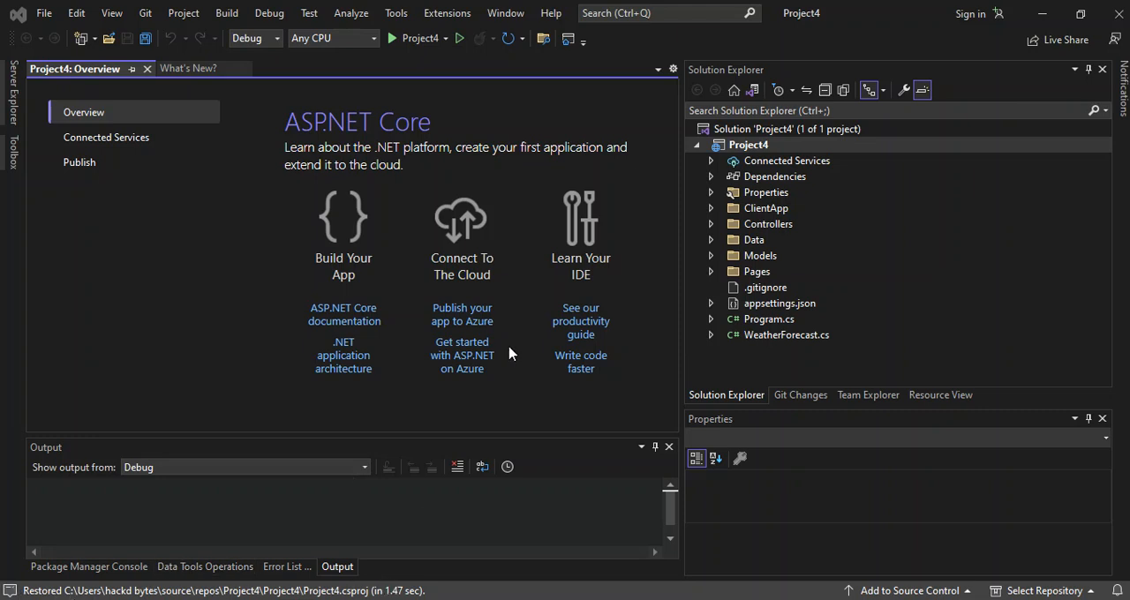
mouse_move(591, 269)
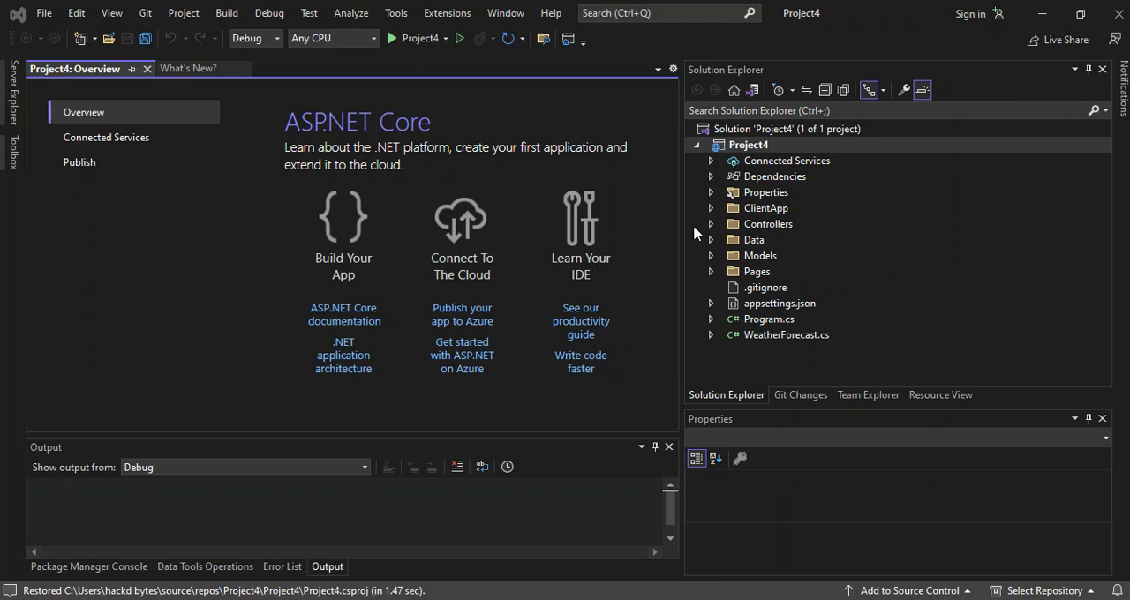
mouse_move(762, 216)
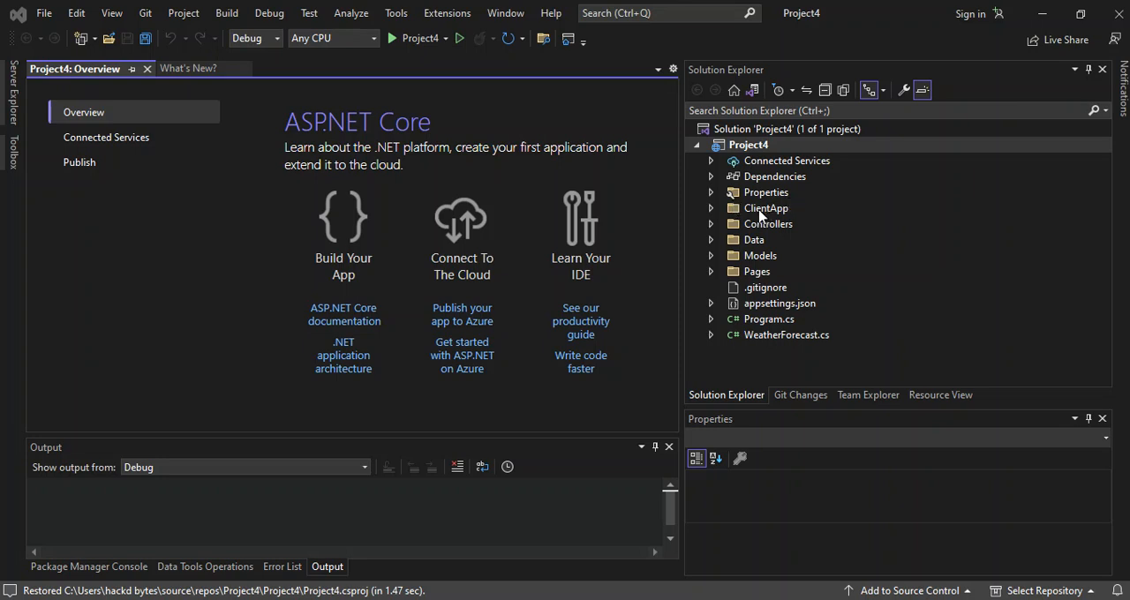
- Expand ClientApp in Solution Explorer and browse the public folder's files
left_click(710, 208)
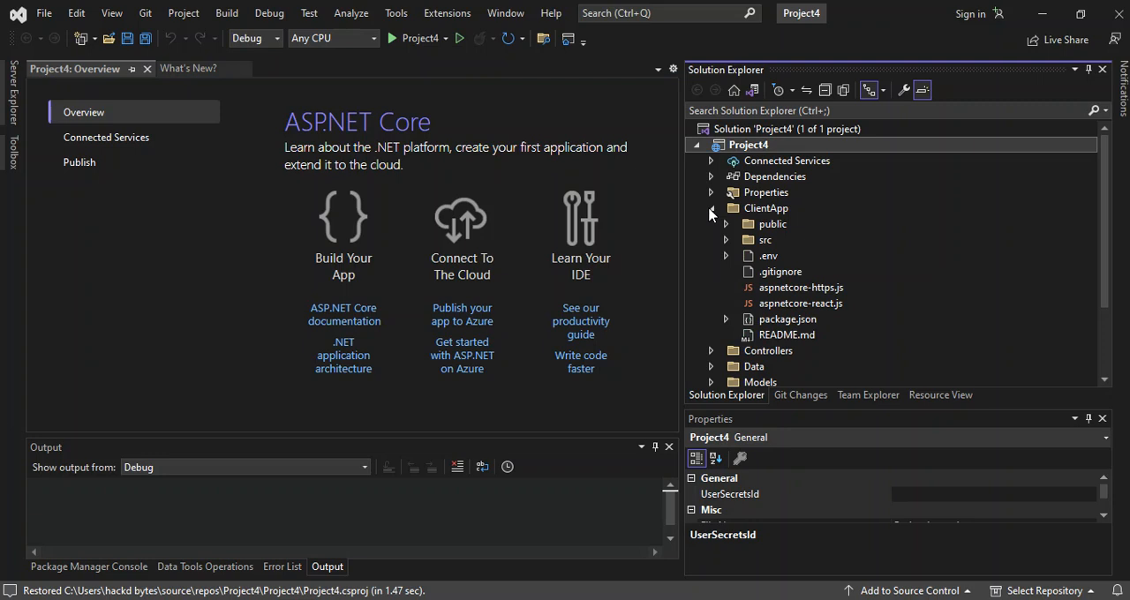
left_click(725, 223)
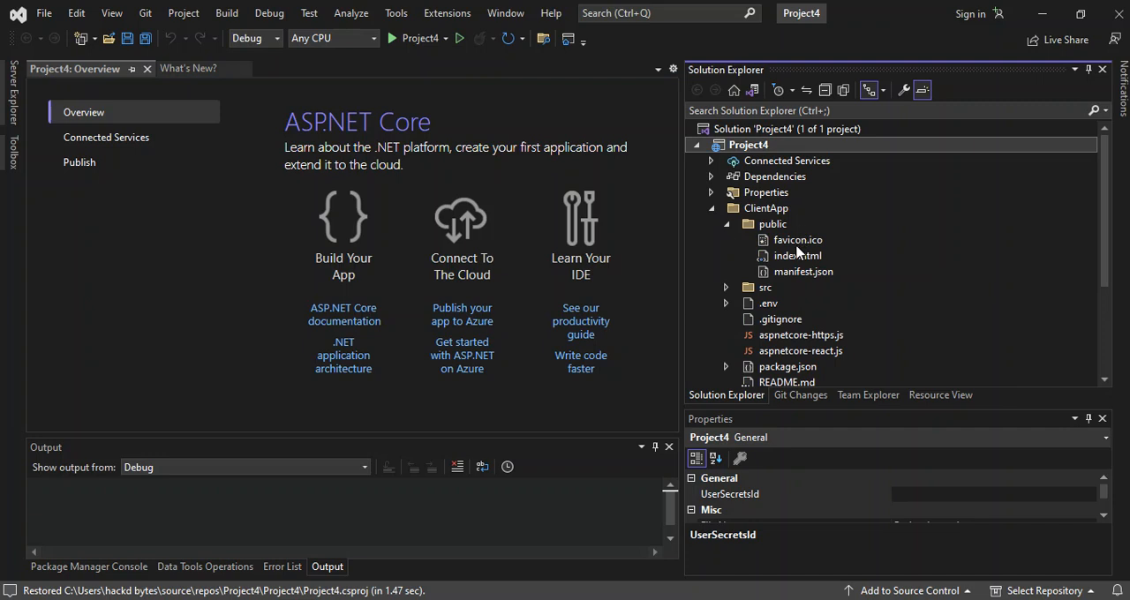
mouse_move(810, 263)
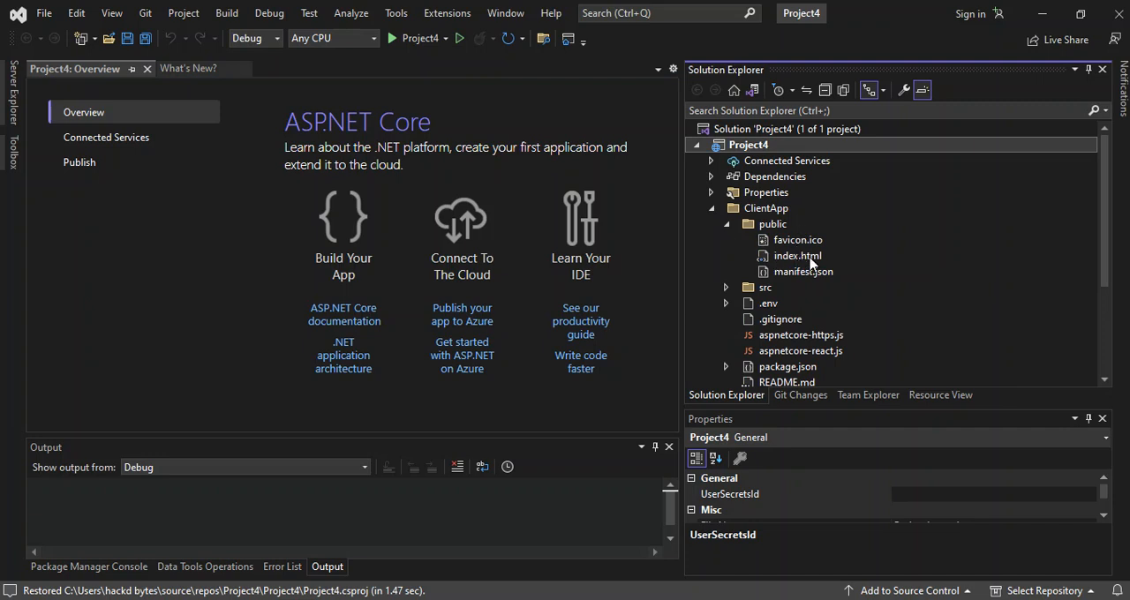
mouse_move(798, 281)
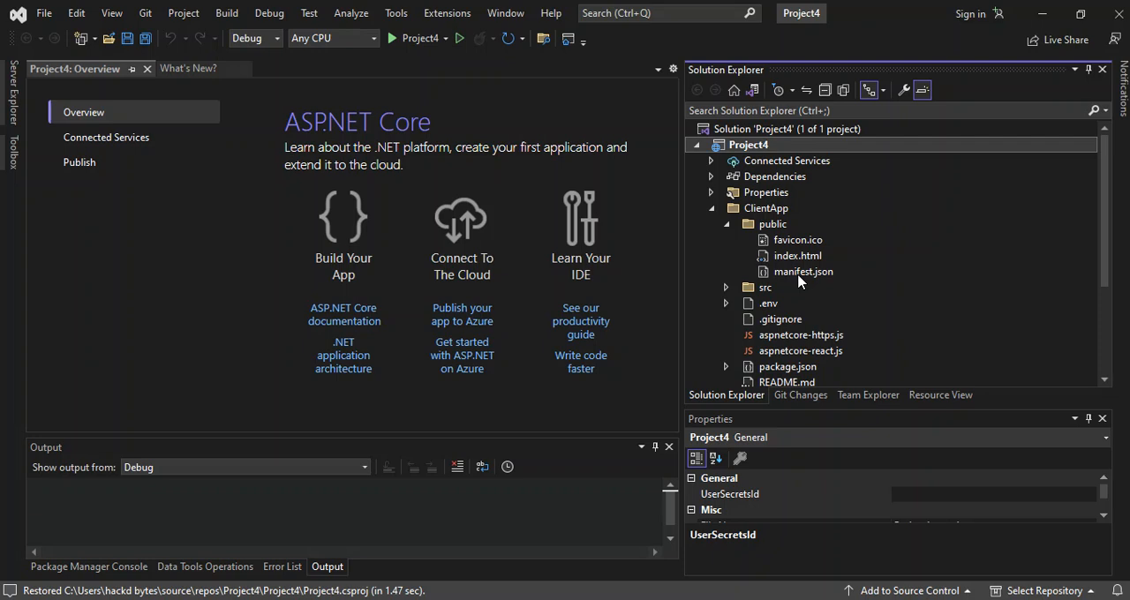
mouse_move(798, 255)
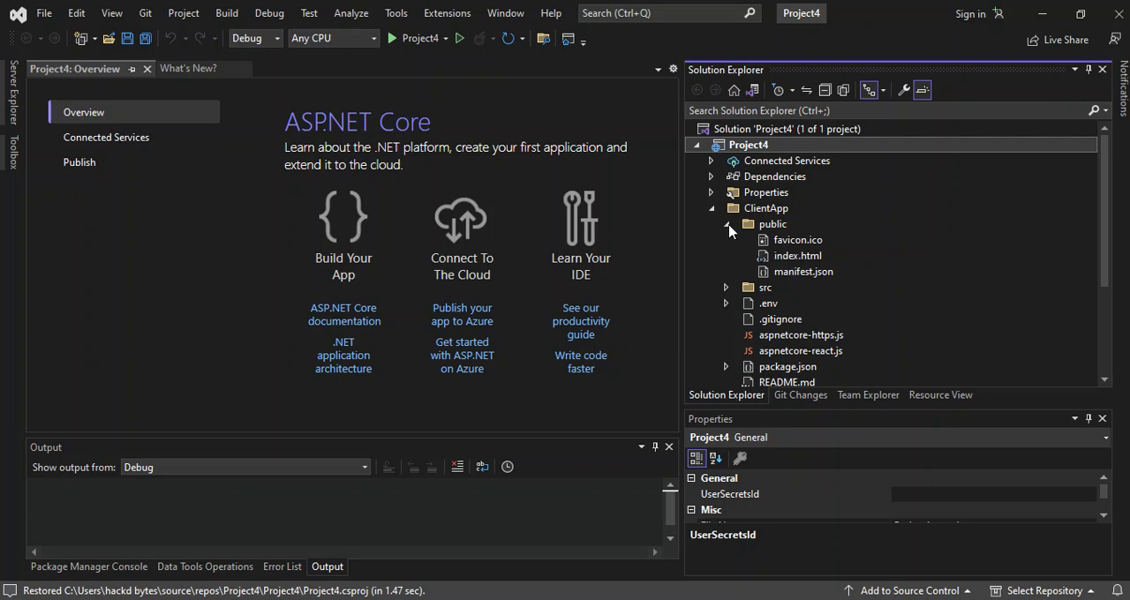
left_click(726, 286)
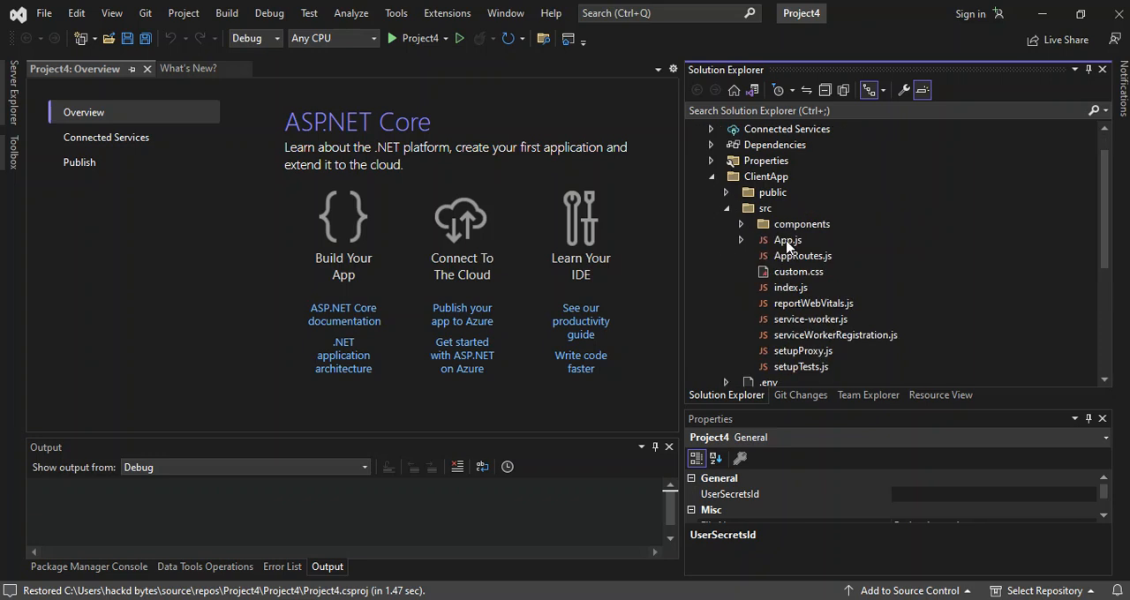
mouse_move(787, 245)
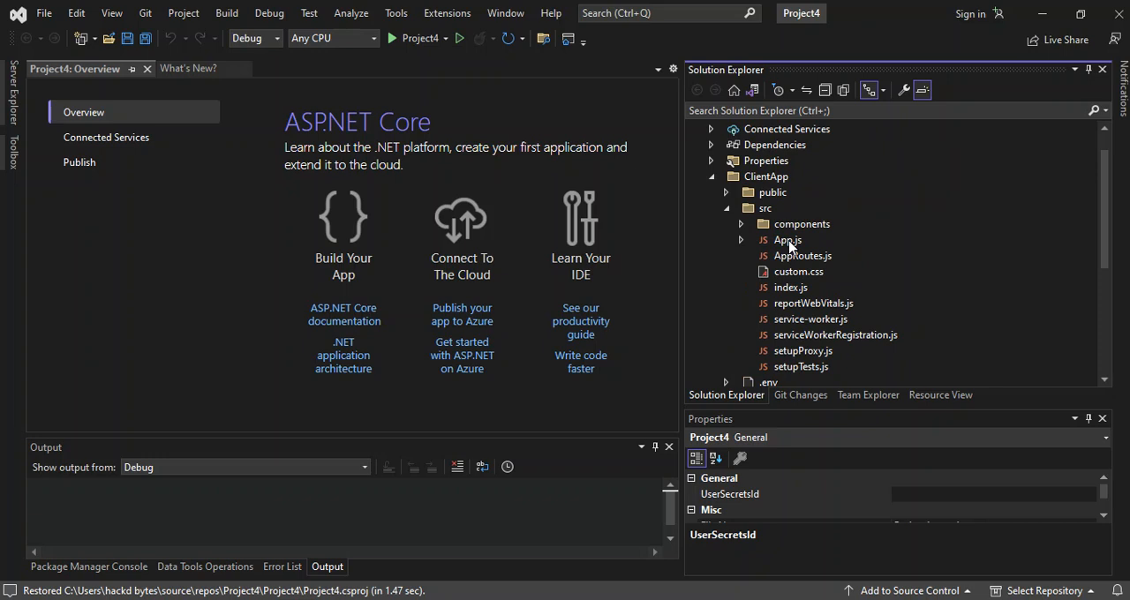
mouse_move(809, 261)
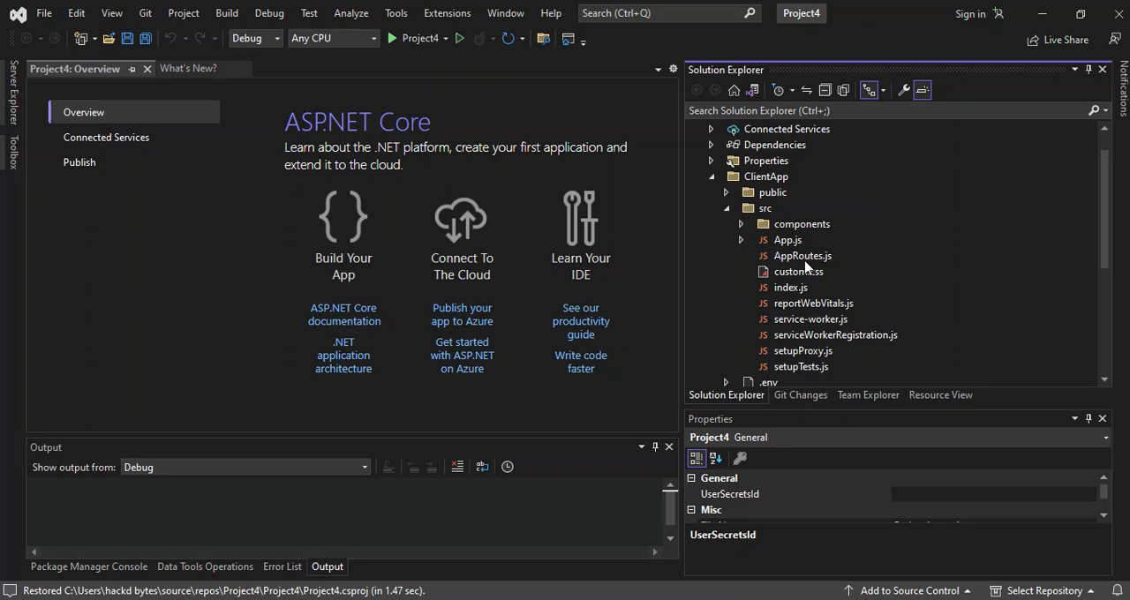
mouse_move(724, 212)
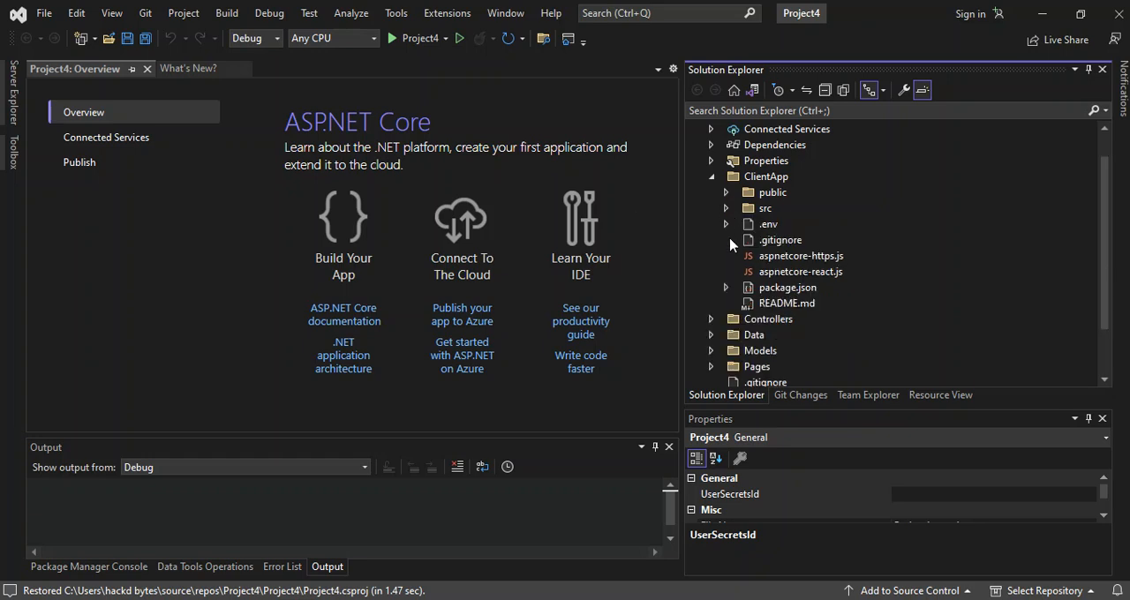
- Expand the Controllers folder to show OidcConfigurationController.cs and WeatherForecastController.cs
scroll("down", 3)
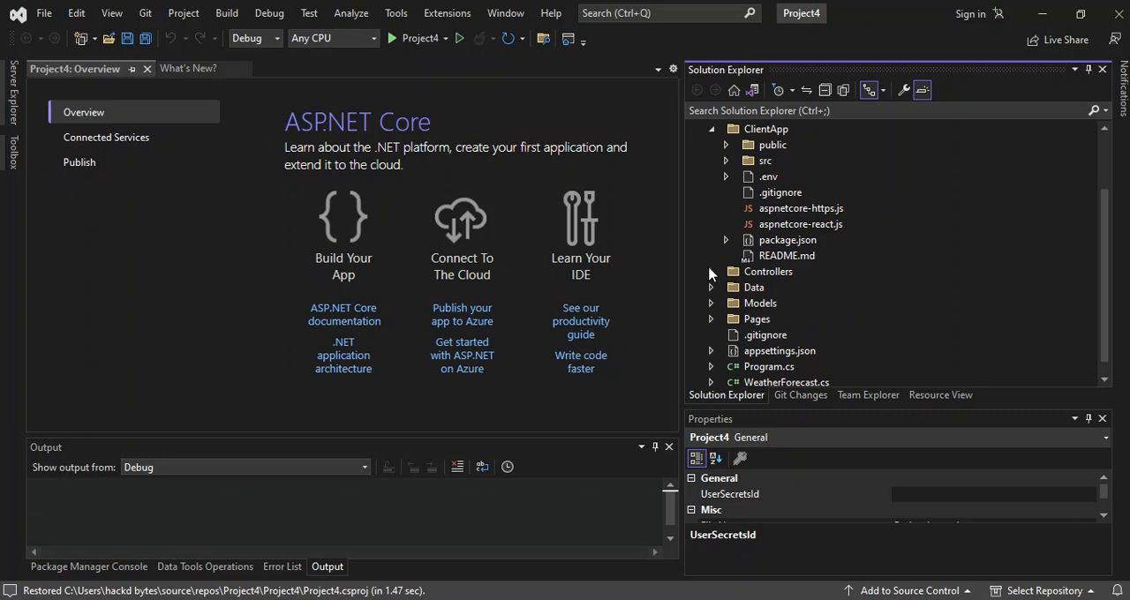
mouse_move(709, 274)
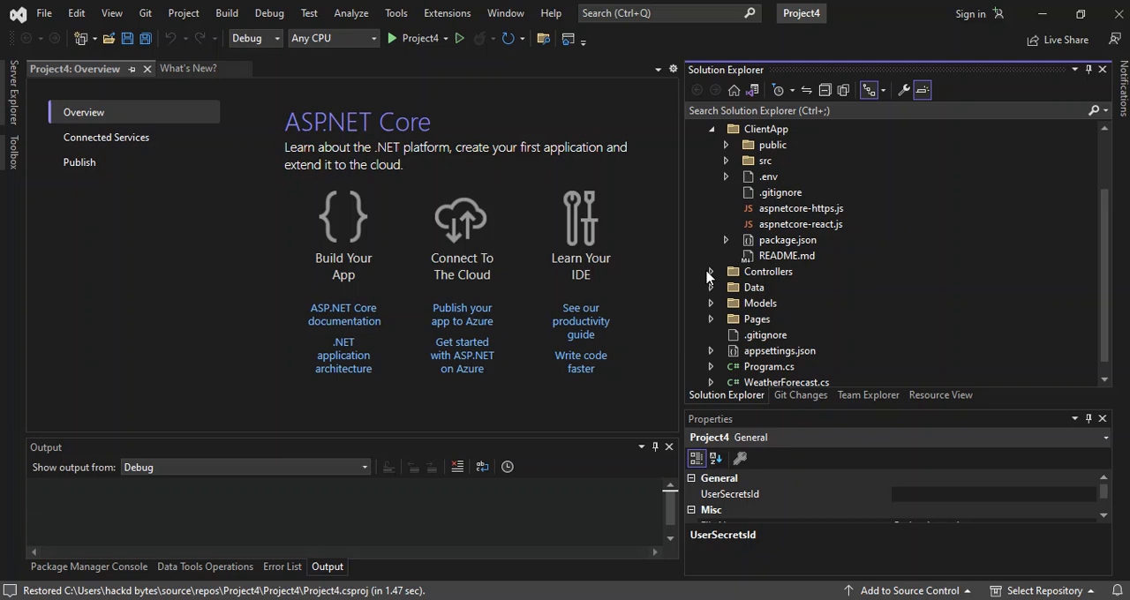
left_click(710, 272)
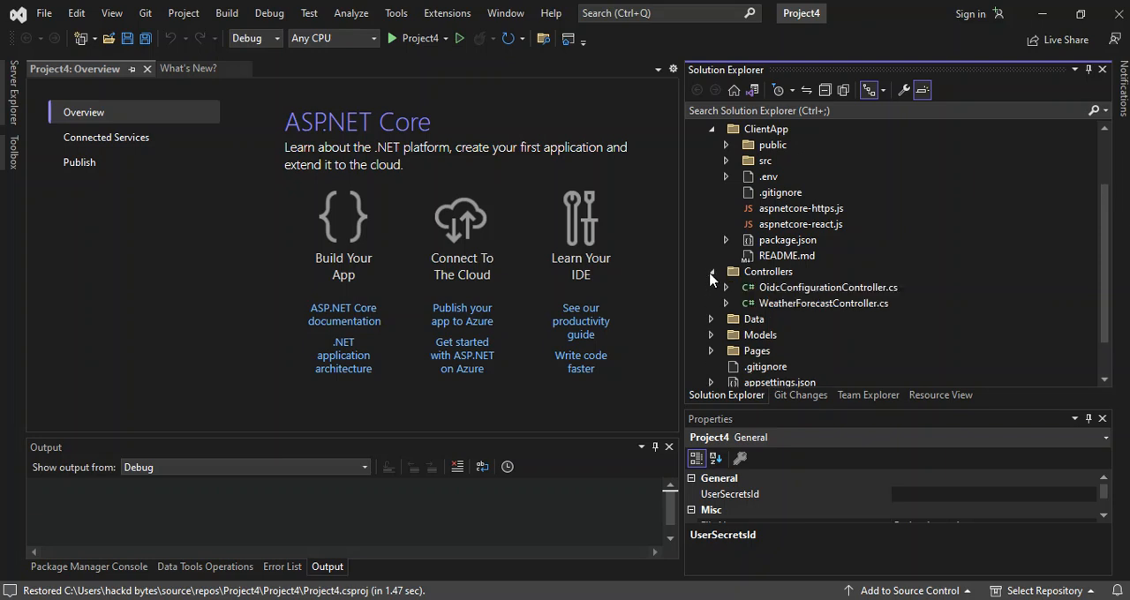
mouse_move(787, 293)
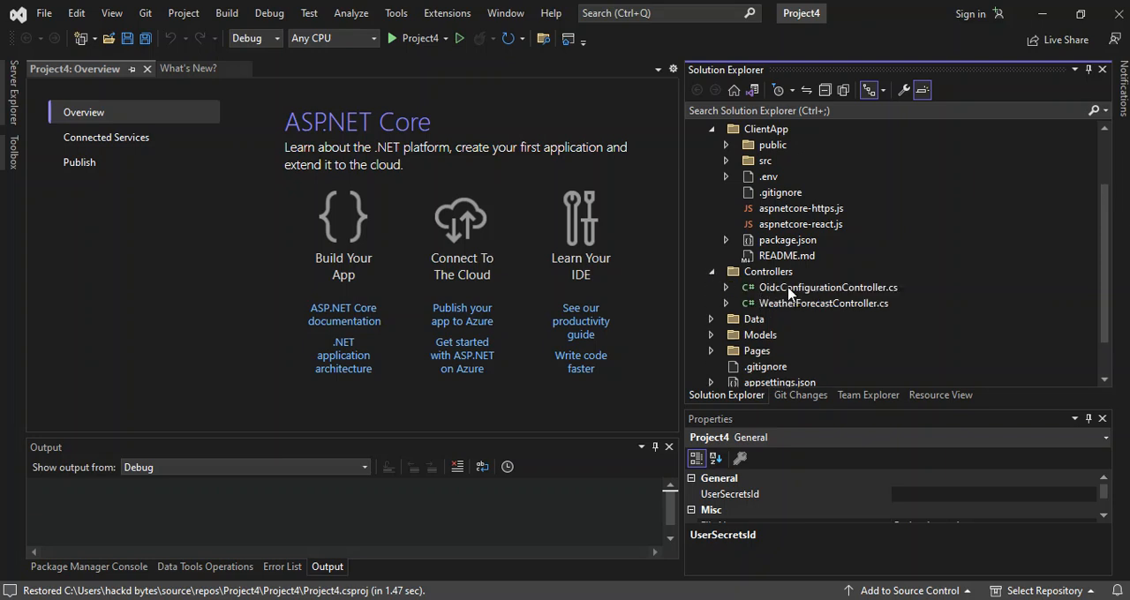
- View OidcConfigurationController.cs and WeatherForecastController.cs, highlighting the [Authorize] attribute
double_click(827, 286)
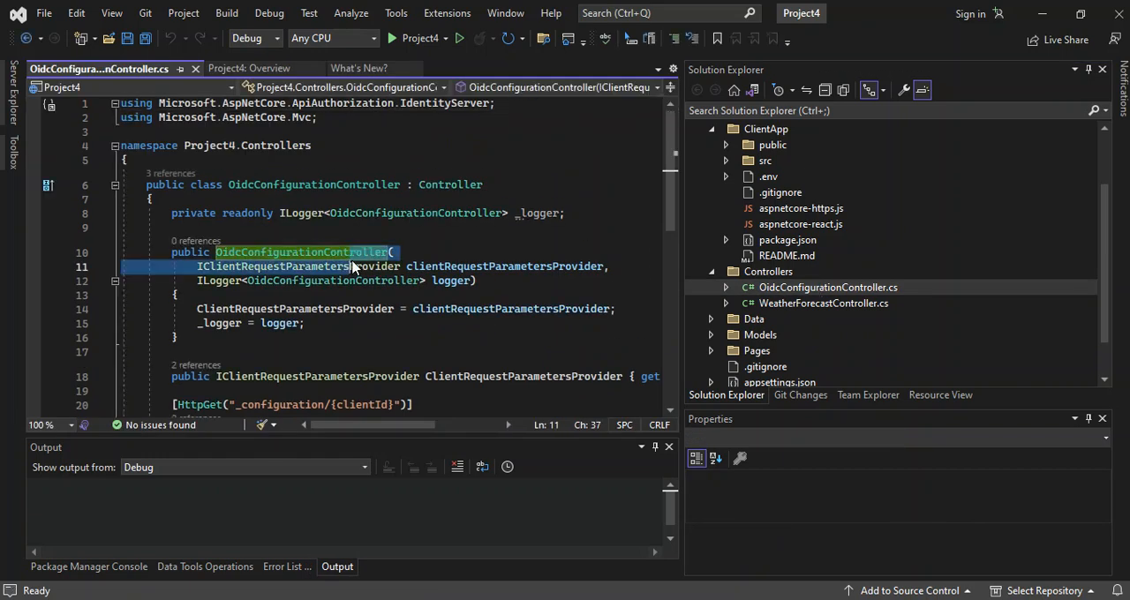
scroll("down", 3)
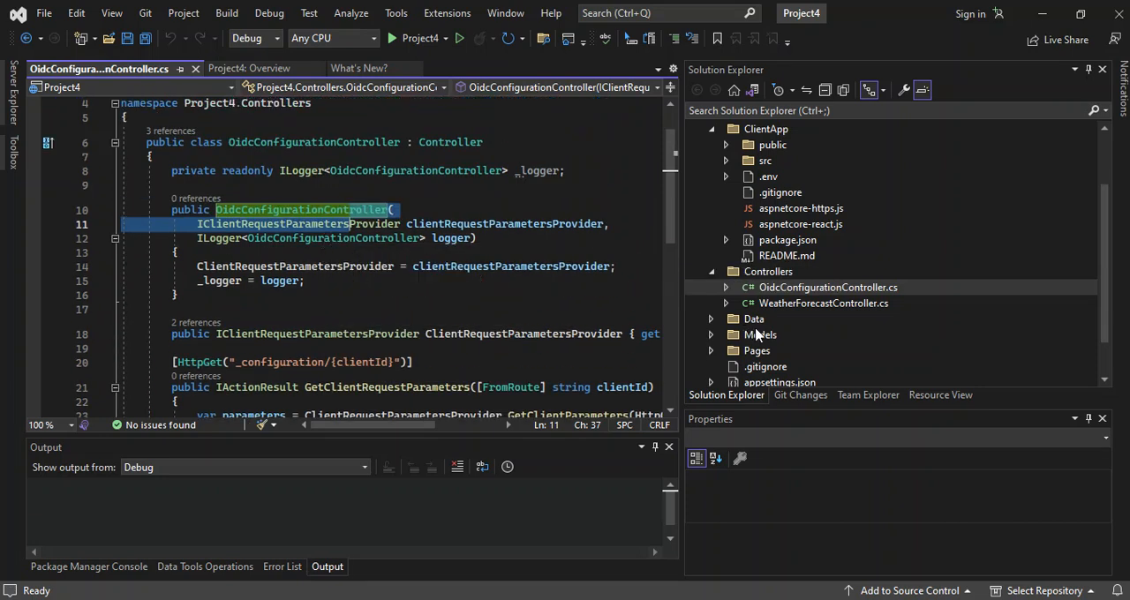
double_click(822, 303)
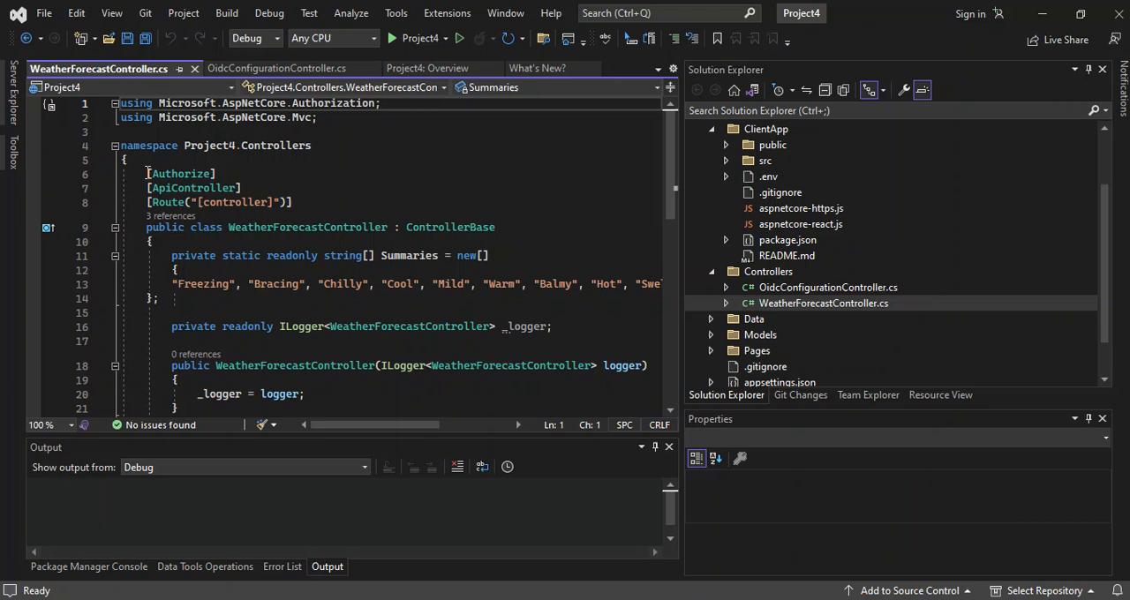
double_click(180, 173)
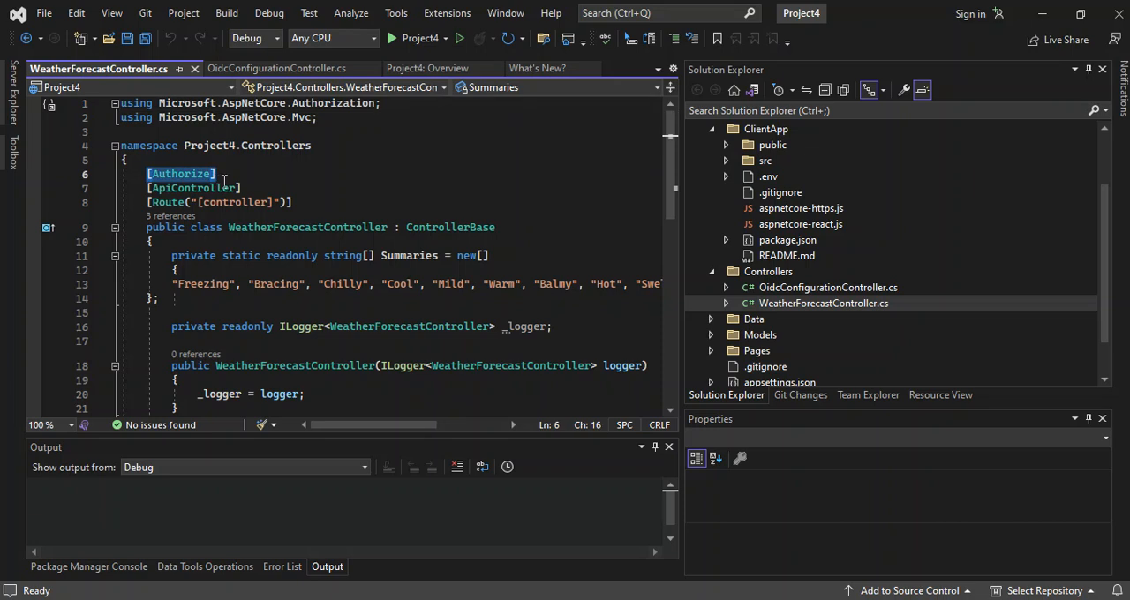
double_click(180, 175)
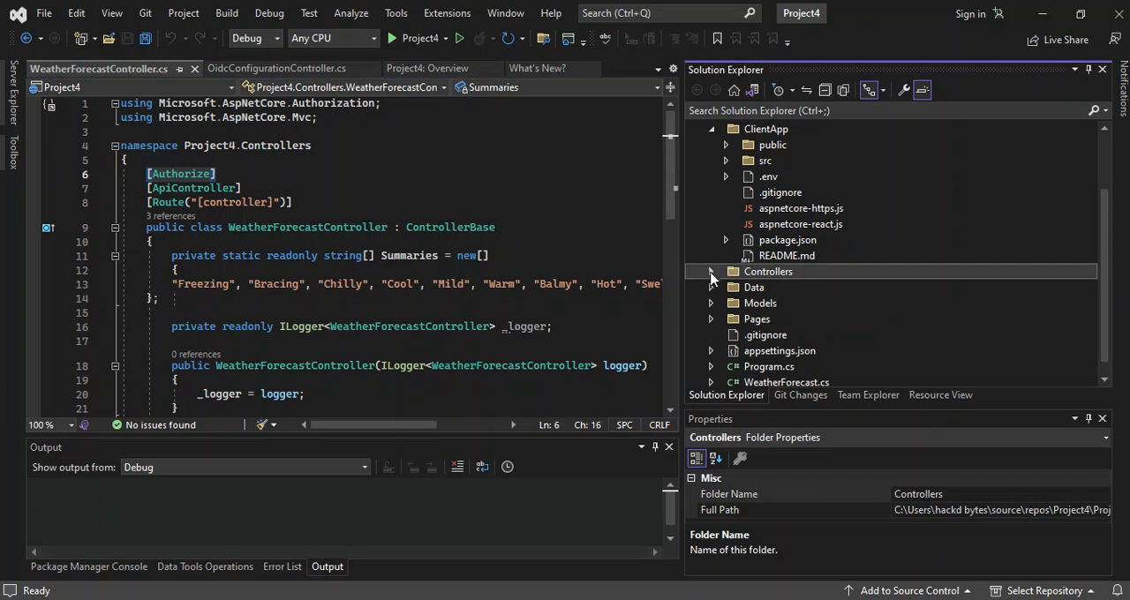
- View ApplicationDbContext.cs from Data and ApplicationUser.cs, which derives from IdentityUser
left_click(710, 286)
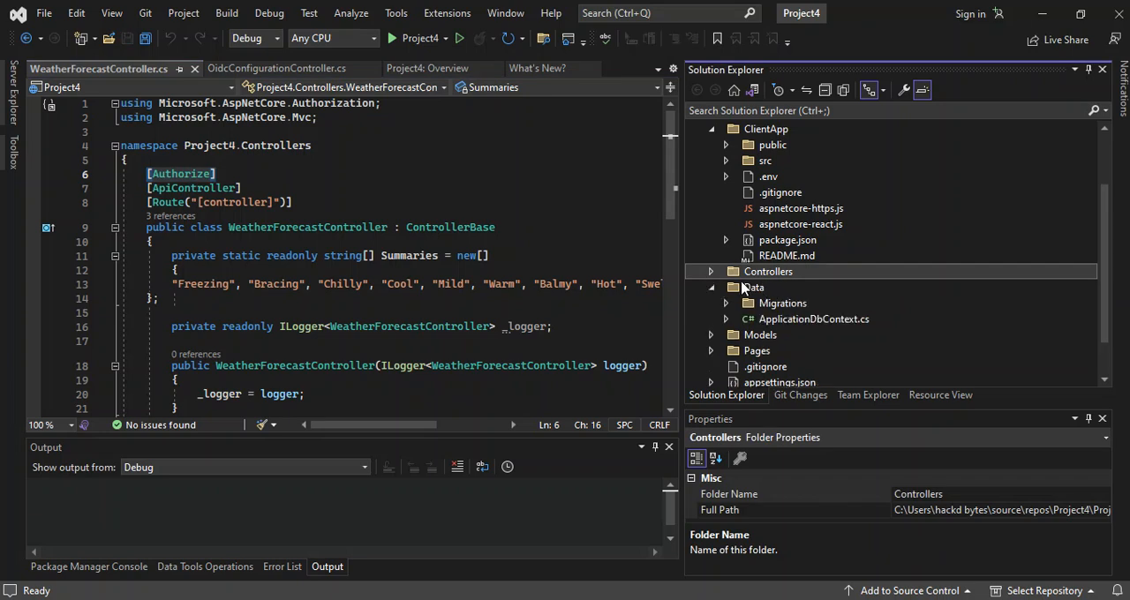
double_click(814, 318)
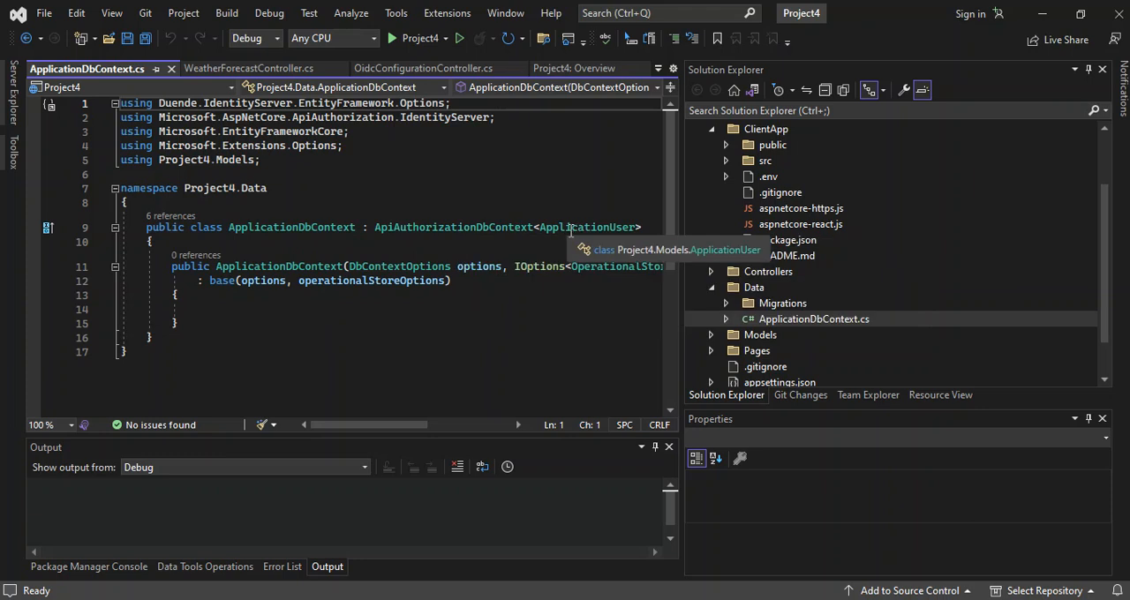
mouse_move(638, 254)
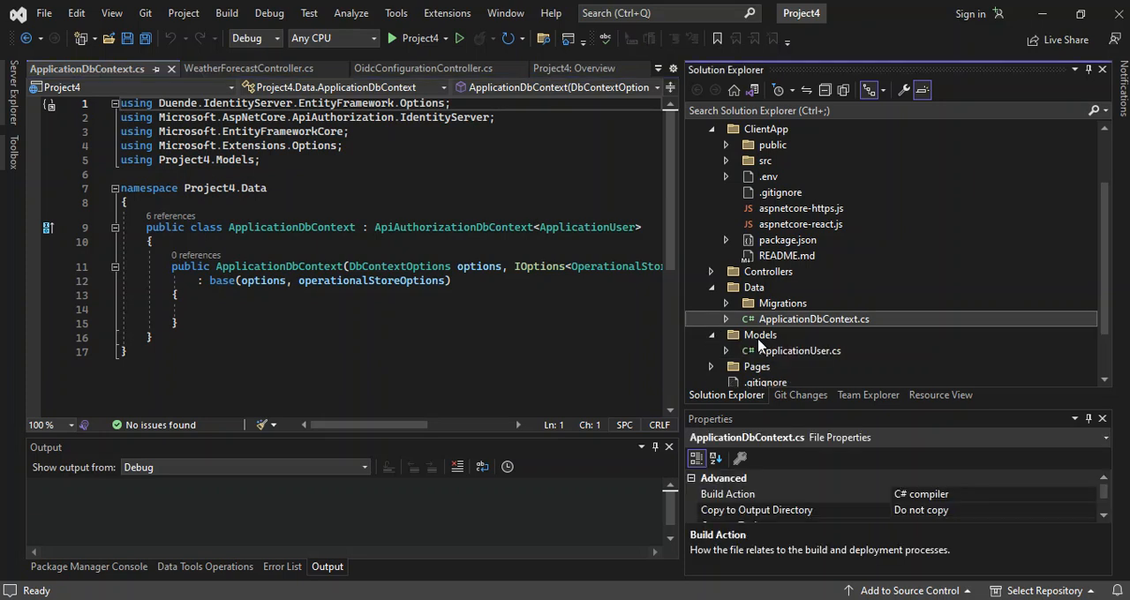
mouse_move(790, 357)
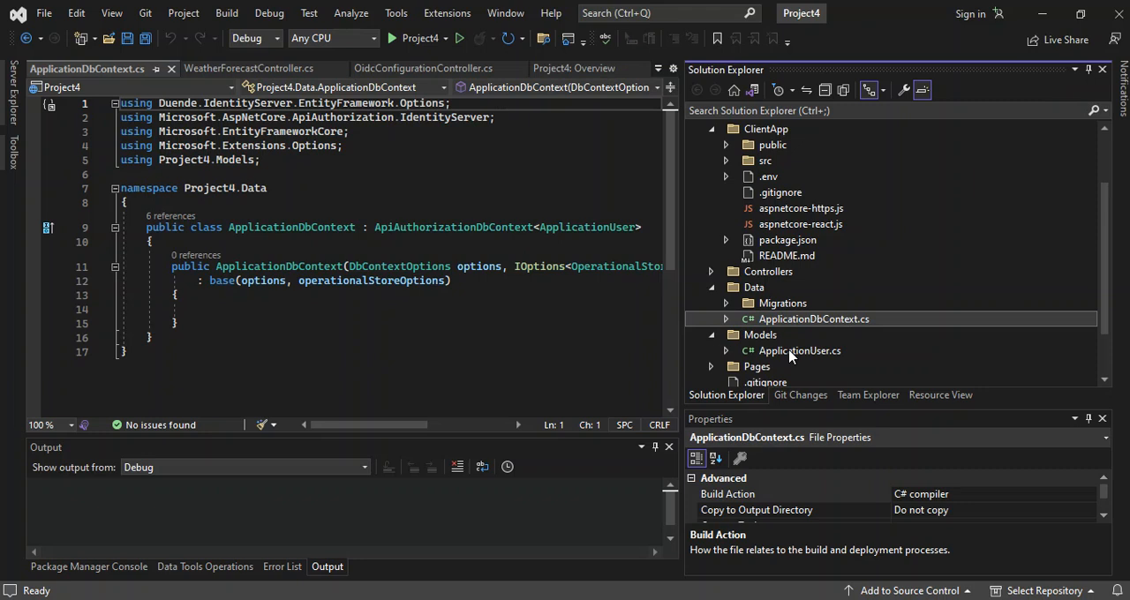
double_click(586, 226)
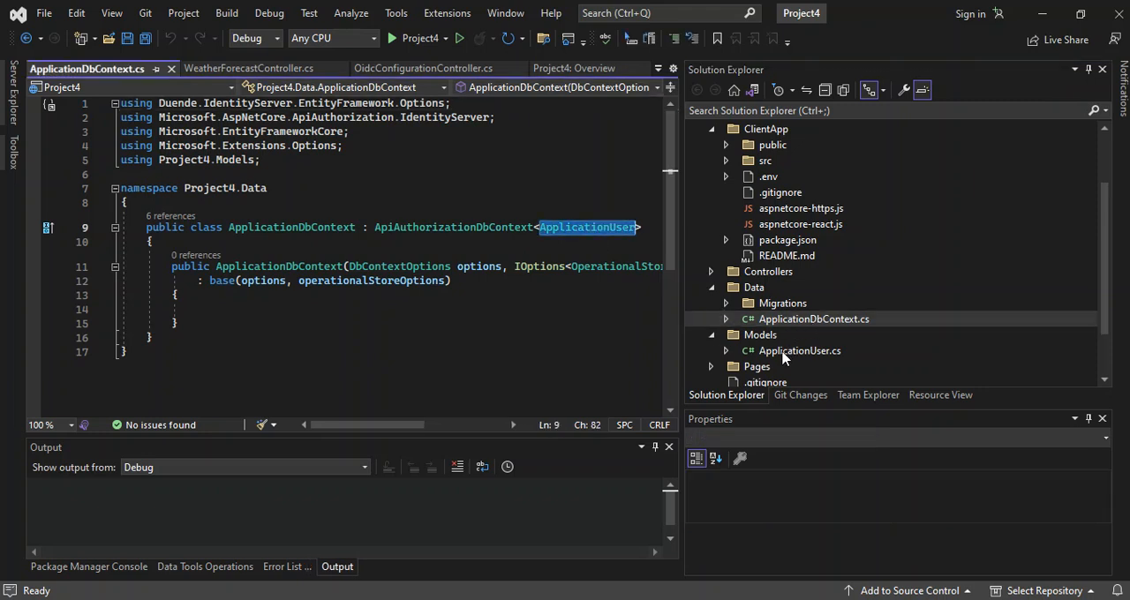
double_click(798, 350)
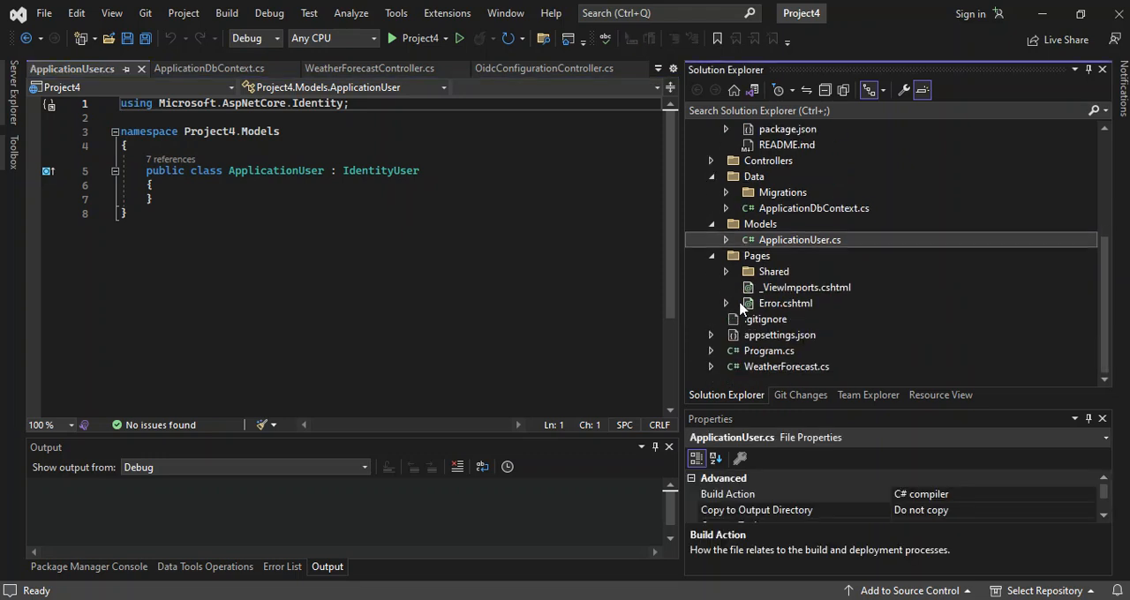
left_click(726, 272)
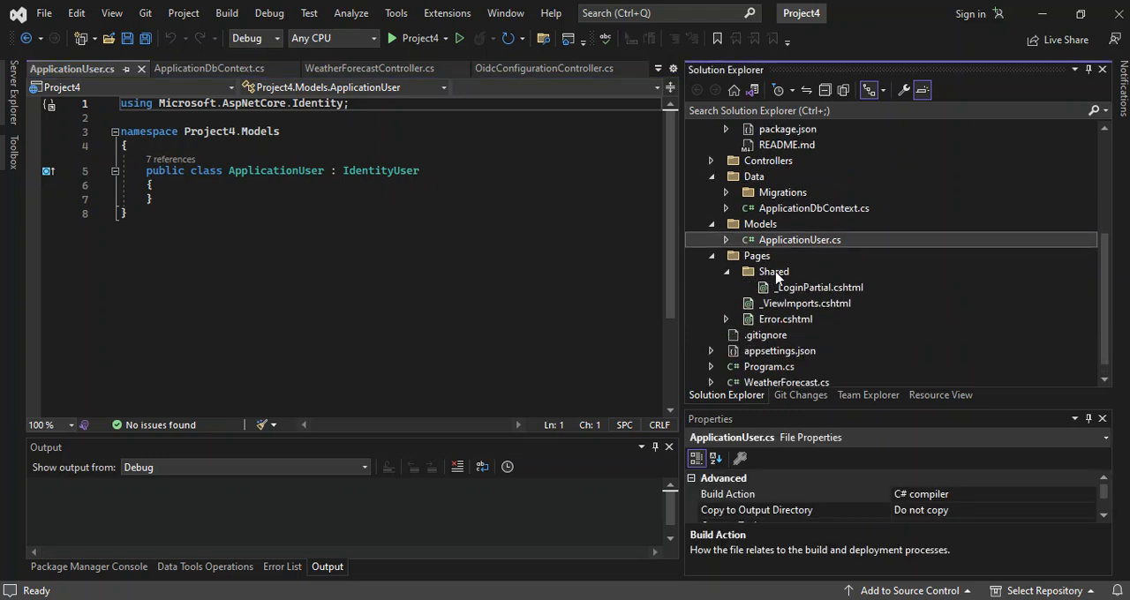
mouse_move(791, 296)
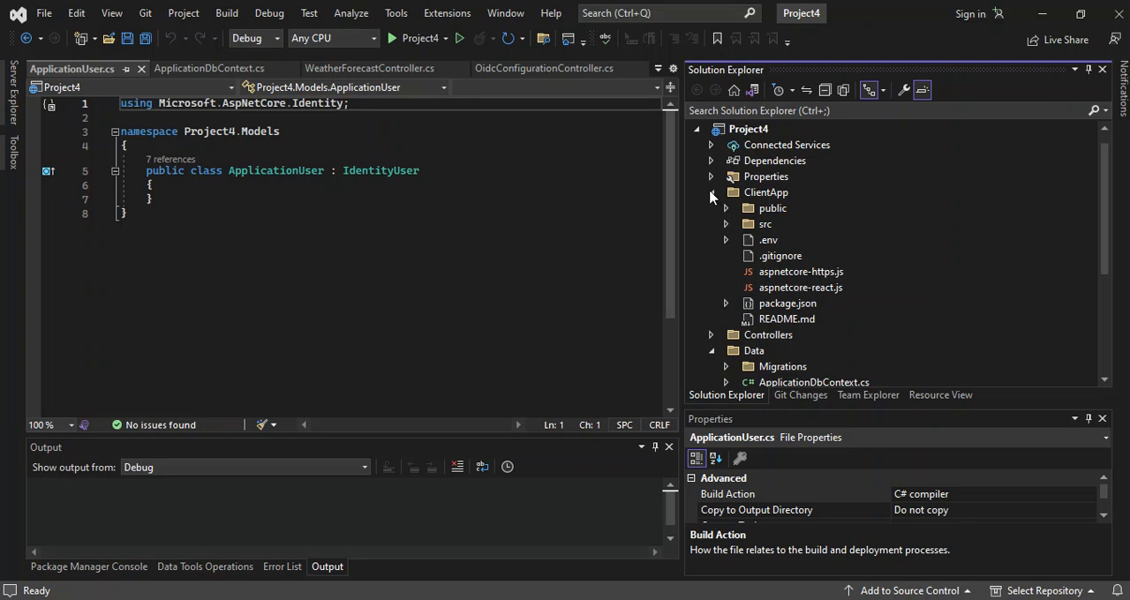
mouse_move(706, 196)
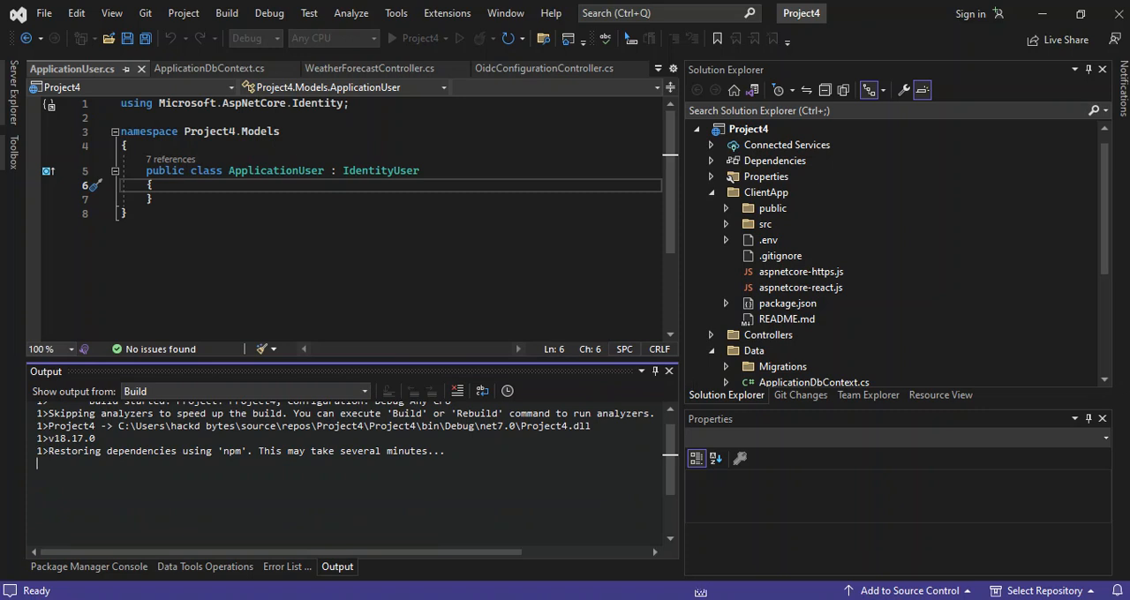
- View Program.cs at the DefaultConnection setup, then appsettings.json with its localdb connection string
scroll("down", 3)
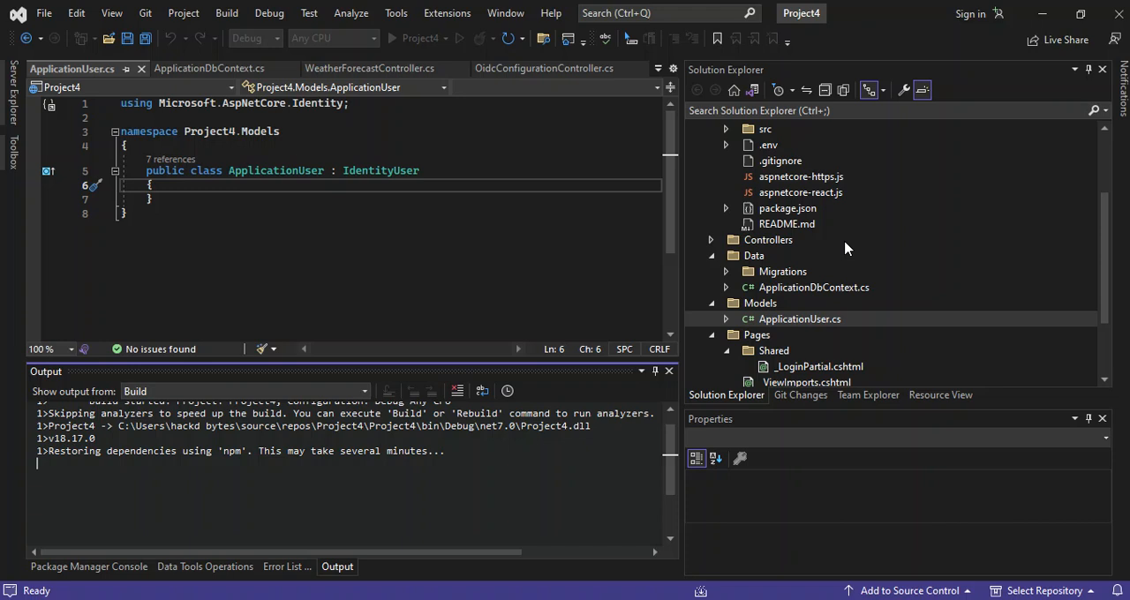
scroll("down", 3)
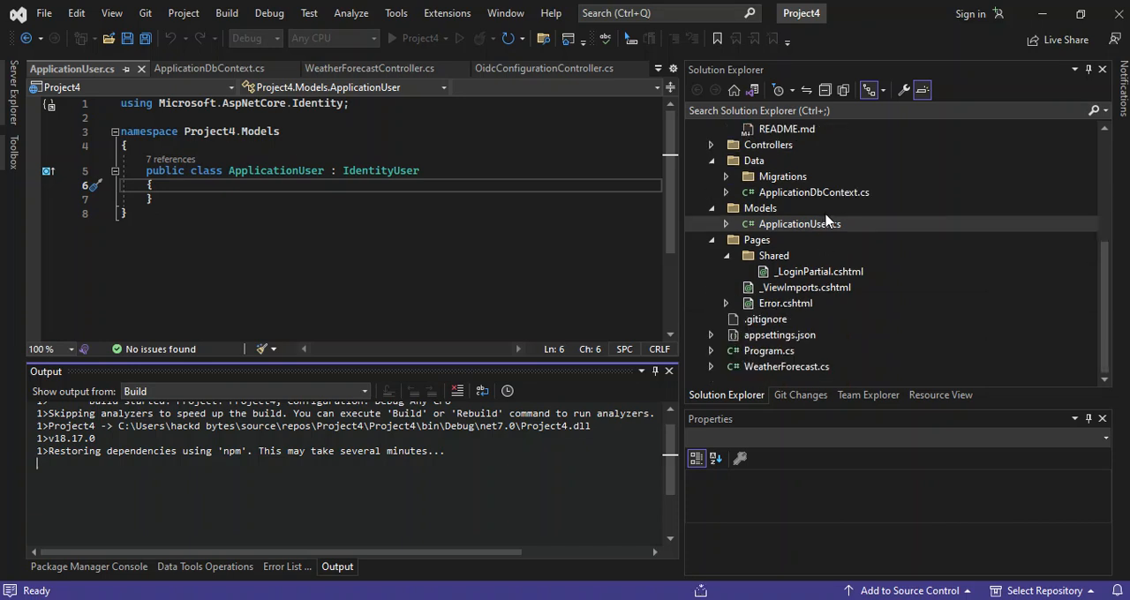
mouse_move(755, 353)
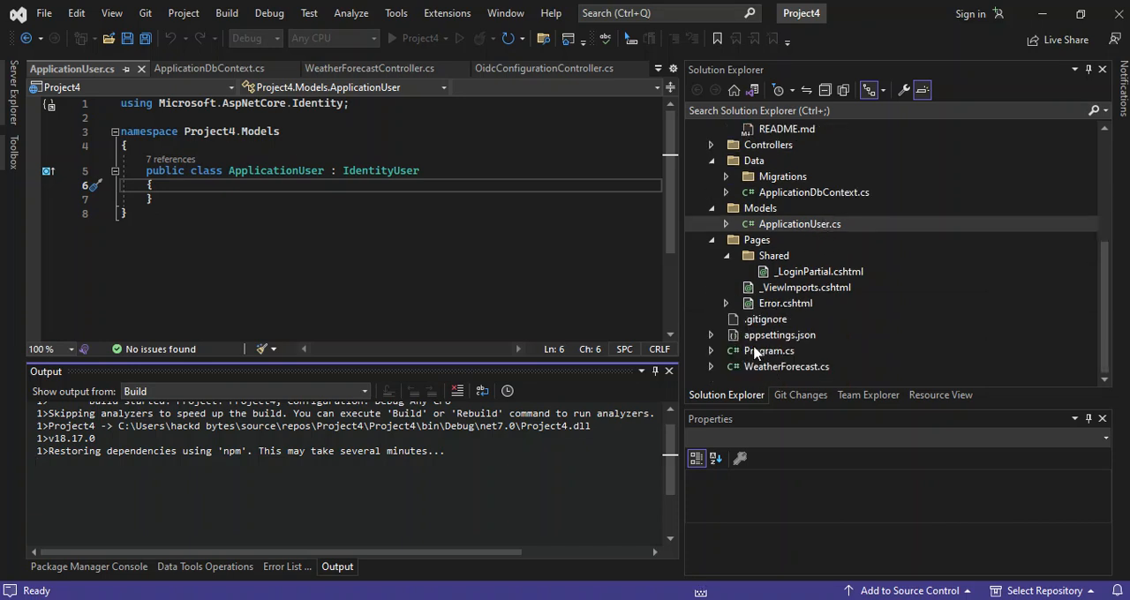
double_click(768, 349)
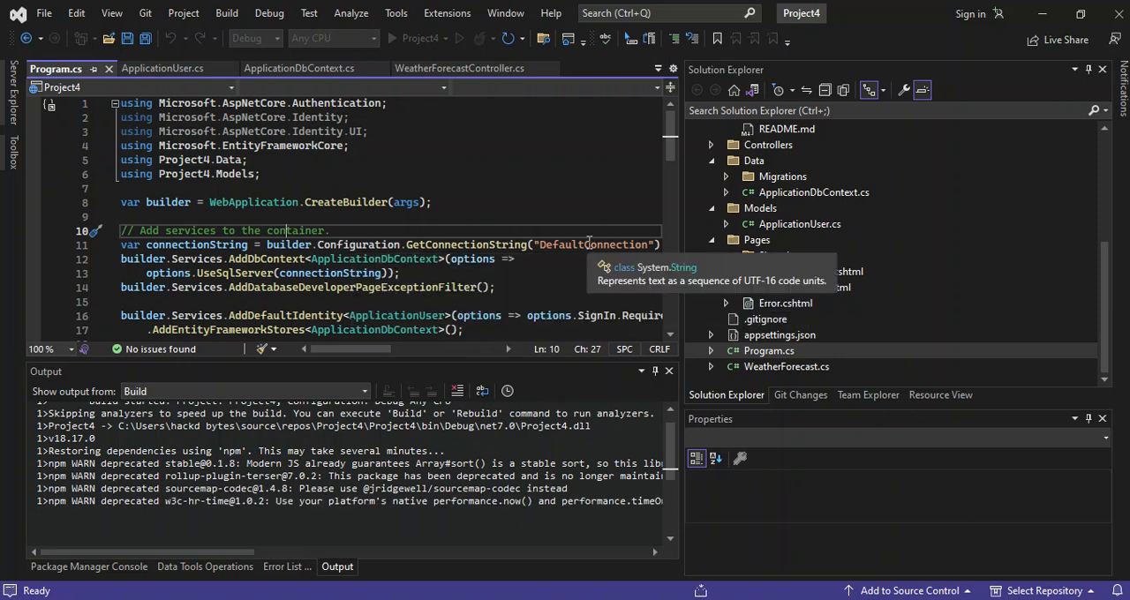
double_click(592, 243)
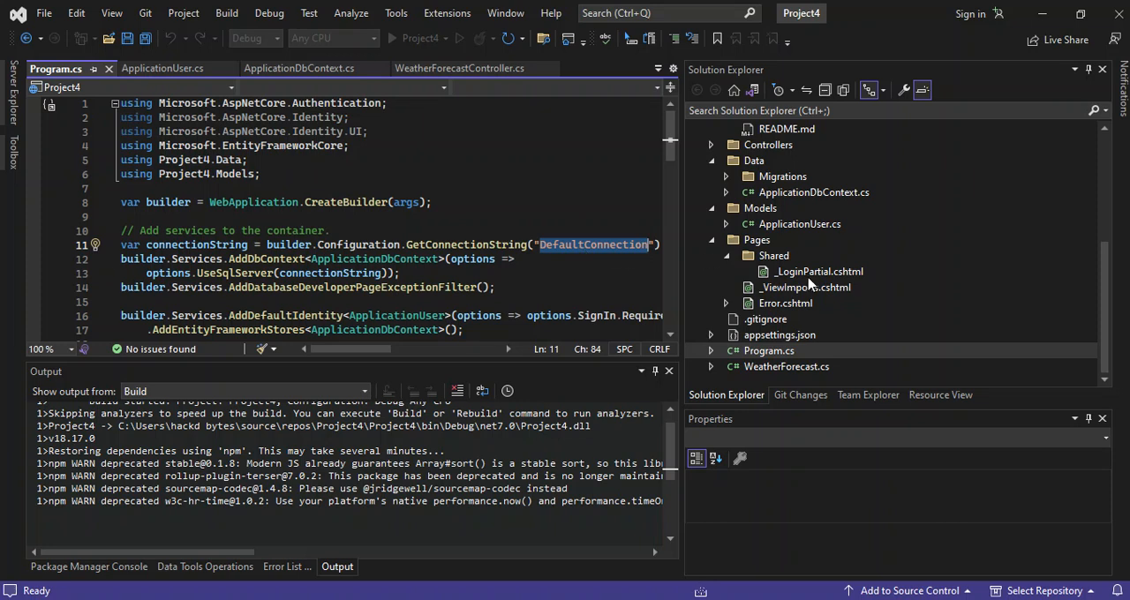
mouse_move(798, 344)
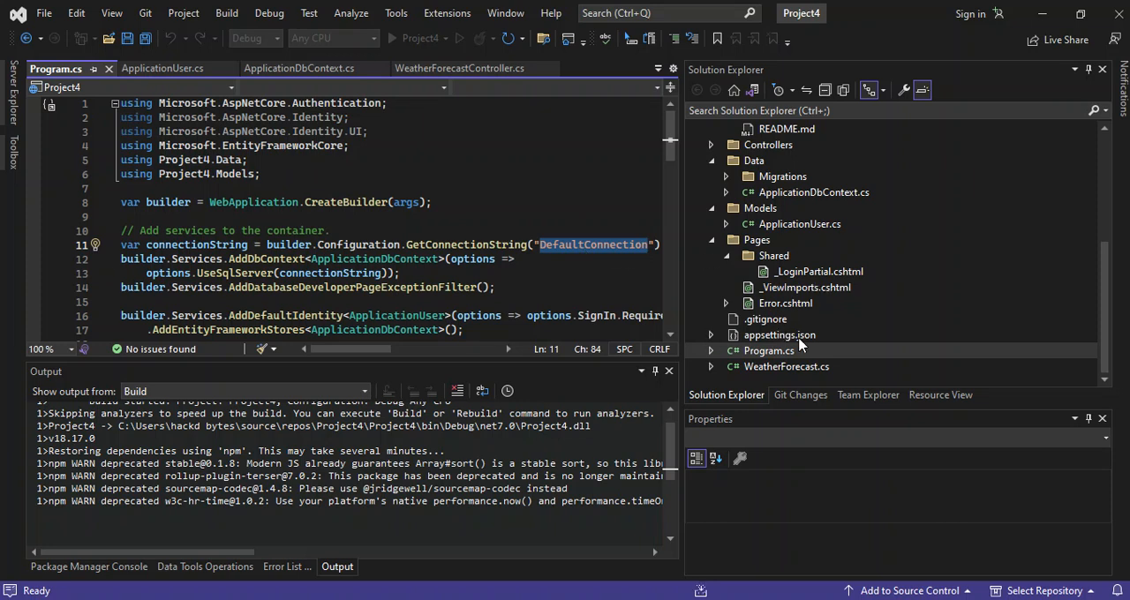
double_click(778, 336)
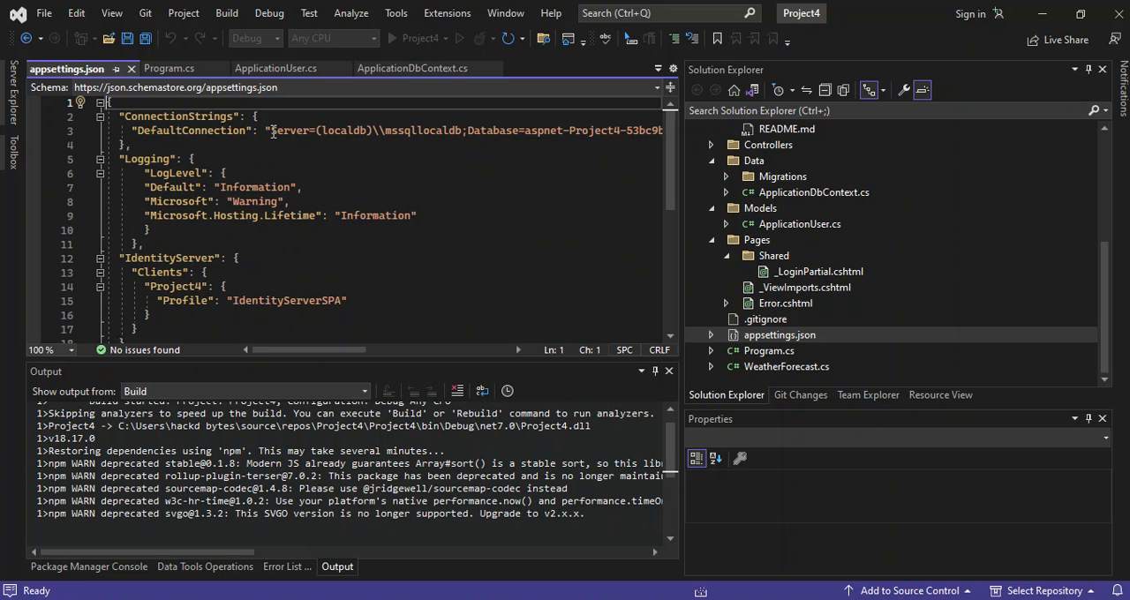
mouse_move(593, 143)
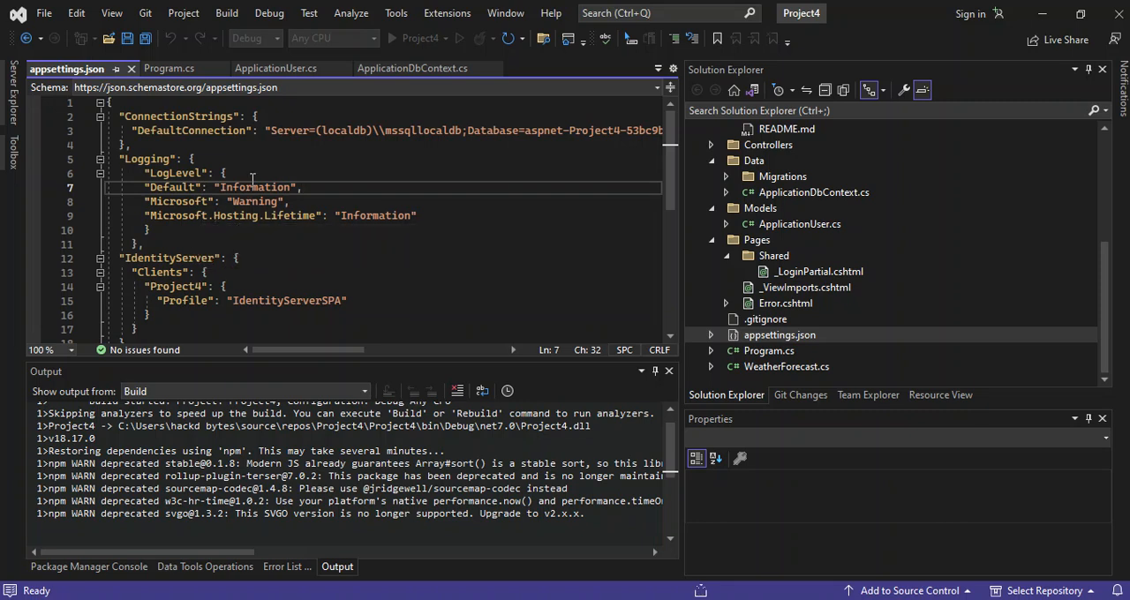
mouse_move(490, 379)
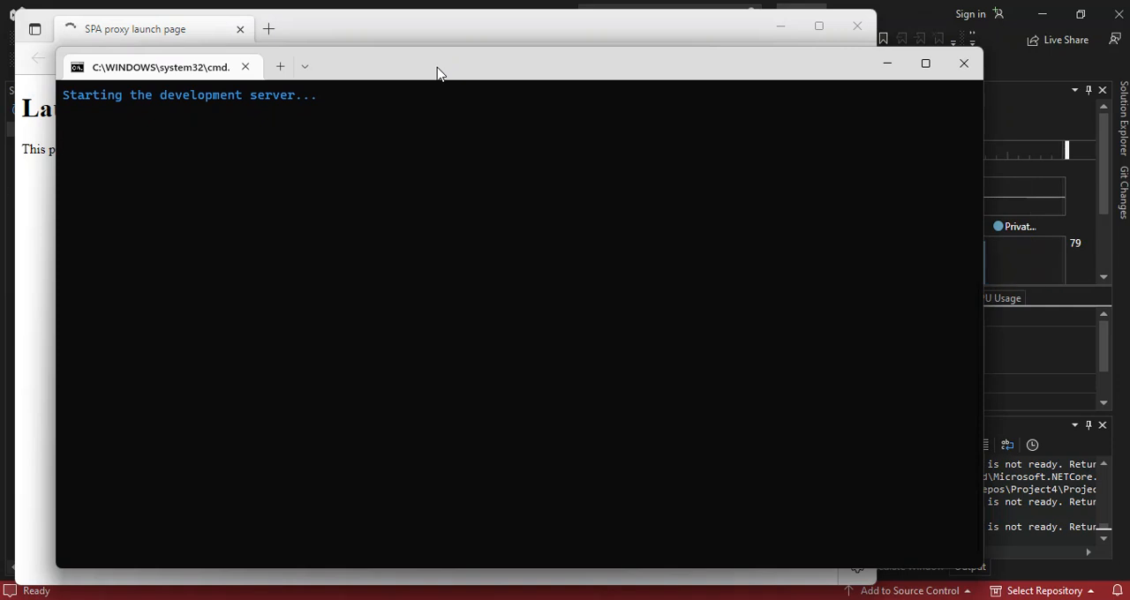
mouse_move(205, 104)
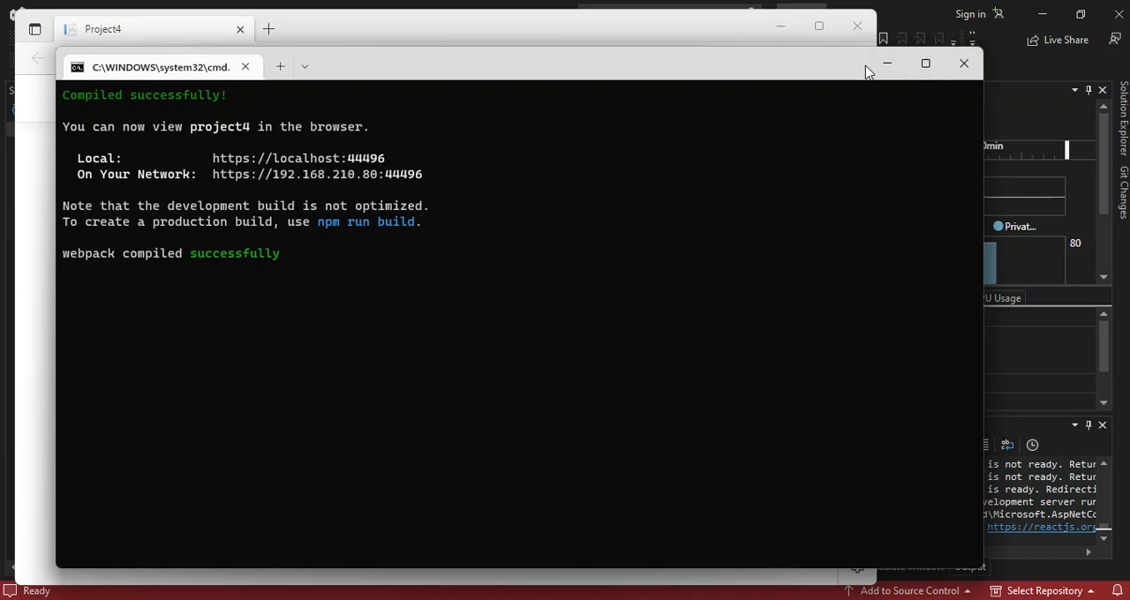
mouse_move(889, 63)
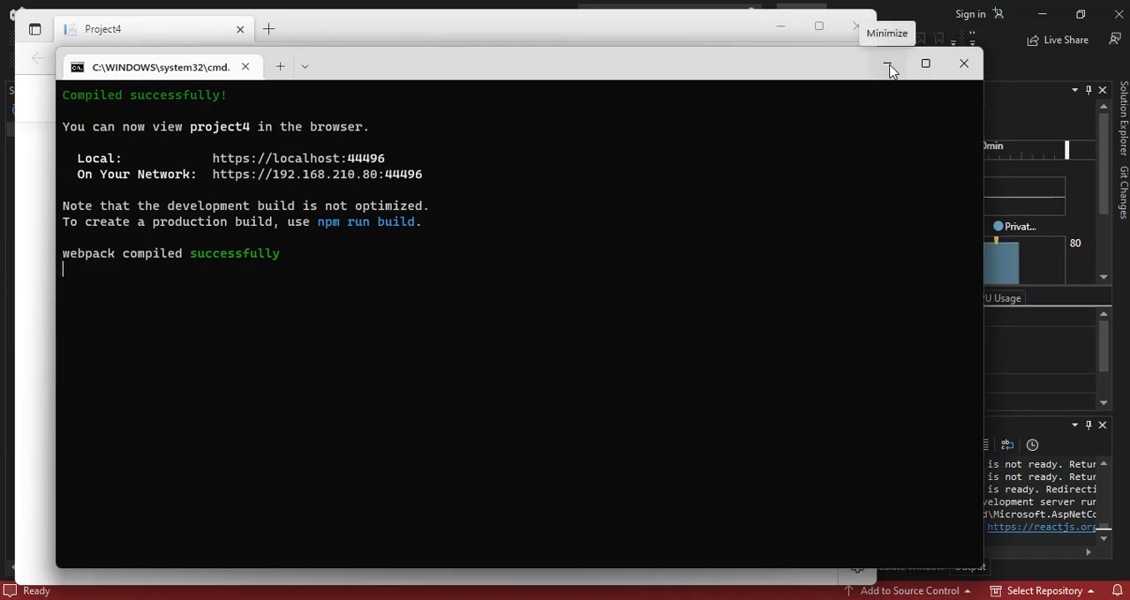
- Navigate to Fetch data, which redirects to the authentication login route showing Processing login
left_click(889, 64)
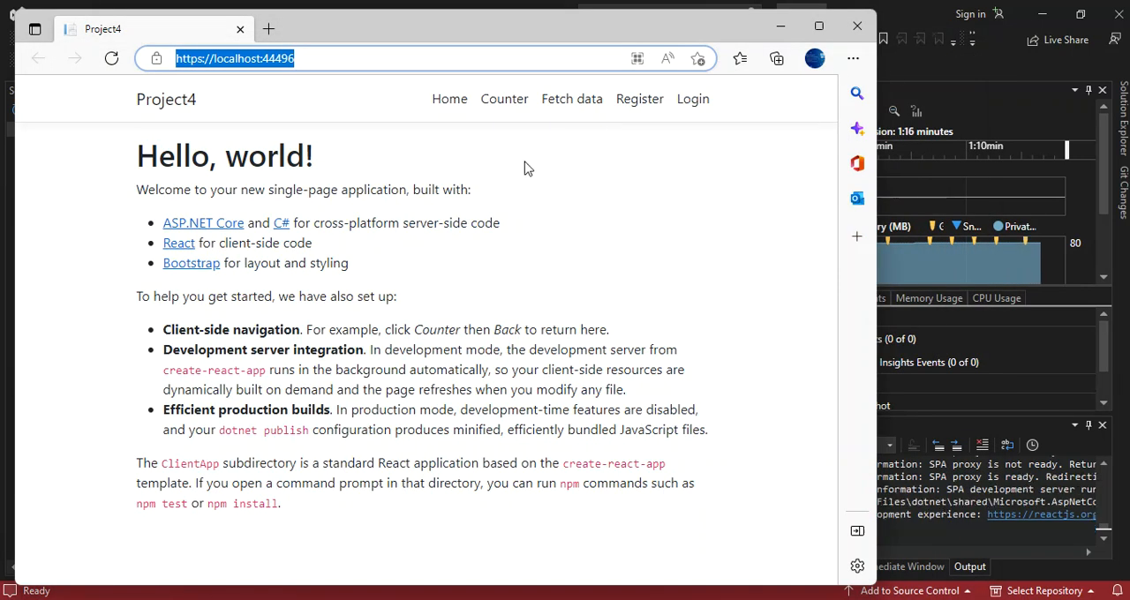
mouse_move(572, 99)
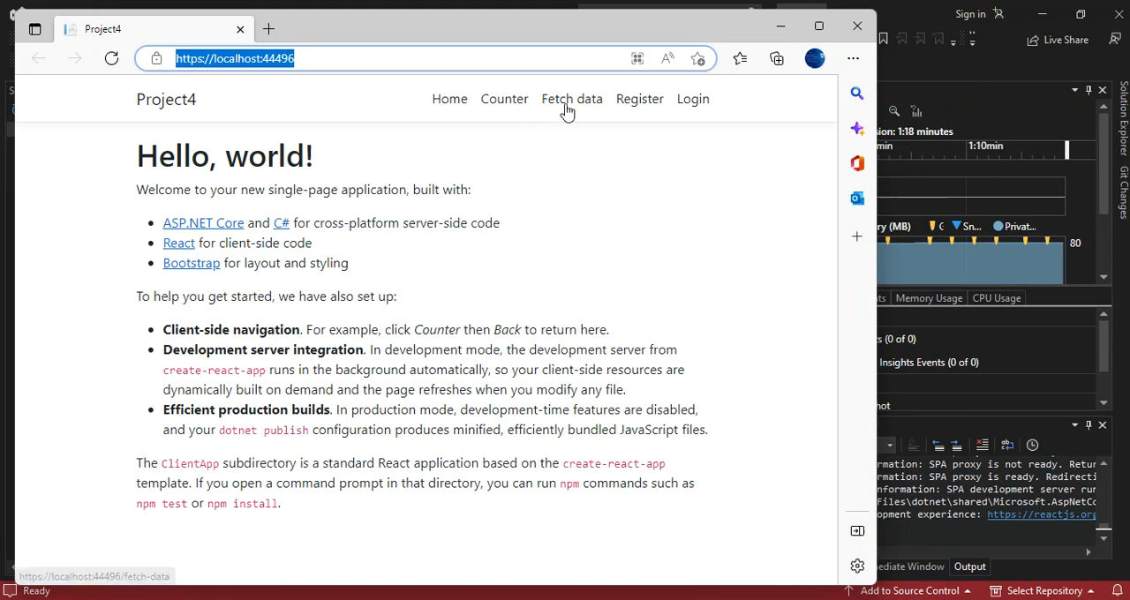
left_click(692, 99)
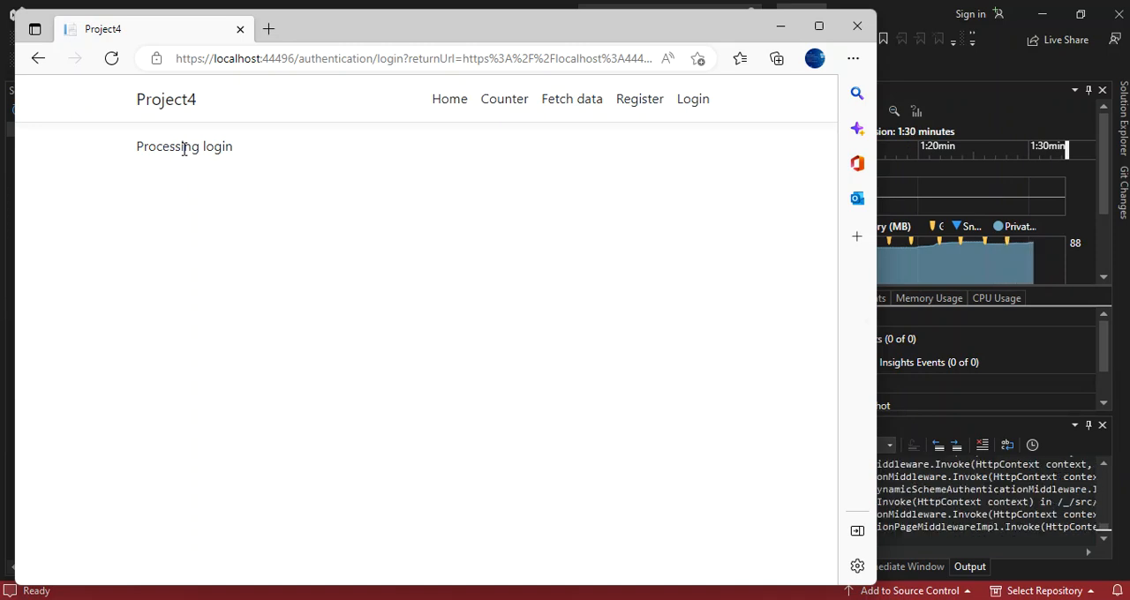
mouse_move(572, 98)
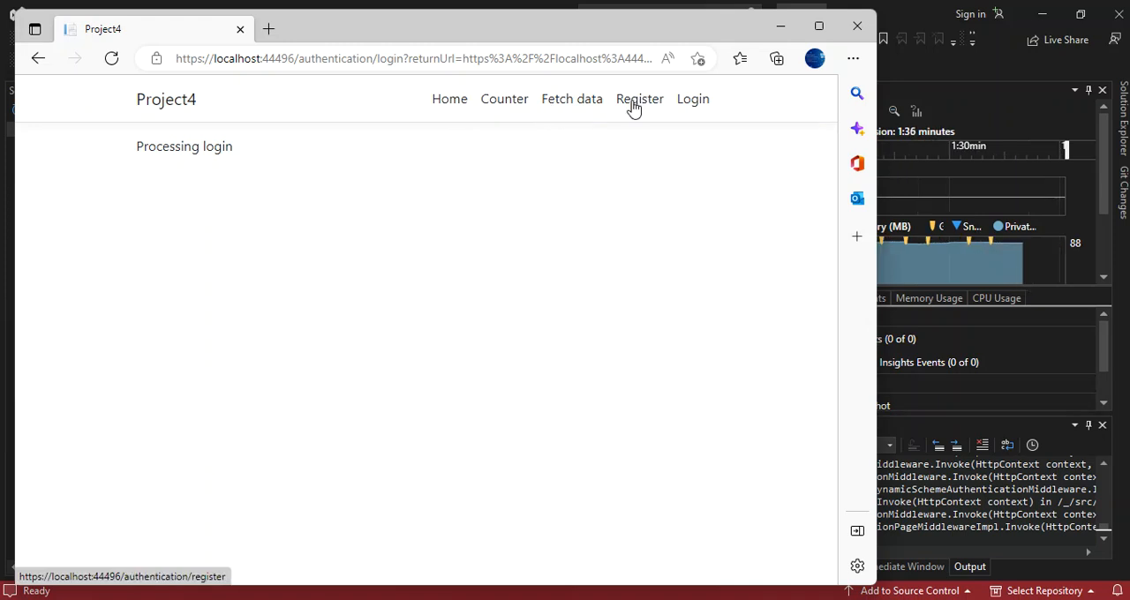
- Go to the Identity Register page and submit the empty Create a new account form
left_click(639, 99)
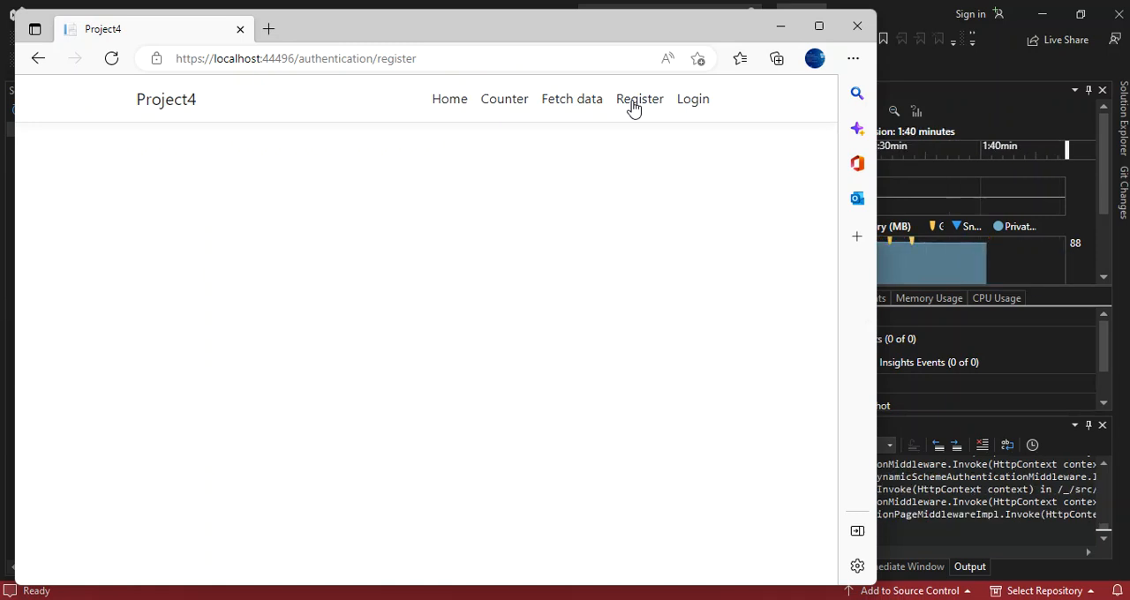
mouse_move(642, 127)
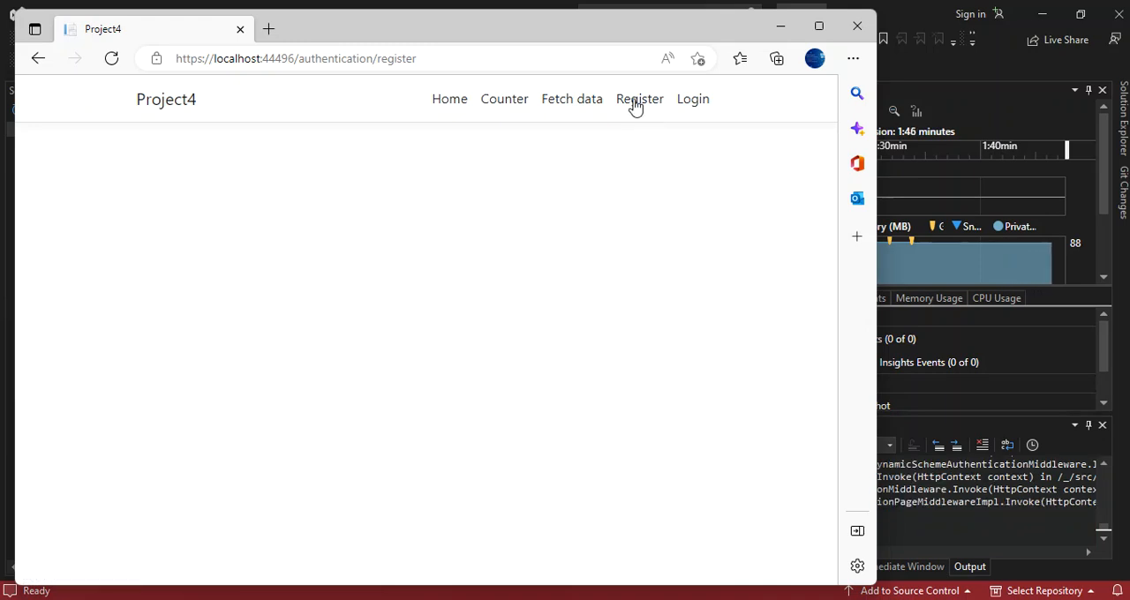
left_click(112, 58)
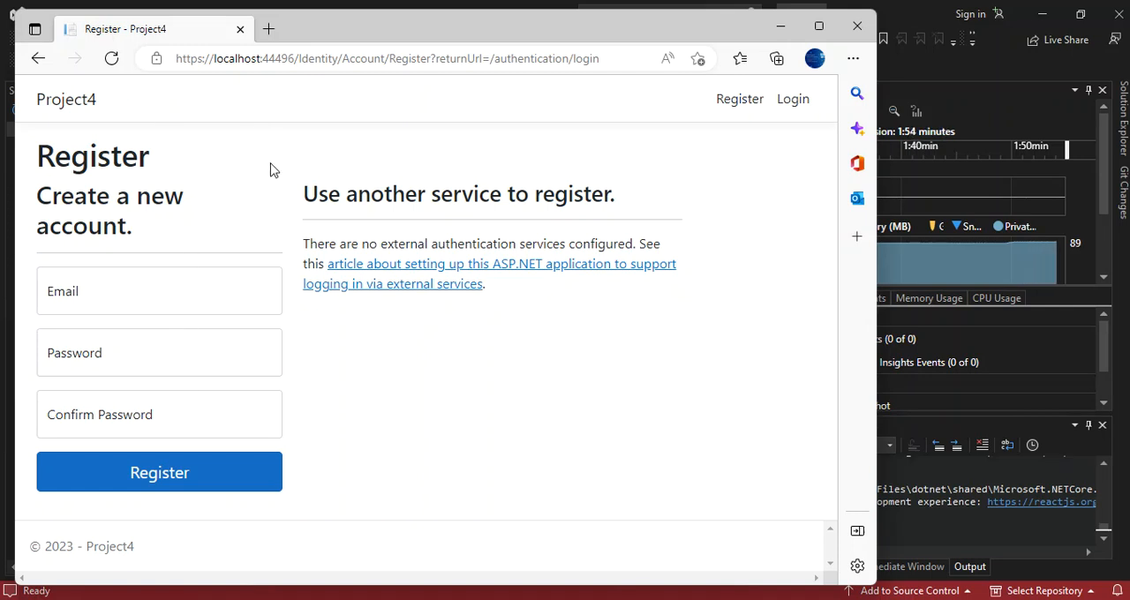
mouse_move(184, 235)
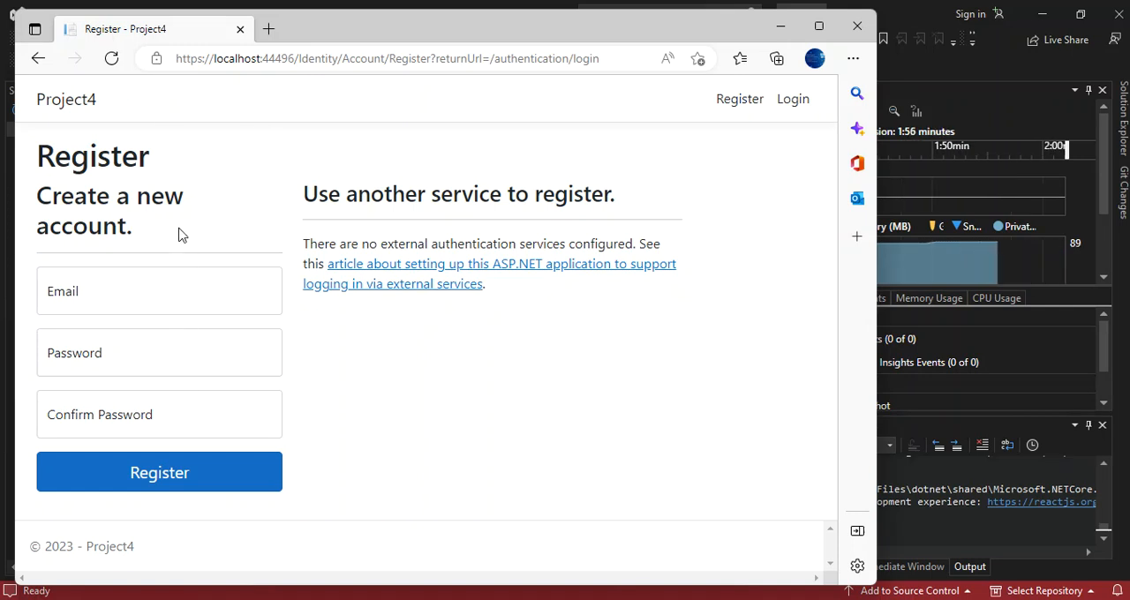
left_click(159, 291)
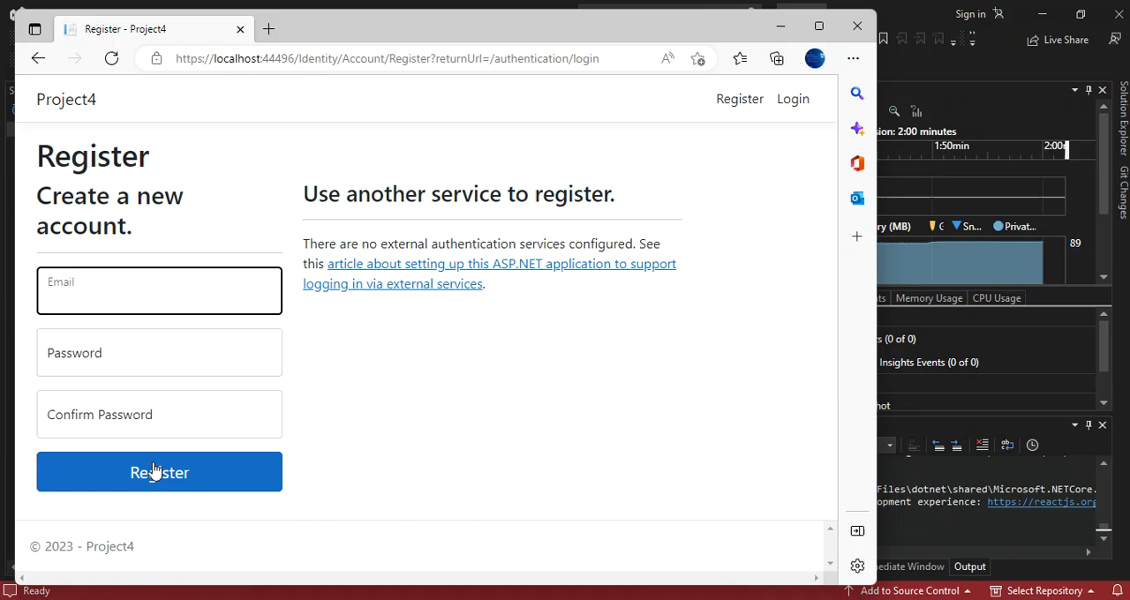
left_click(159, 291)
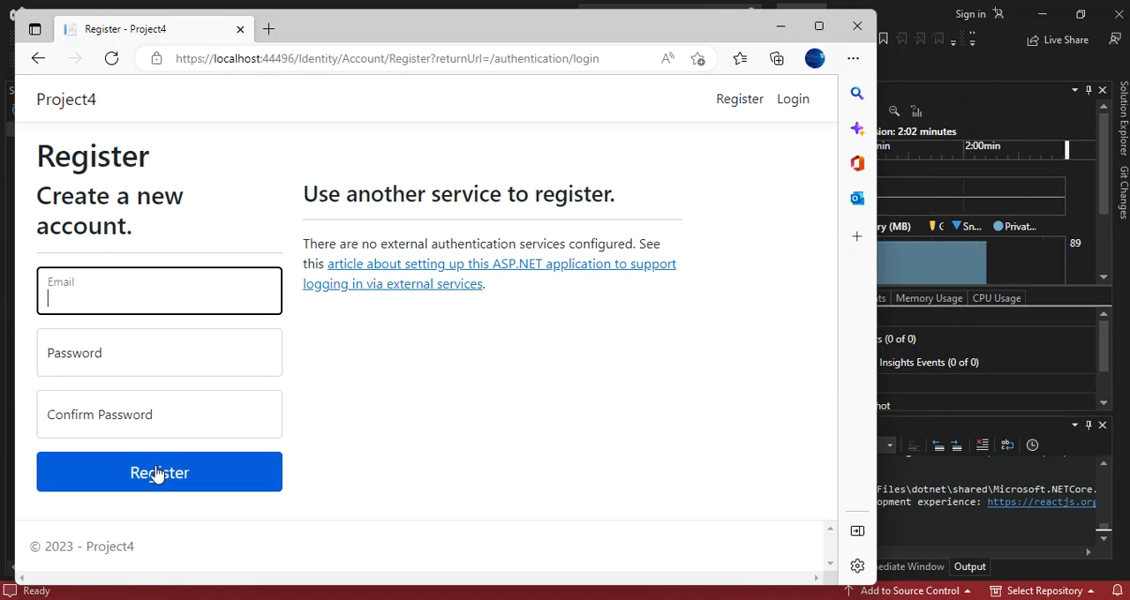
mouse_move(617, 179)
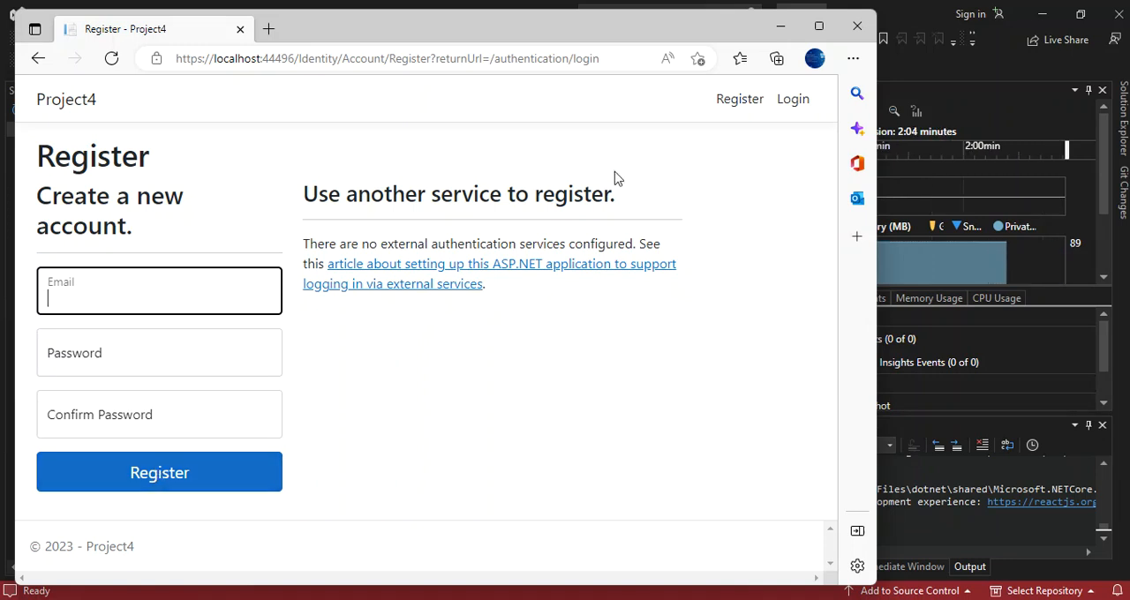